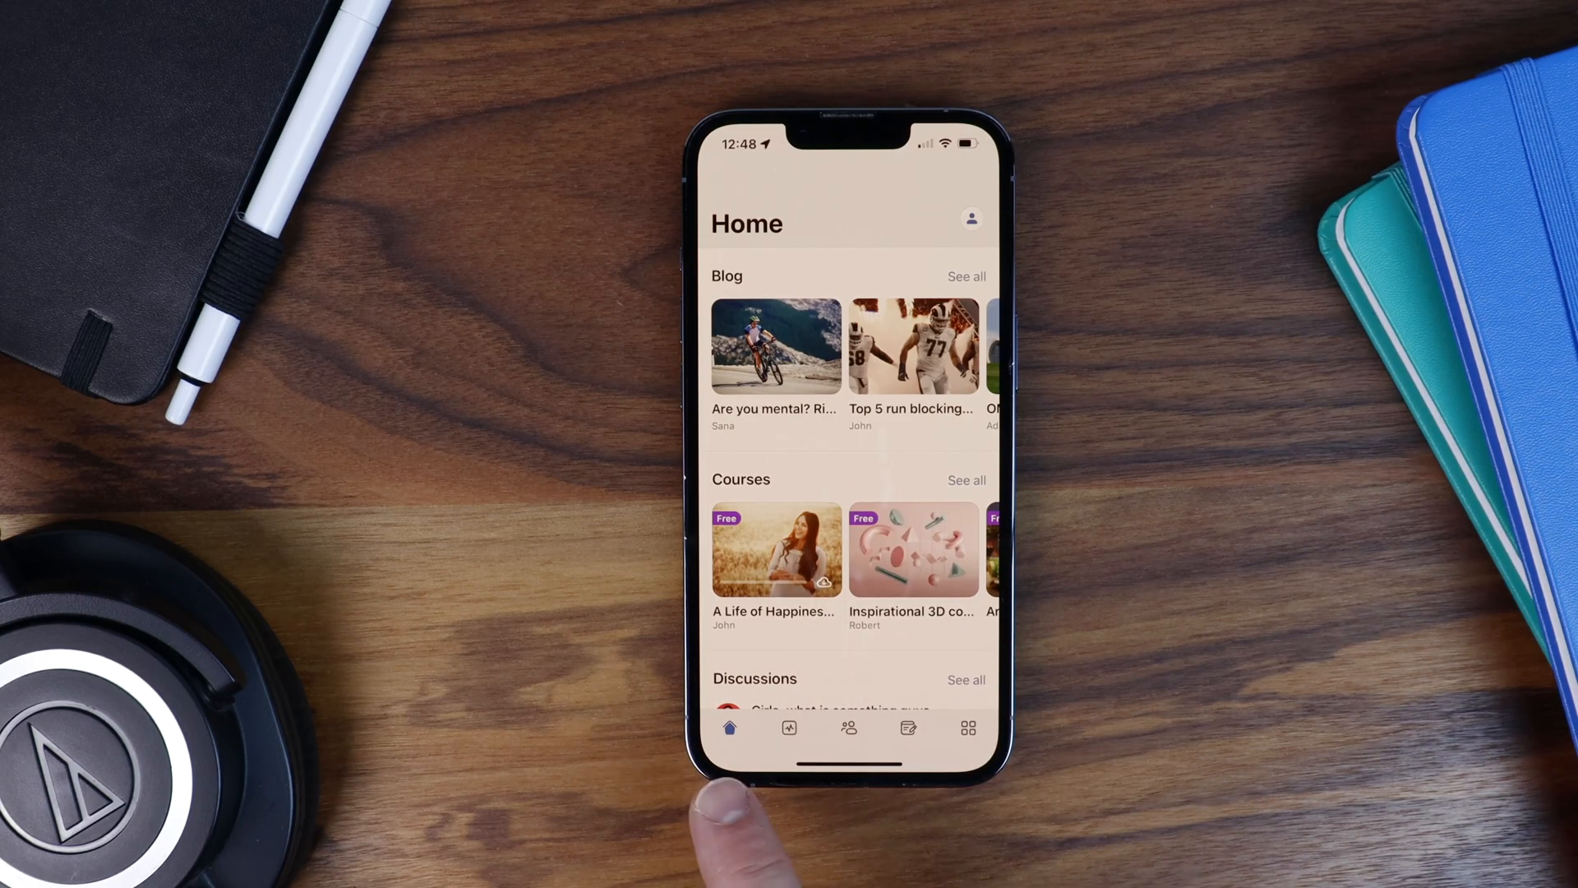
Step: Visit the News Feed, Groups and More tabs and scroll through the More screen's page list
{"action": "left_click", "coordinate": [789, 726]}
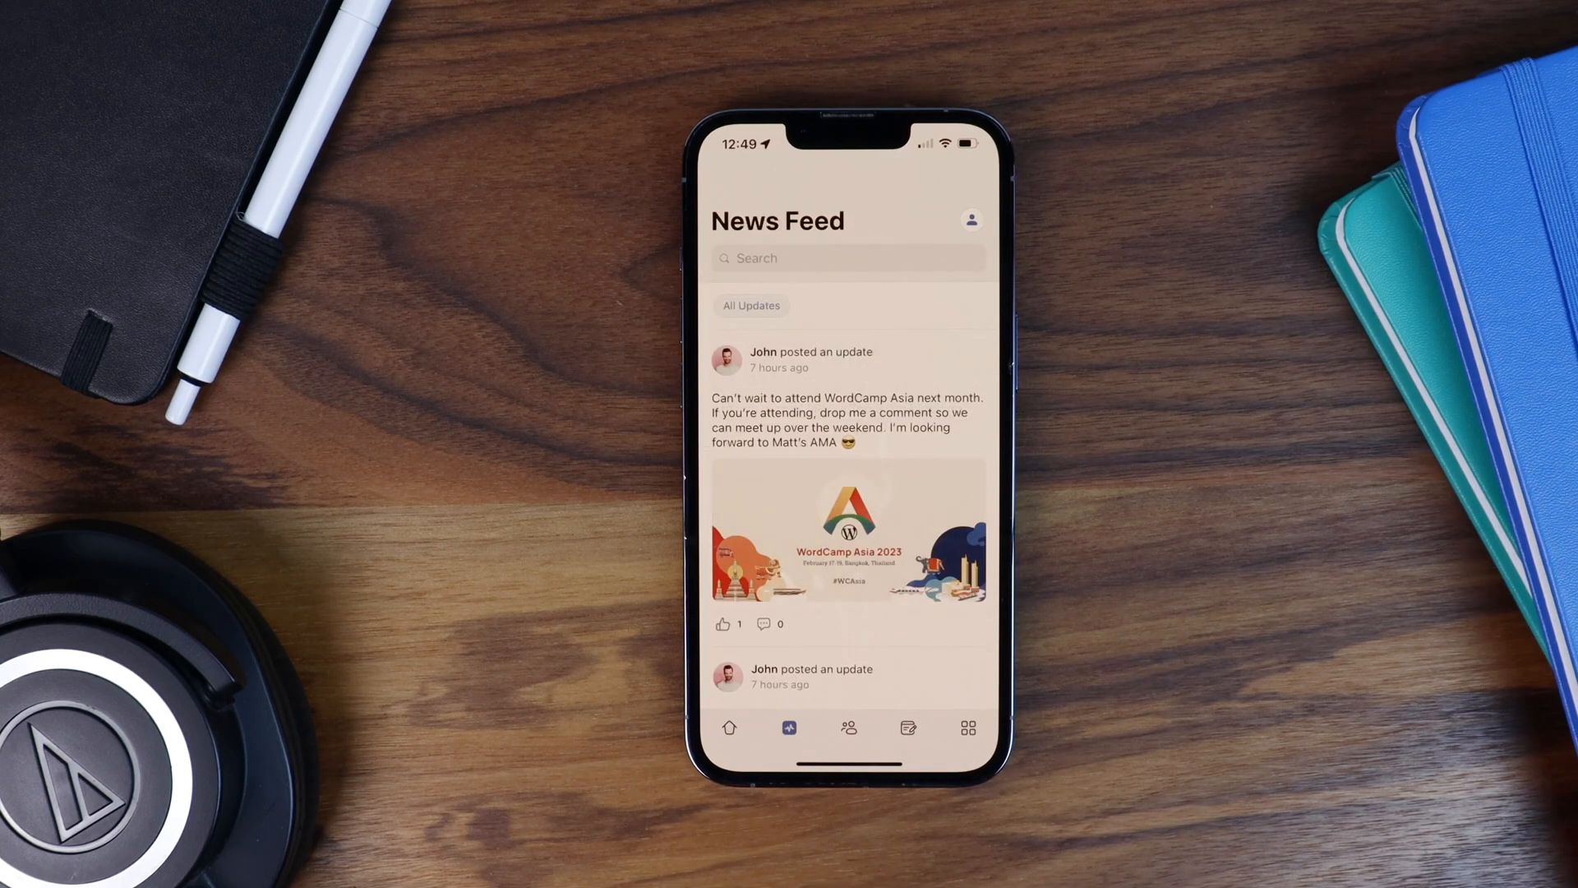
{"action": "left_click", "coordinate": [848, 728]}
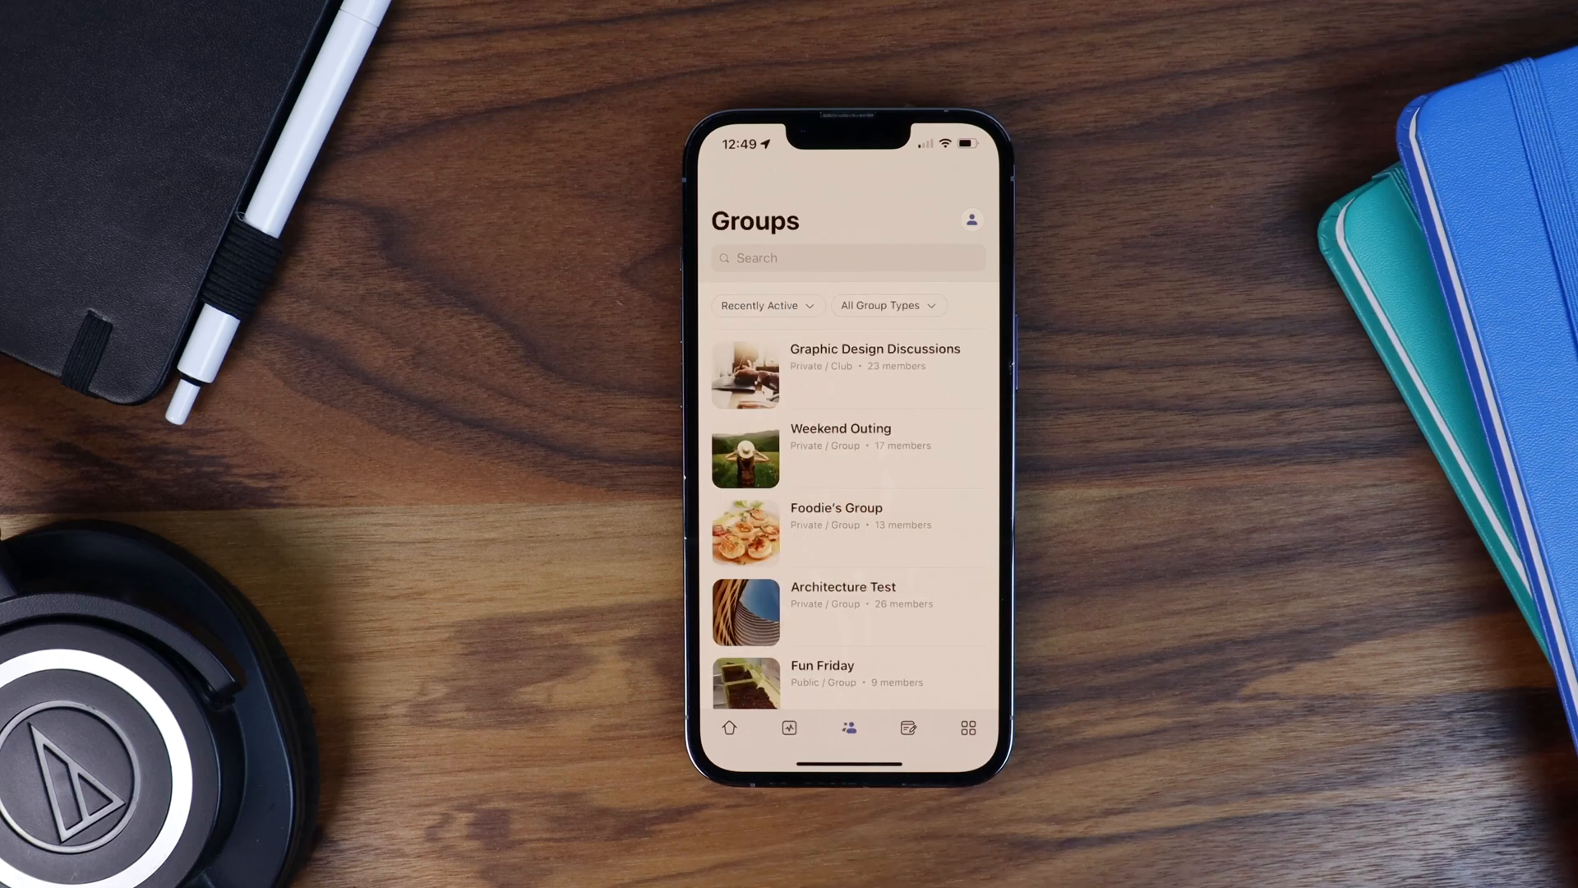
{"action": "left_click", "coordinate": [967, 729]}
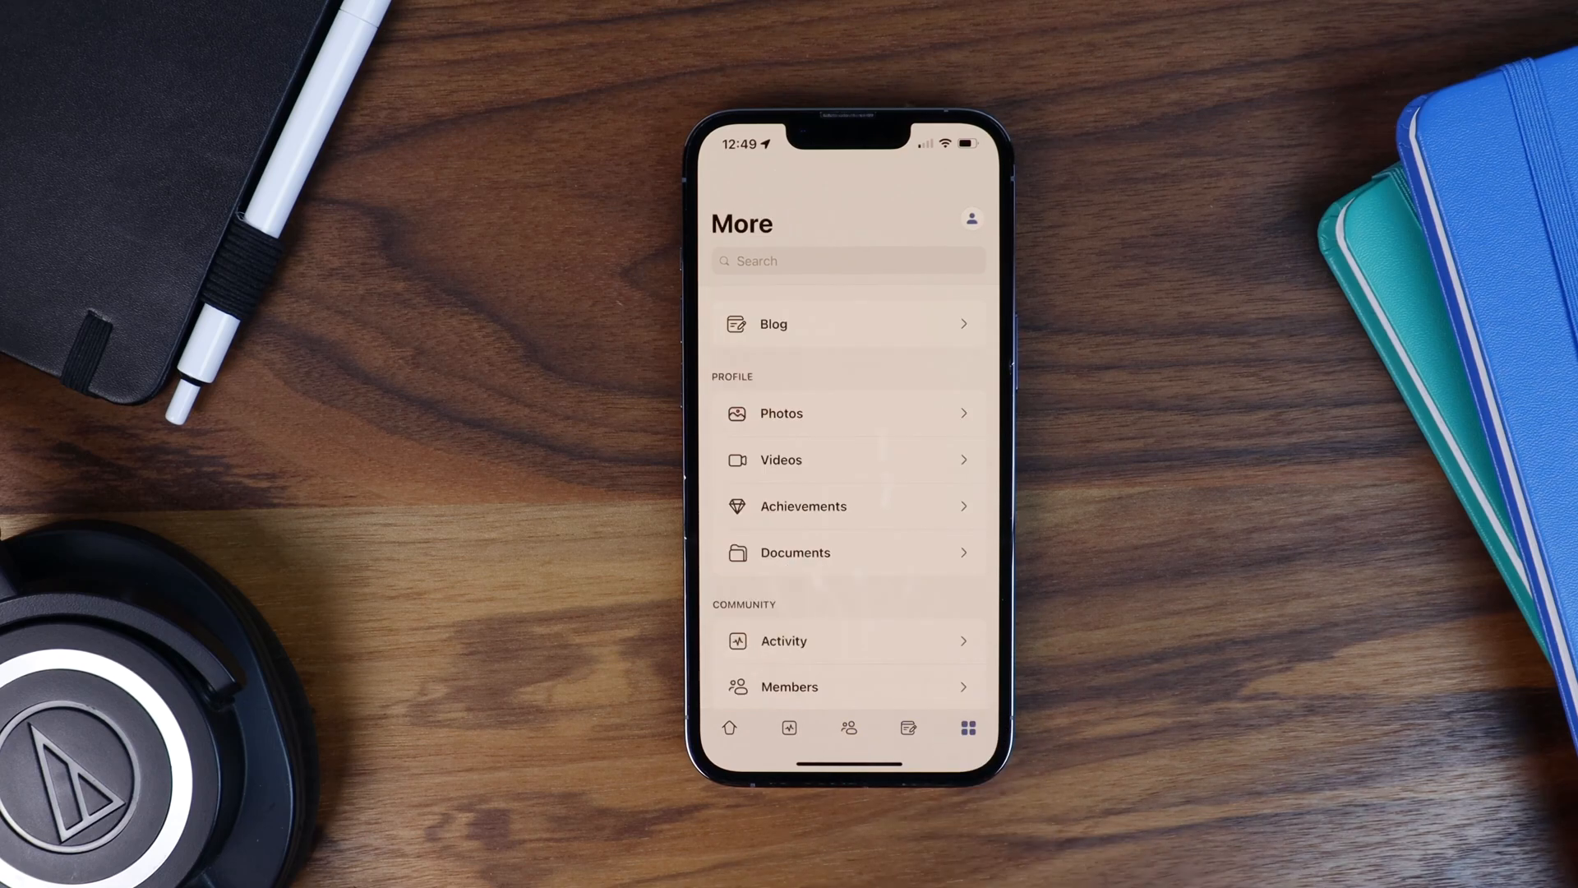
{"action": "scroll", "scroll_direction": "up", "scroll_amount": 3}
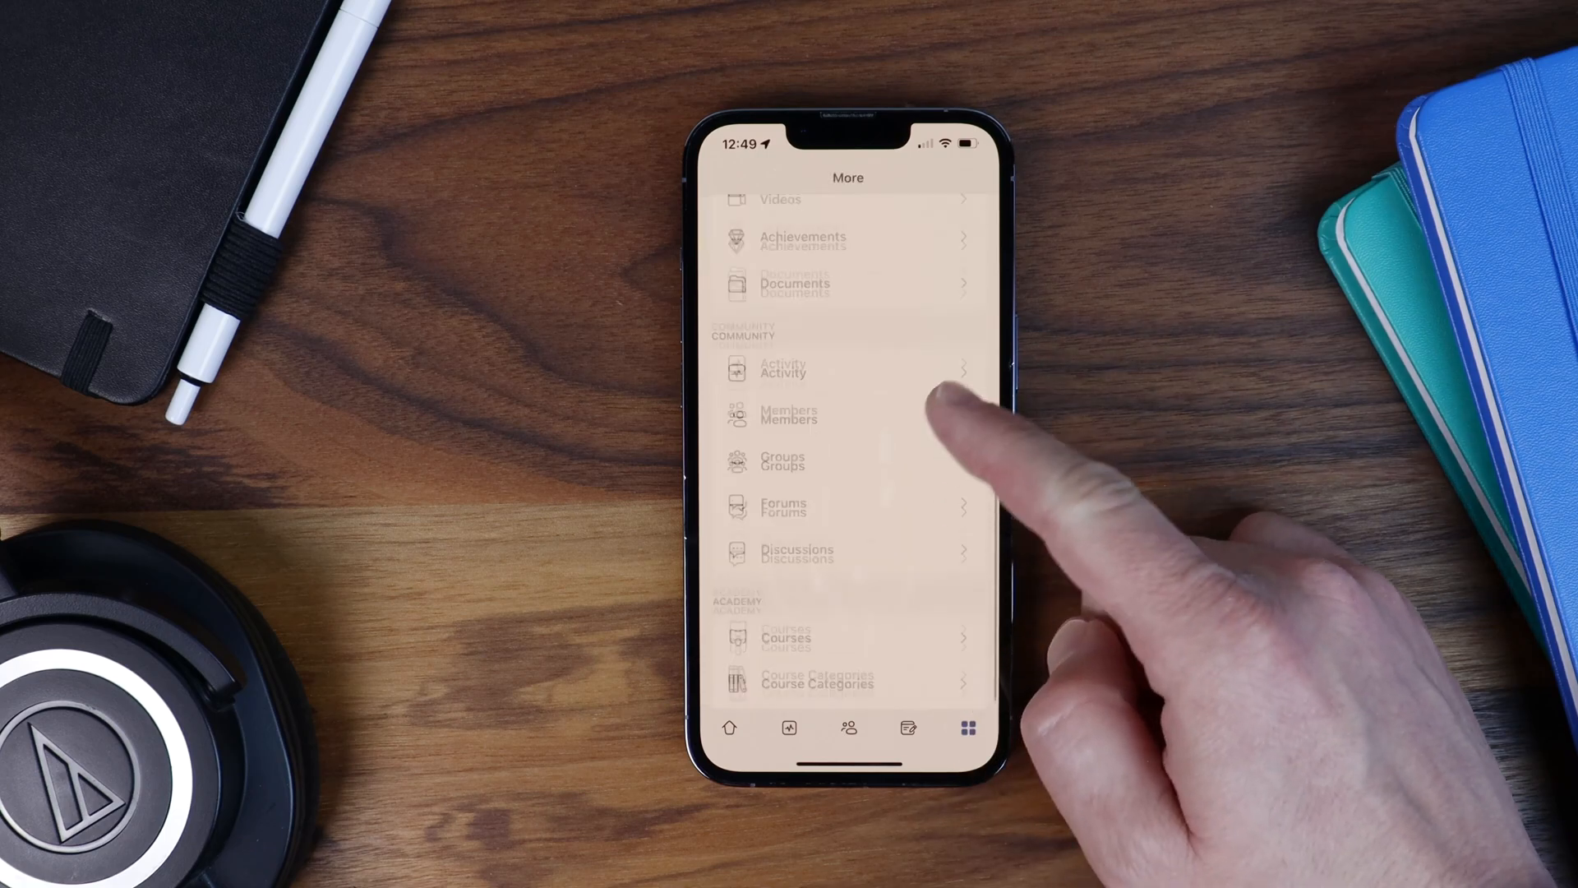
{"action": "scroll", "scroll_direction": "down", "scroll_amount": 3}
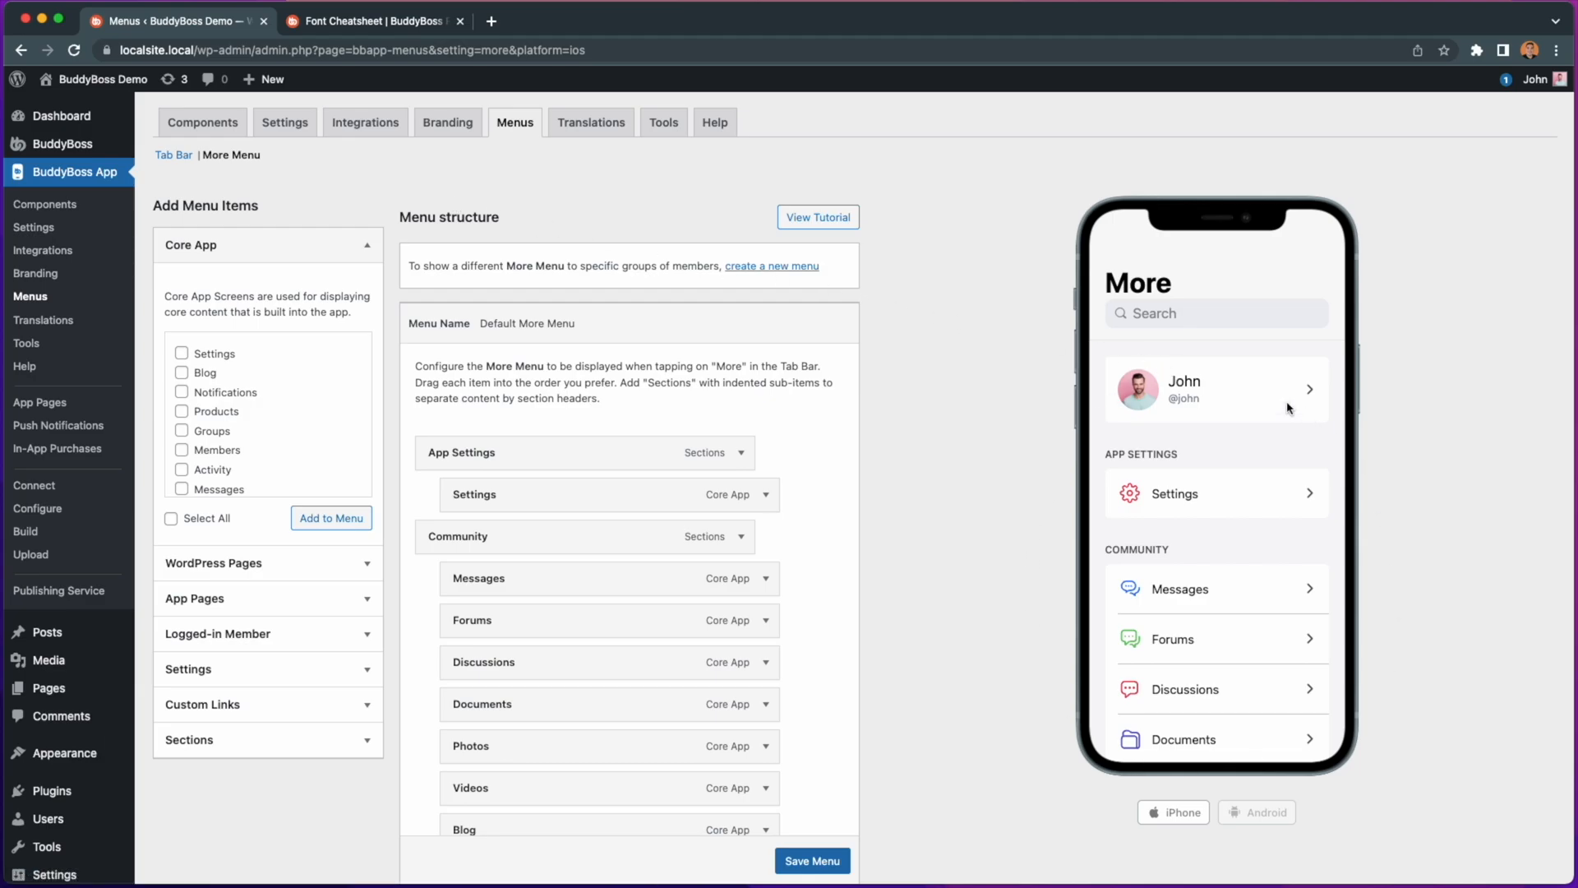
Step: Switch the More Menu phone preview to Android, then move to the Tab Bar menu settings
{"action": "scroll", "scroll_direction": "down", "scroll_amount": 3}
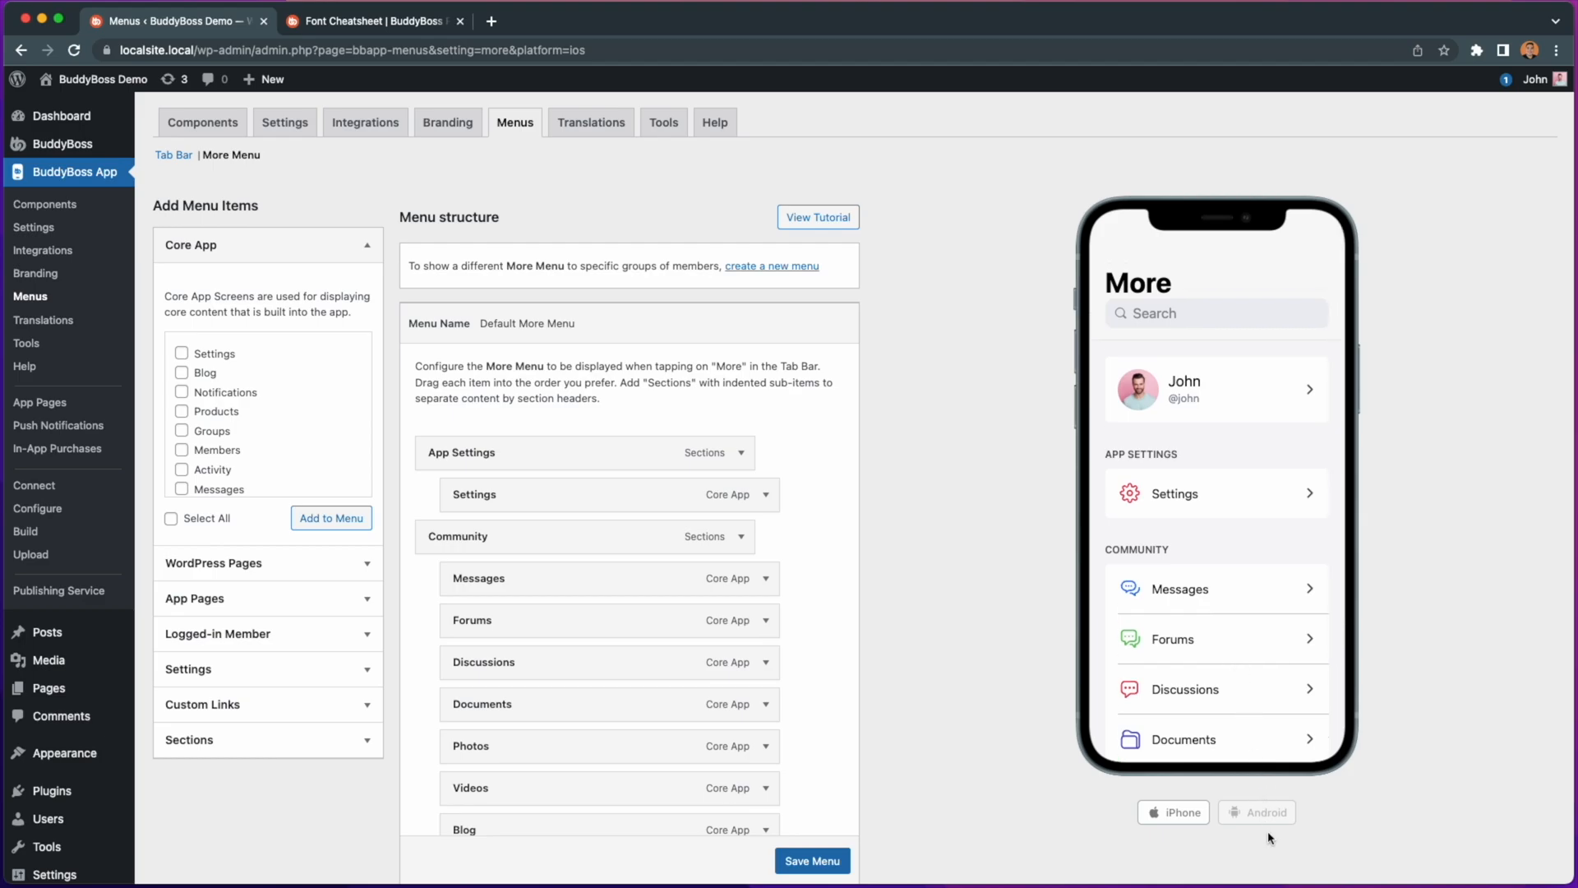
{"action": "left_click", "coordinate": [1256, 812]}
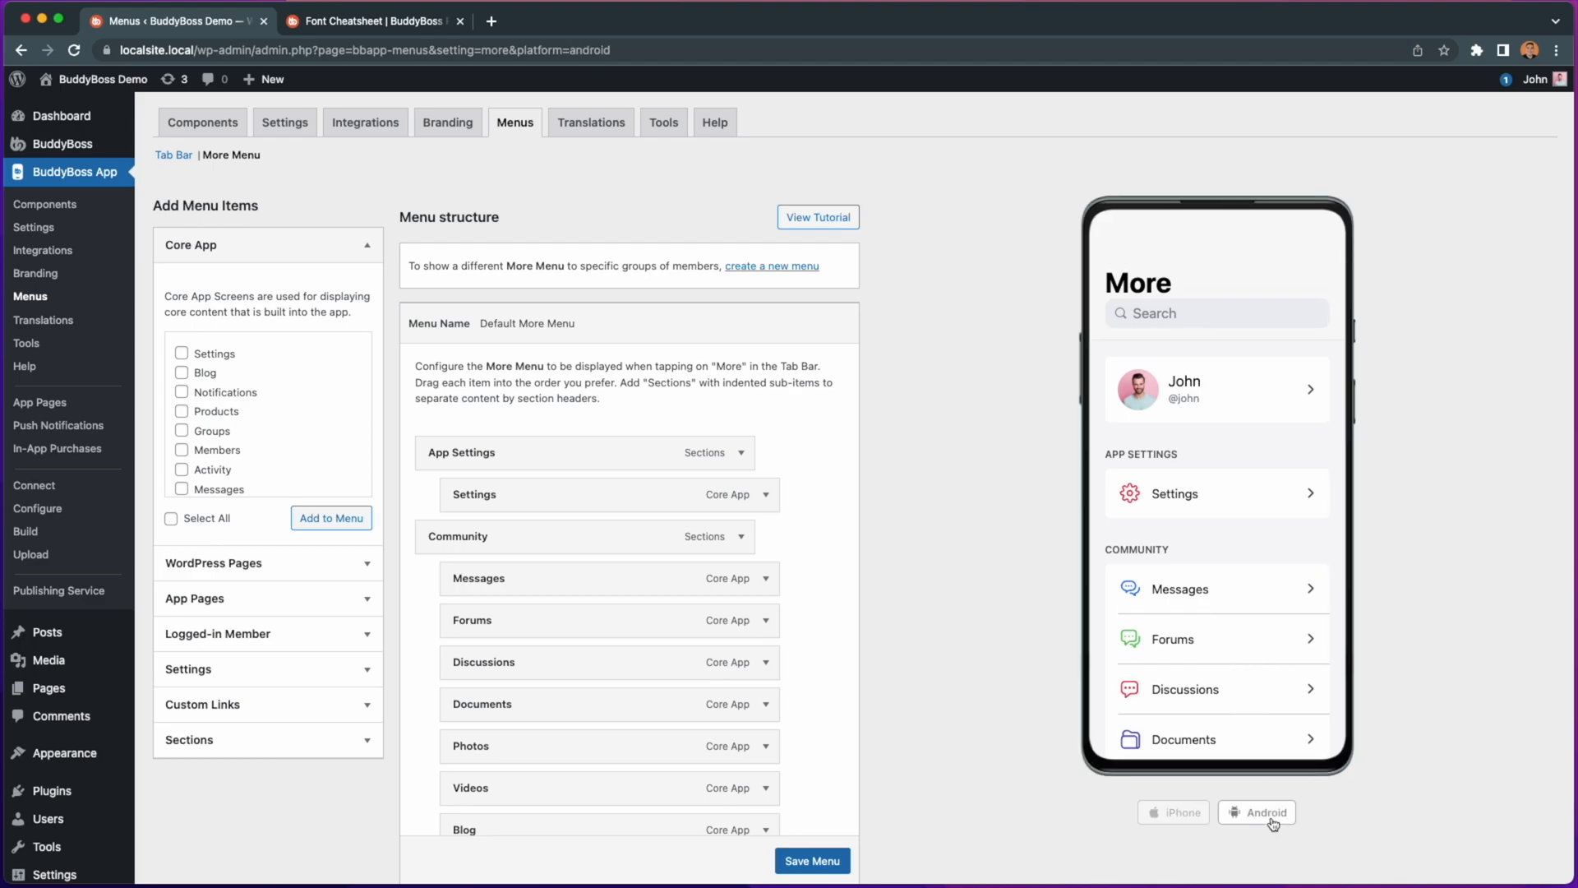
{"action": "mouse_move", "coordinate": [1274, 554]}
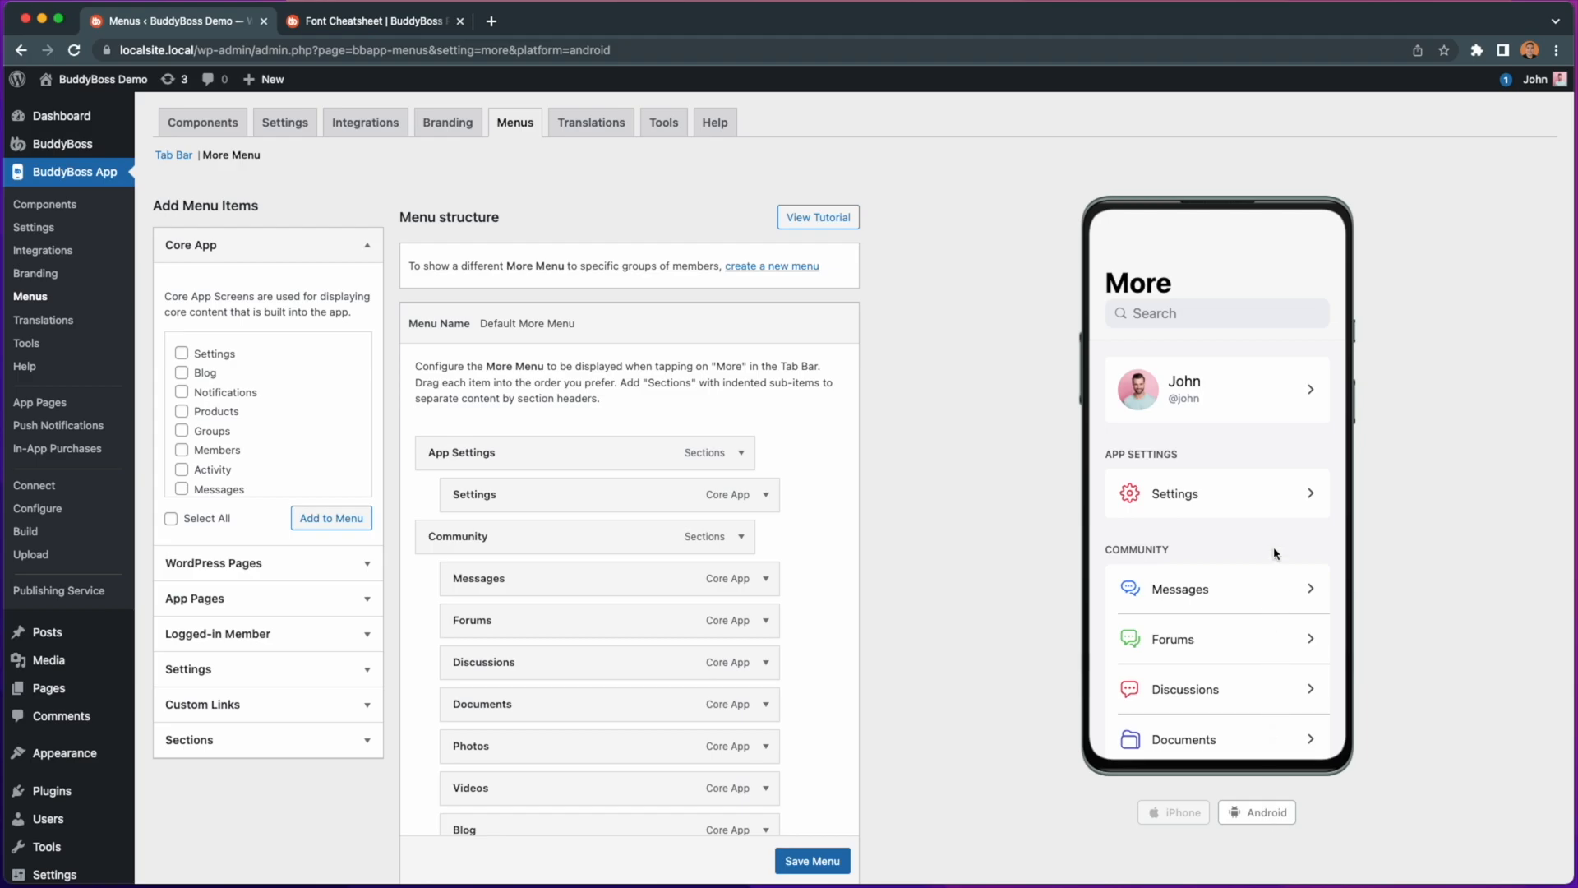
{"action": "scroll", "scroll_direction": "down", "scroll_amount": 3}
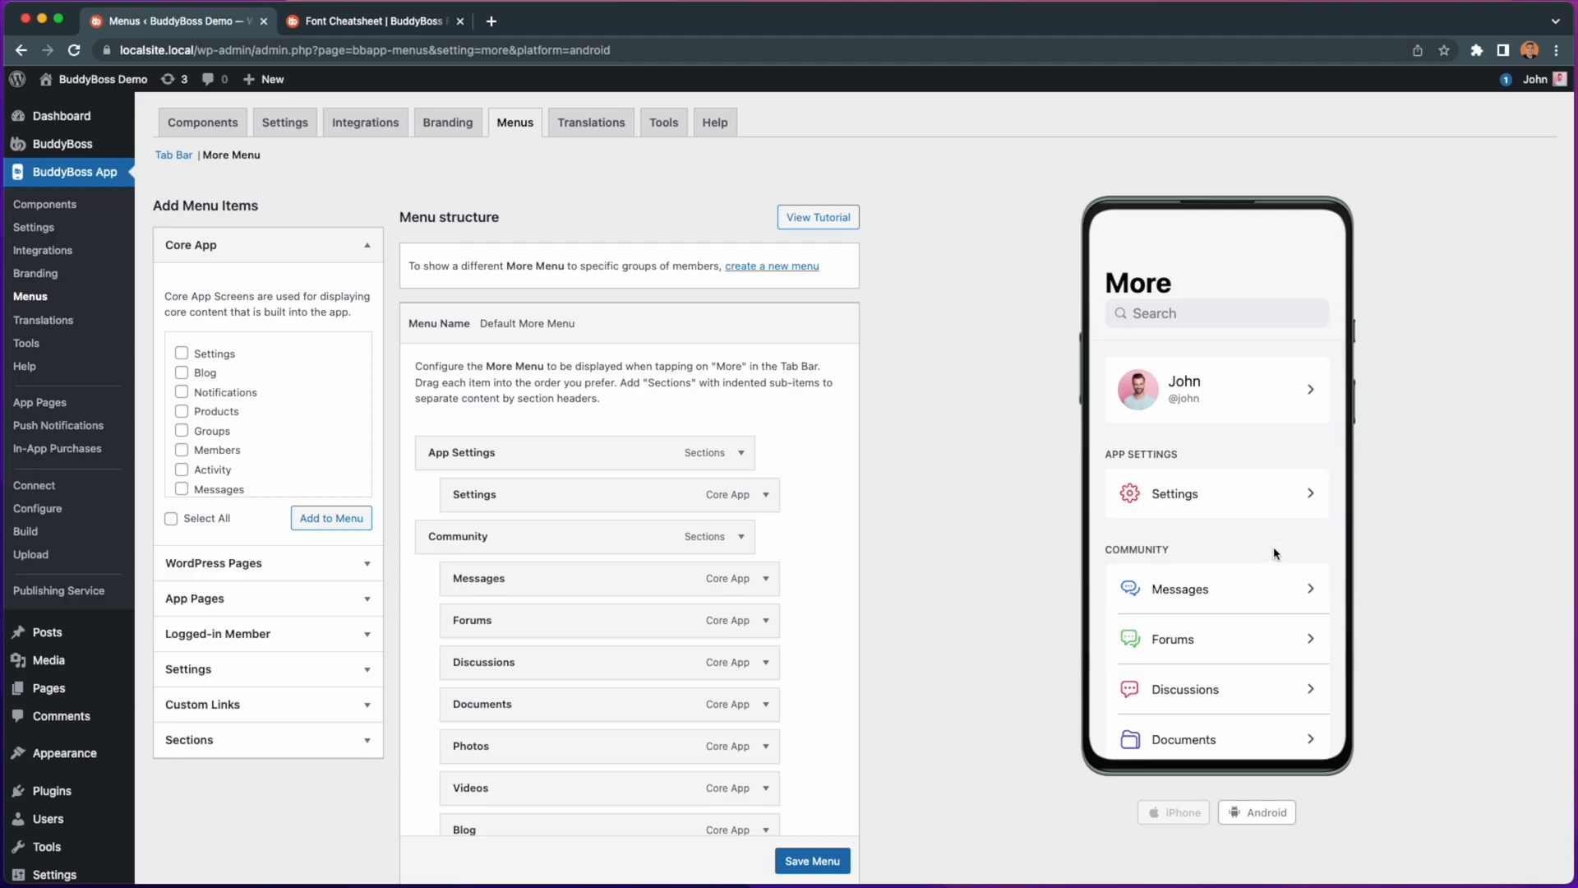
{"action": "mouse_move", "coordinate": [1096, 532]}
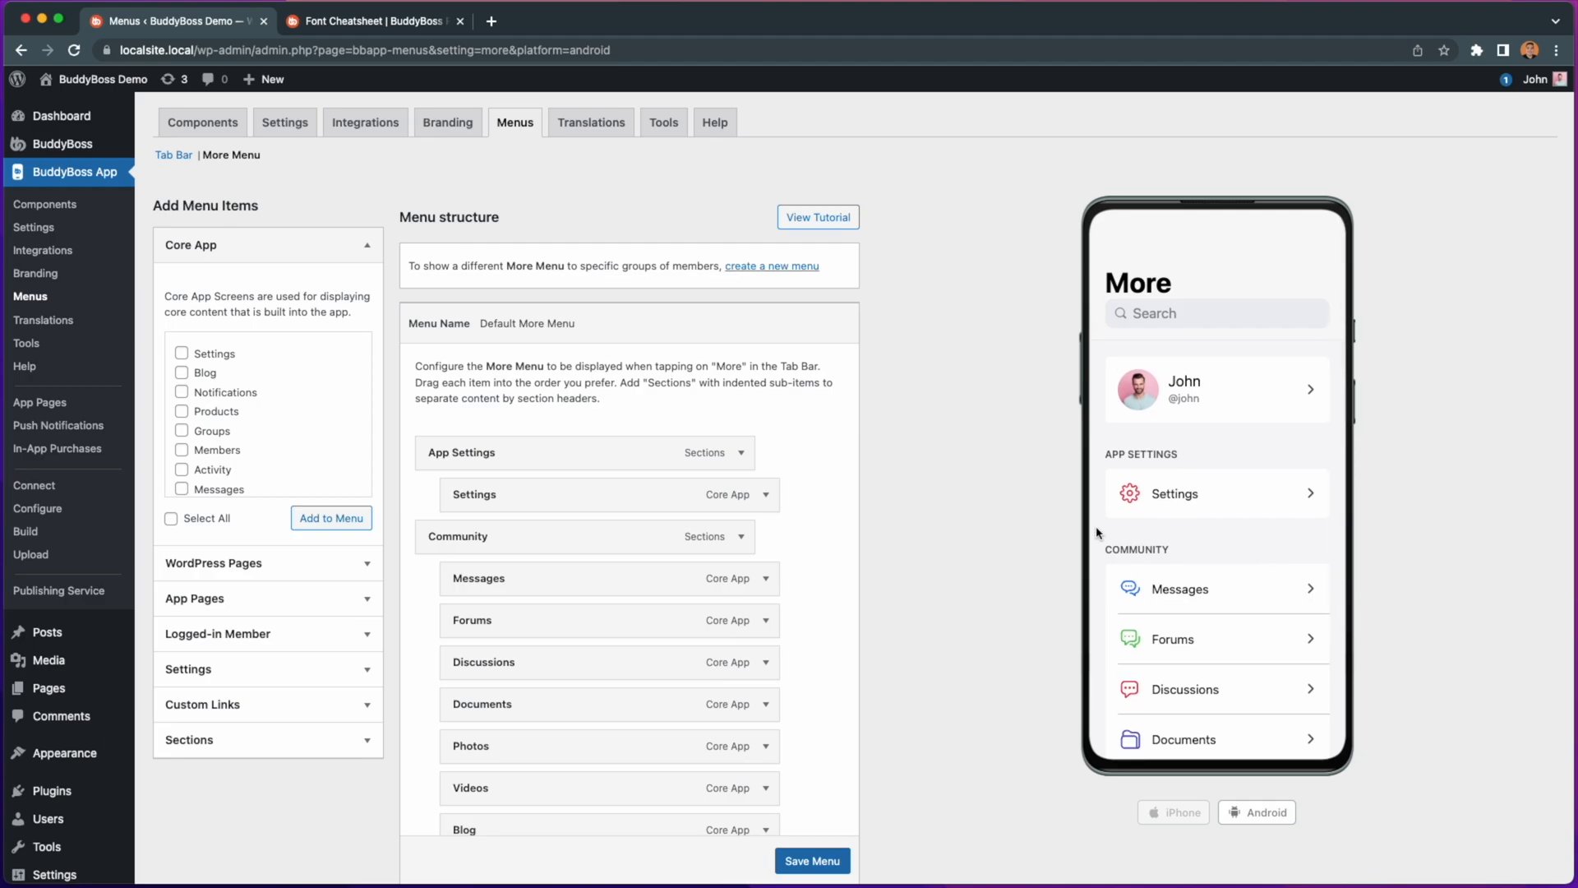
{"action": "mouse_move", "coordinate": [825, 427]}
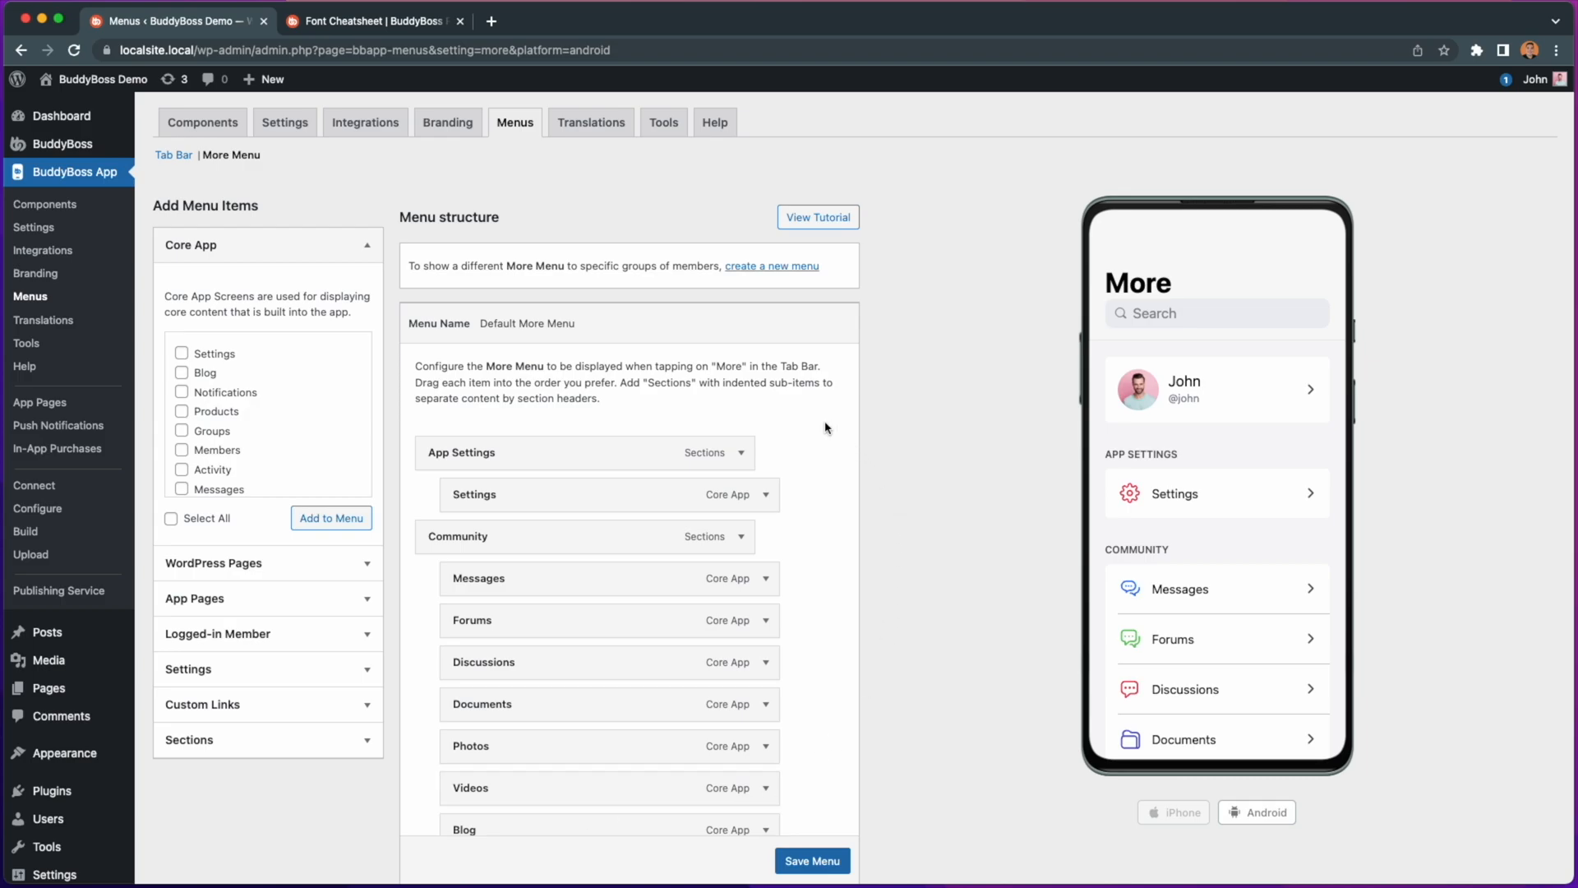
{"action": "left_click", "coordinate": [173, 154]}
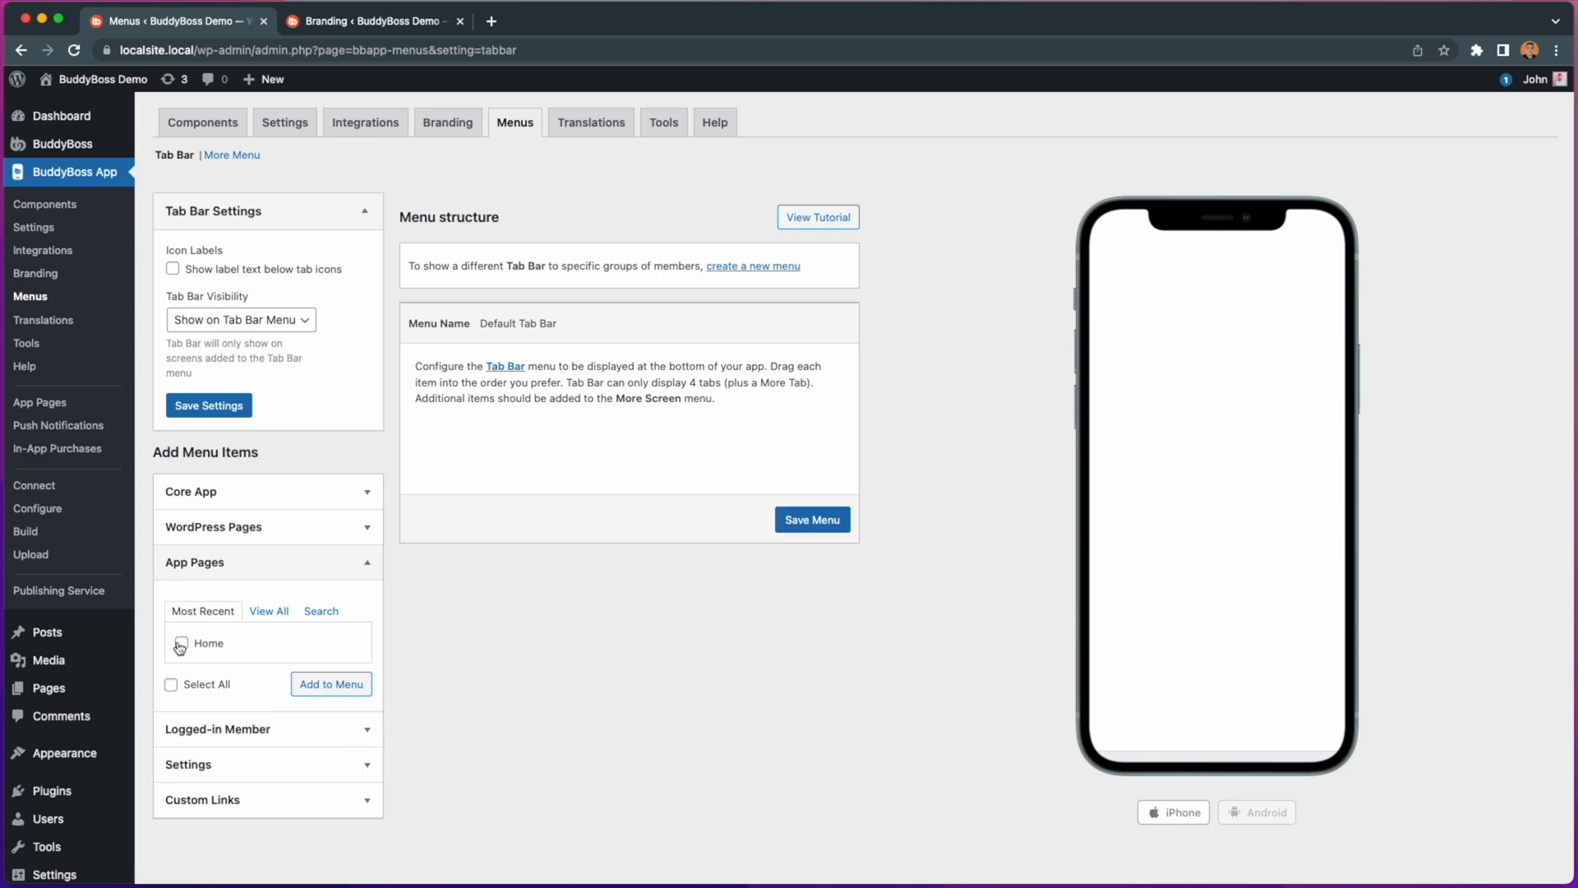
Step: Add Home from App Pages plus Activity, Members and Groups core screens to the Default Tab Bar
{"action": "left_click", "coordinate": [181, 643]}
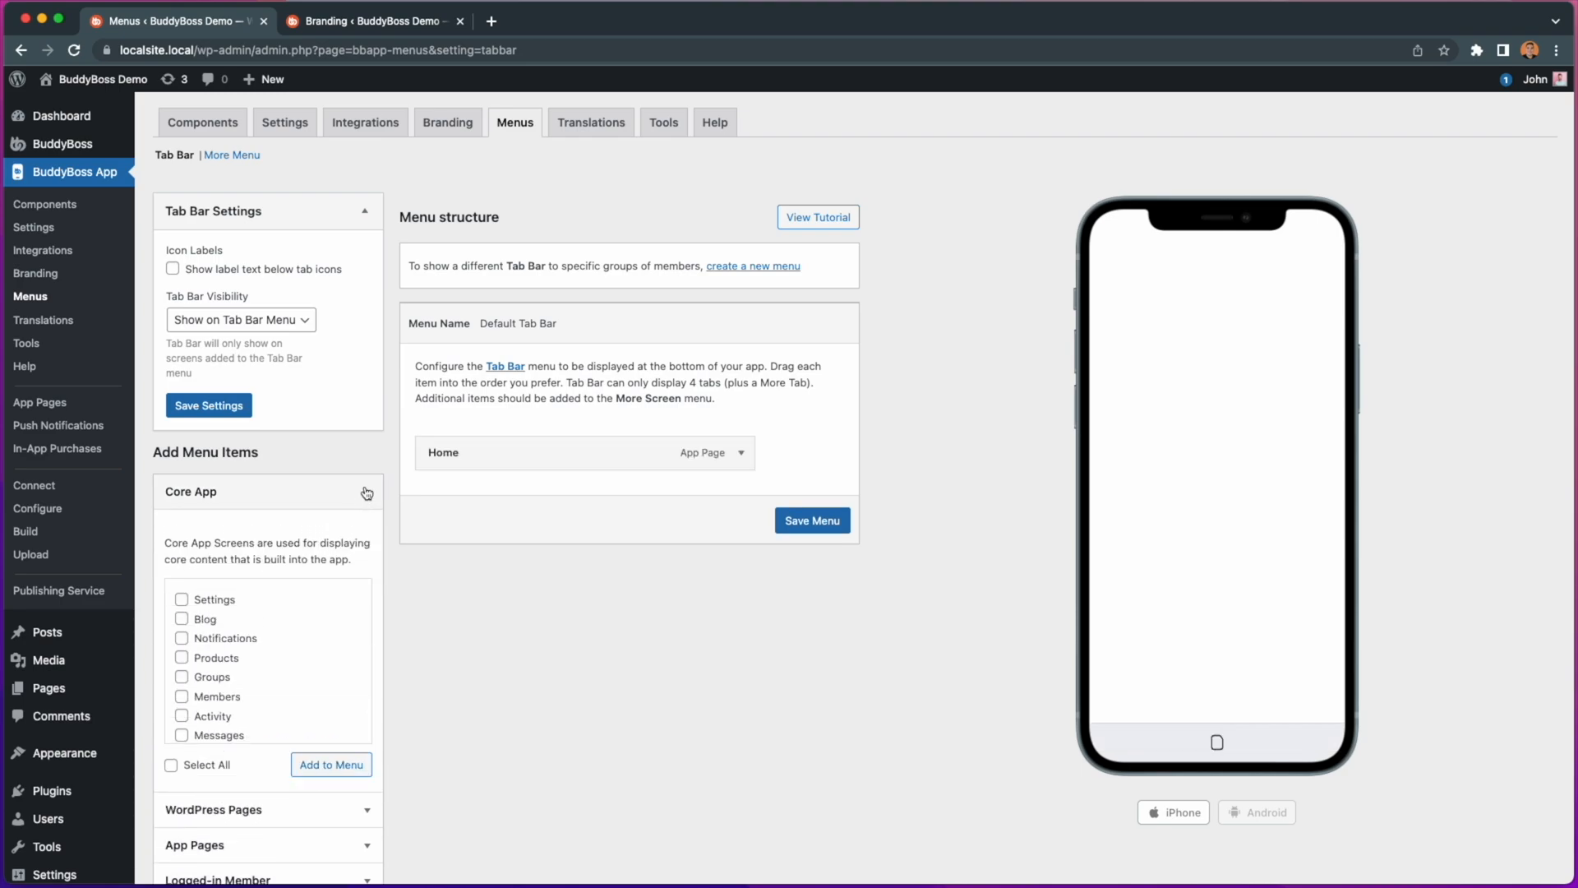
{"action": "left_click", "coordinate": [182, 715]}
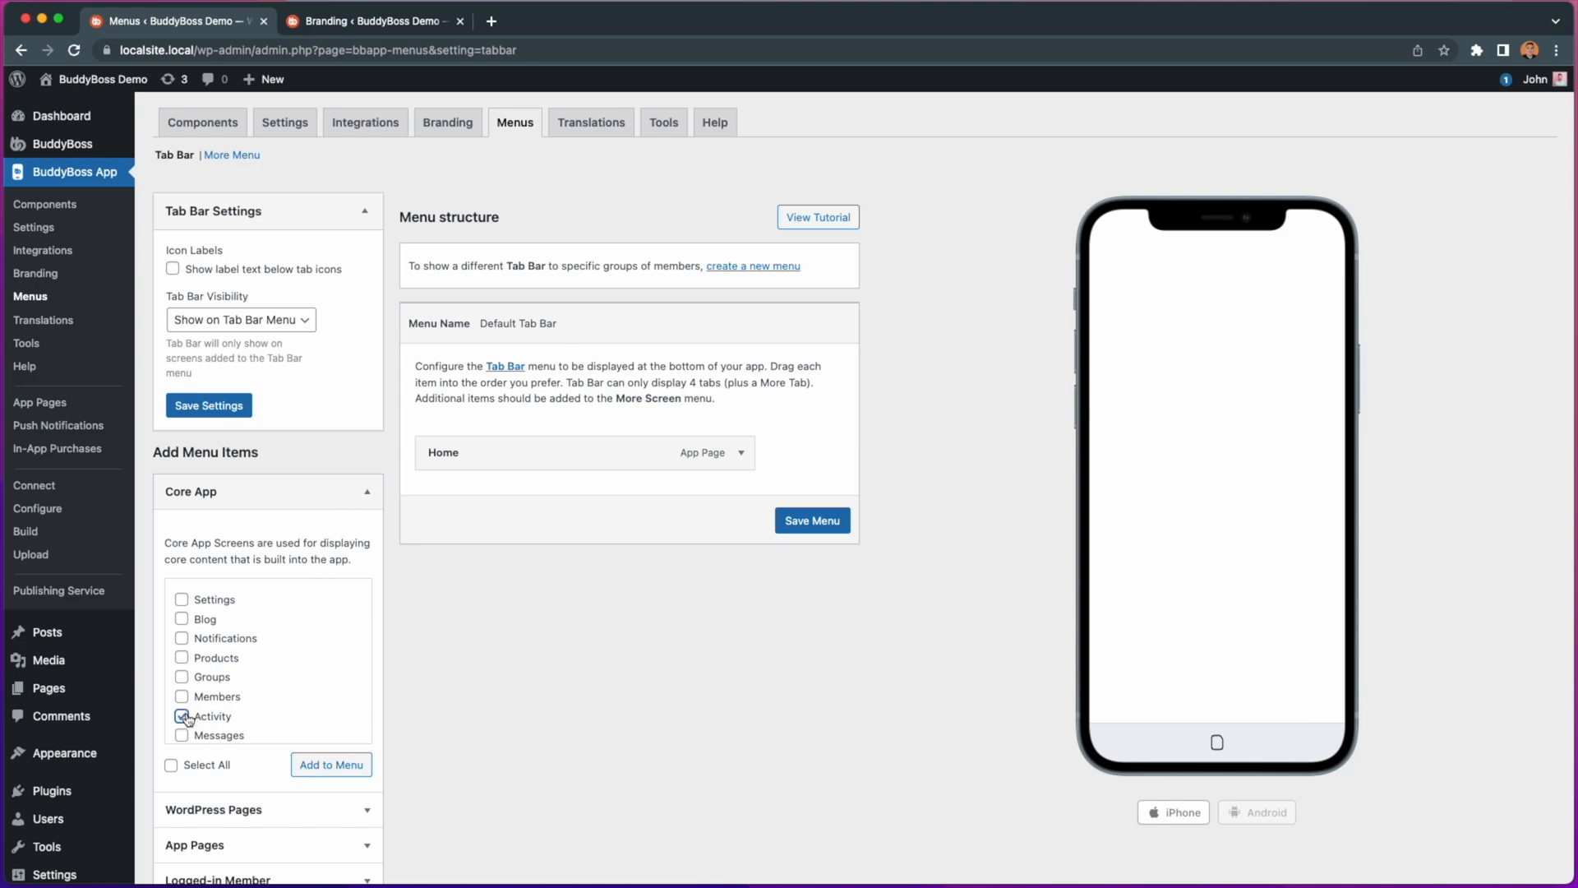
{"action": "left_click", "coordinate": [181, 675]}
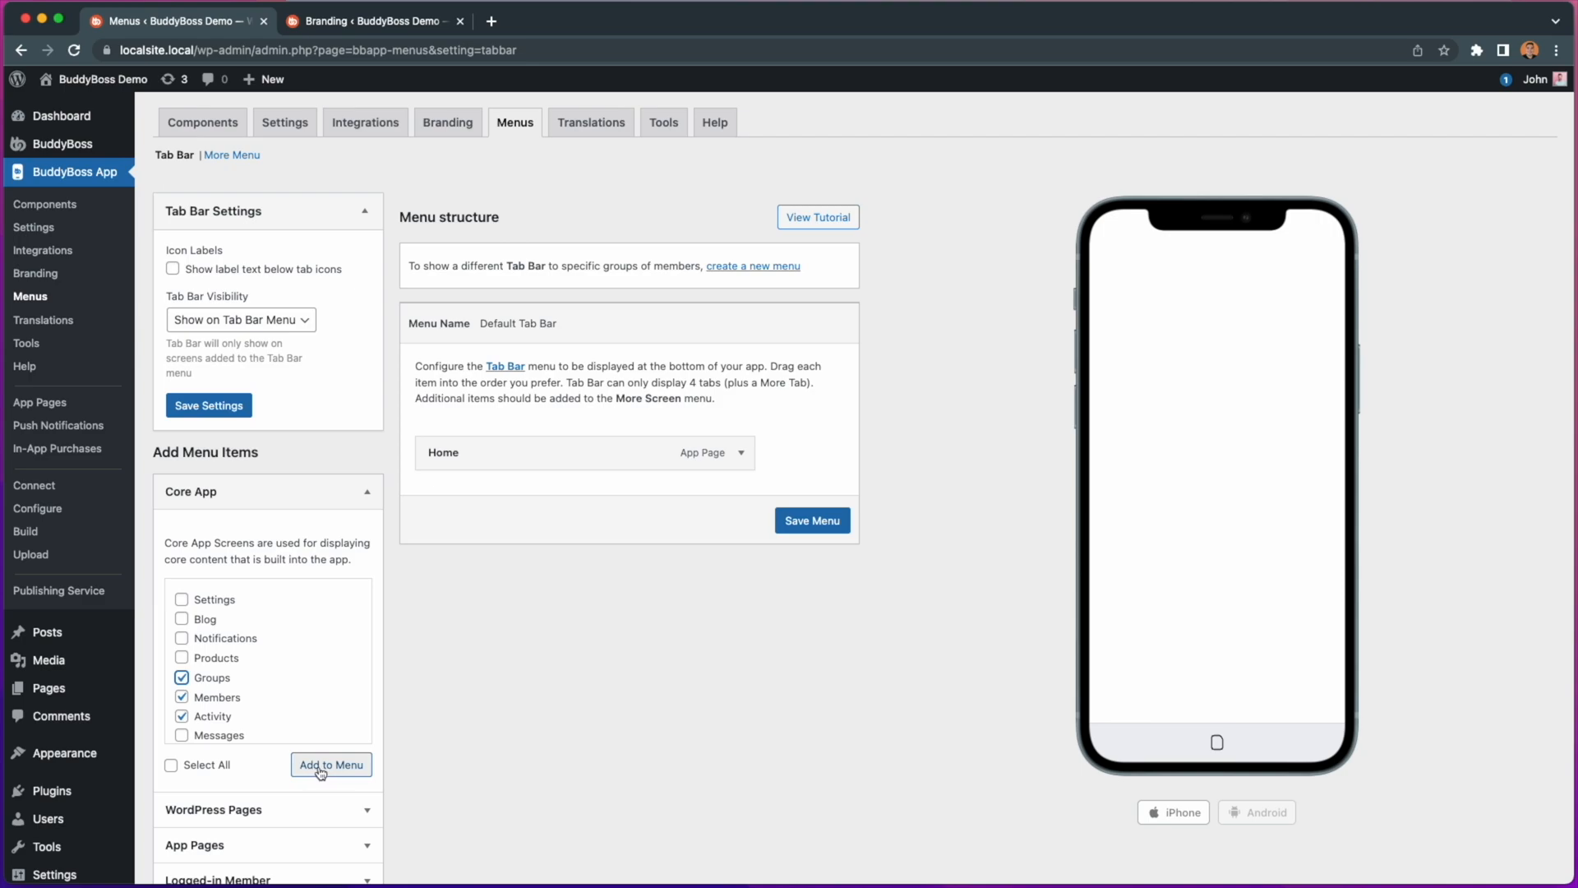
{"action": "left_click", "coordinate": [331, 765]}
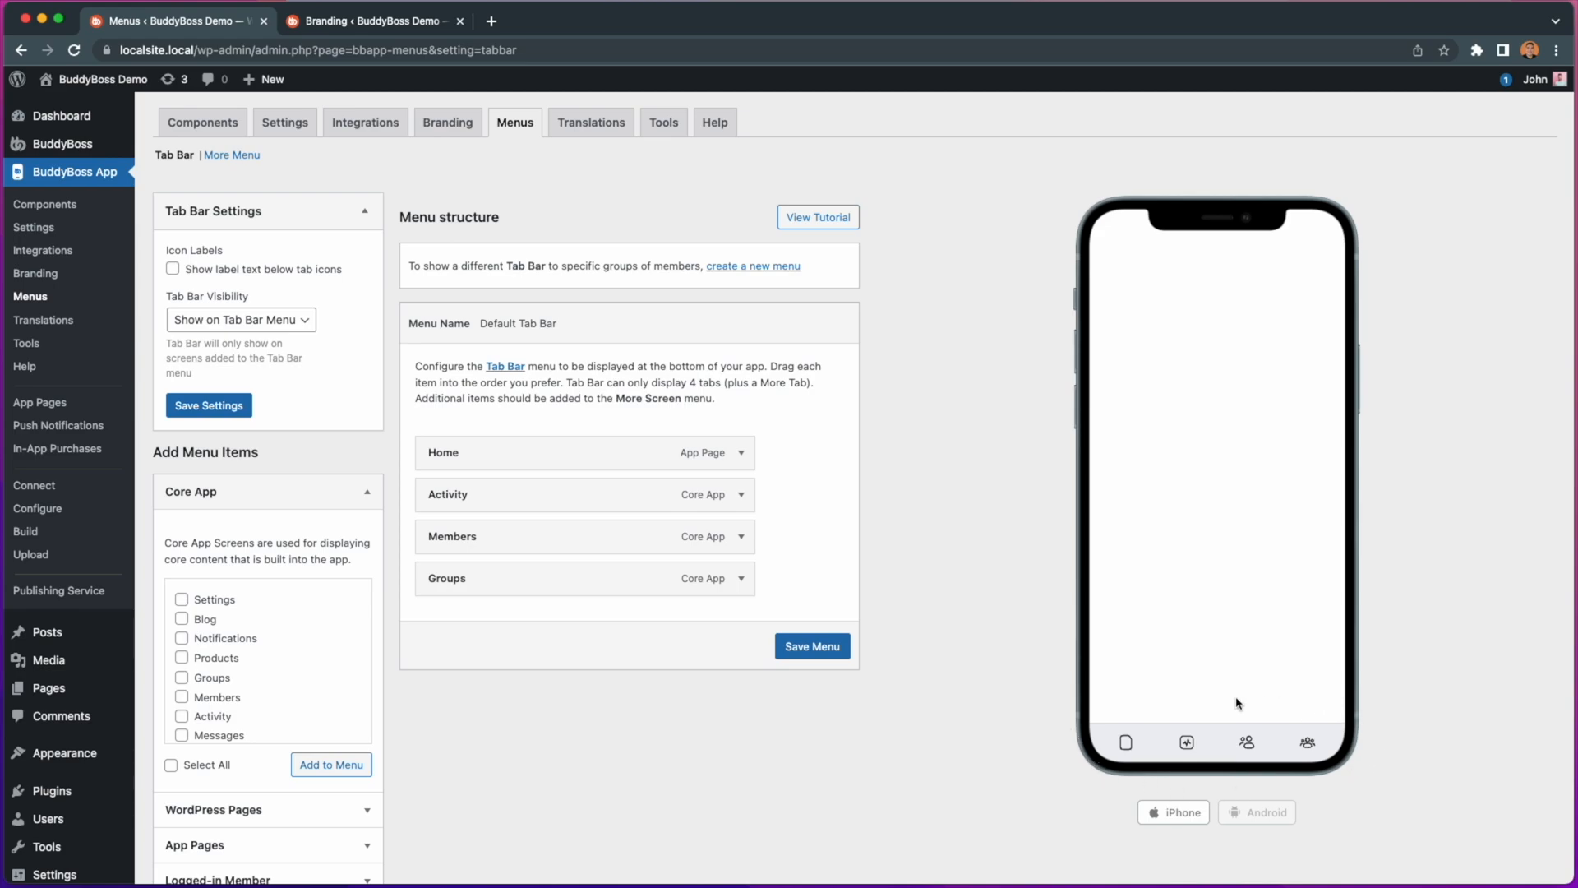
{"action": "mouse_move", "coordinate": [1148, 710]}
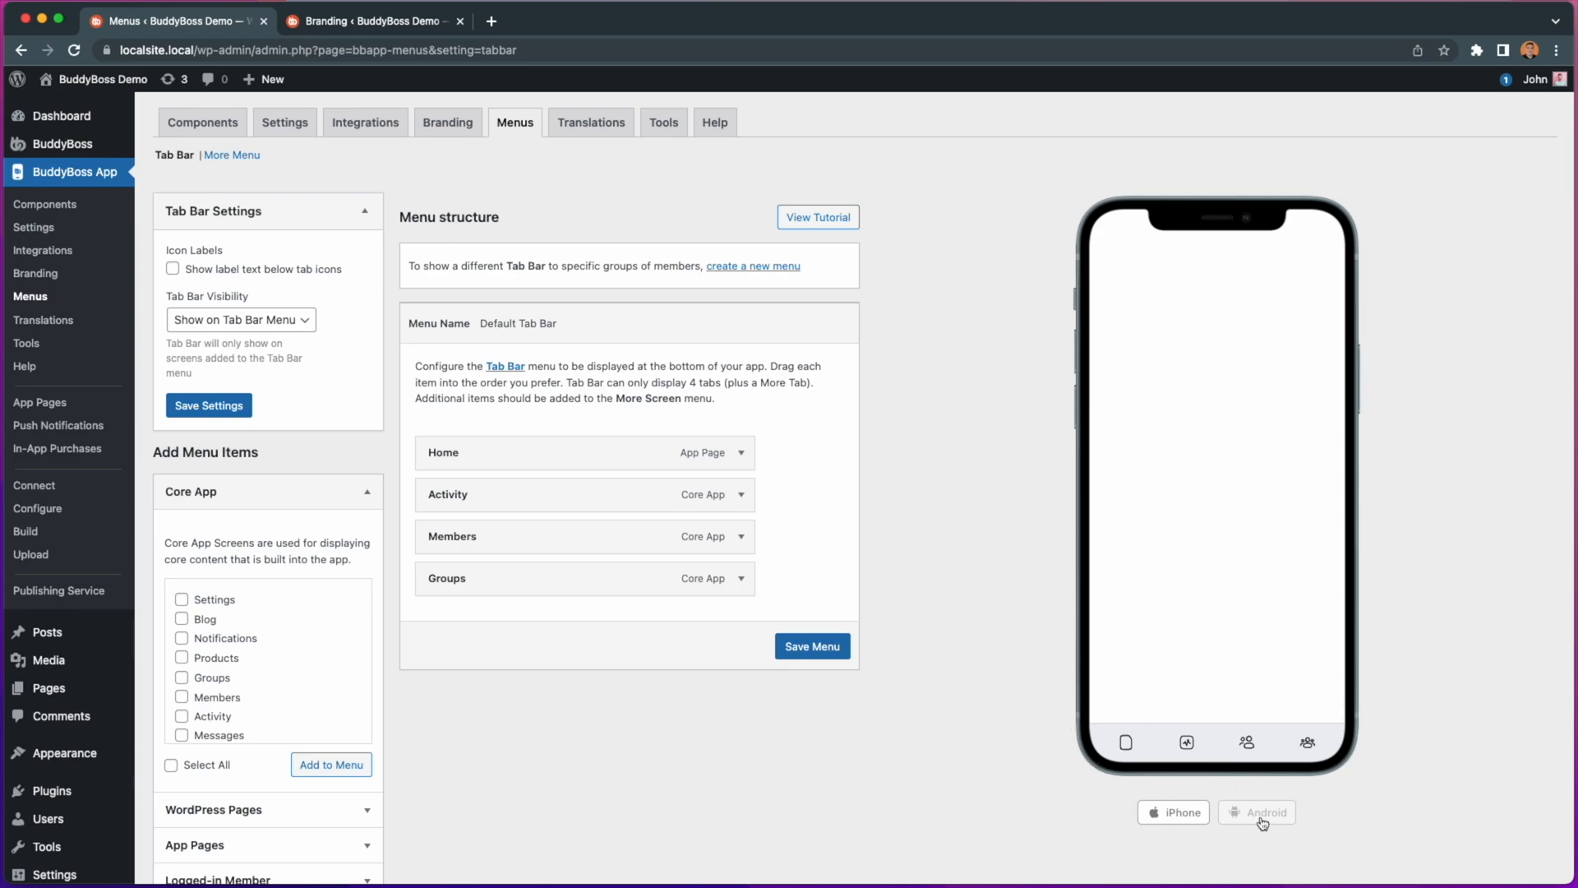
{"action": "left_click", "coordinate": [1172, 812]}
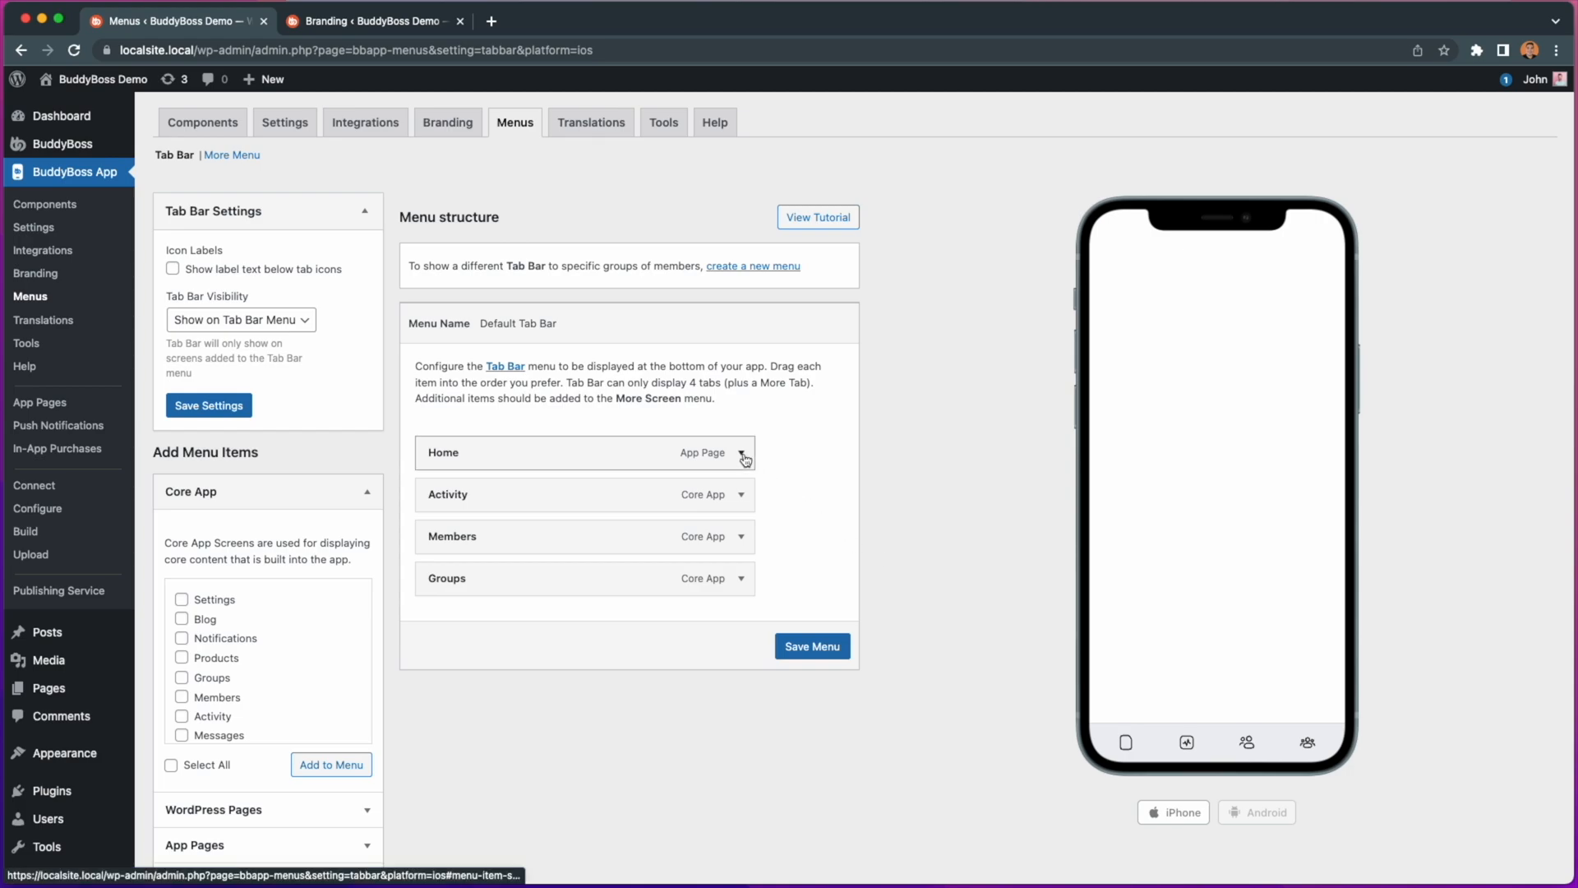
Step: Expand the Home menu item and bring up its Item Icon picker
{"action": "left_click", "coordinate": [742, 452]}
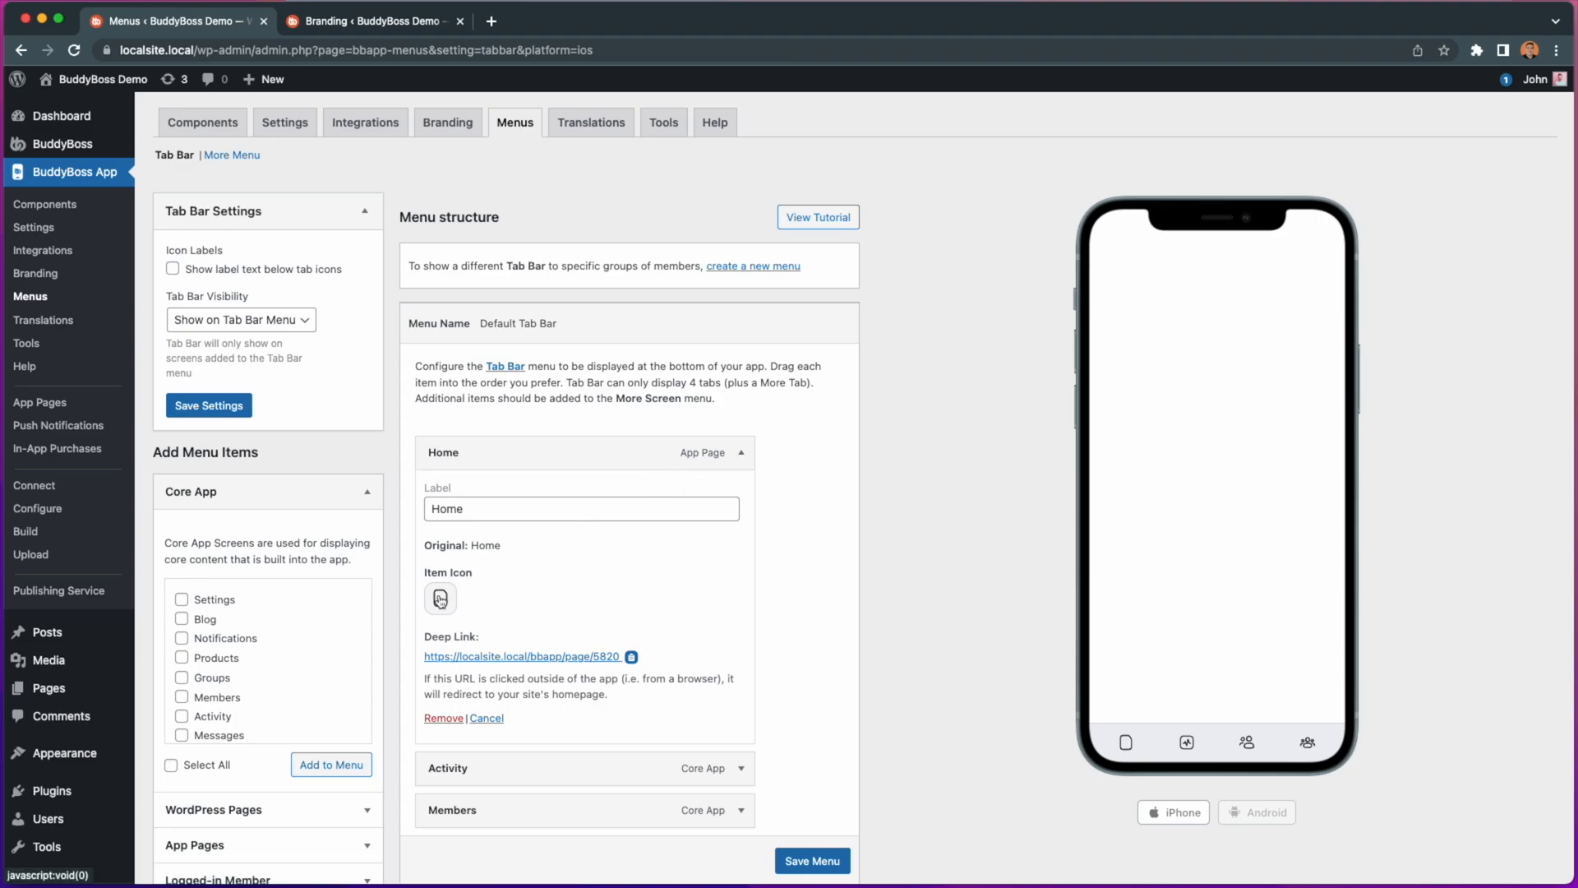
{"action": "left_click", "coordinate": [440, 599]}
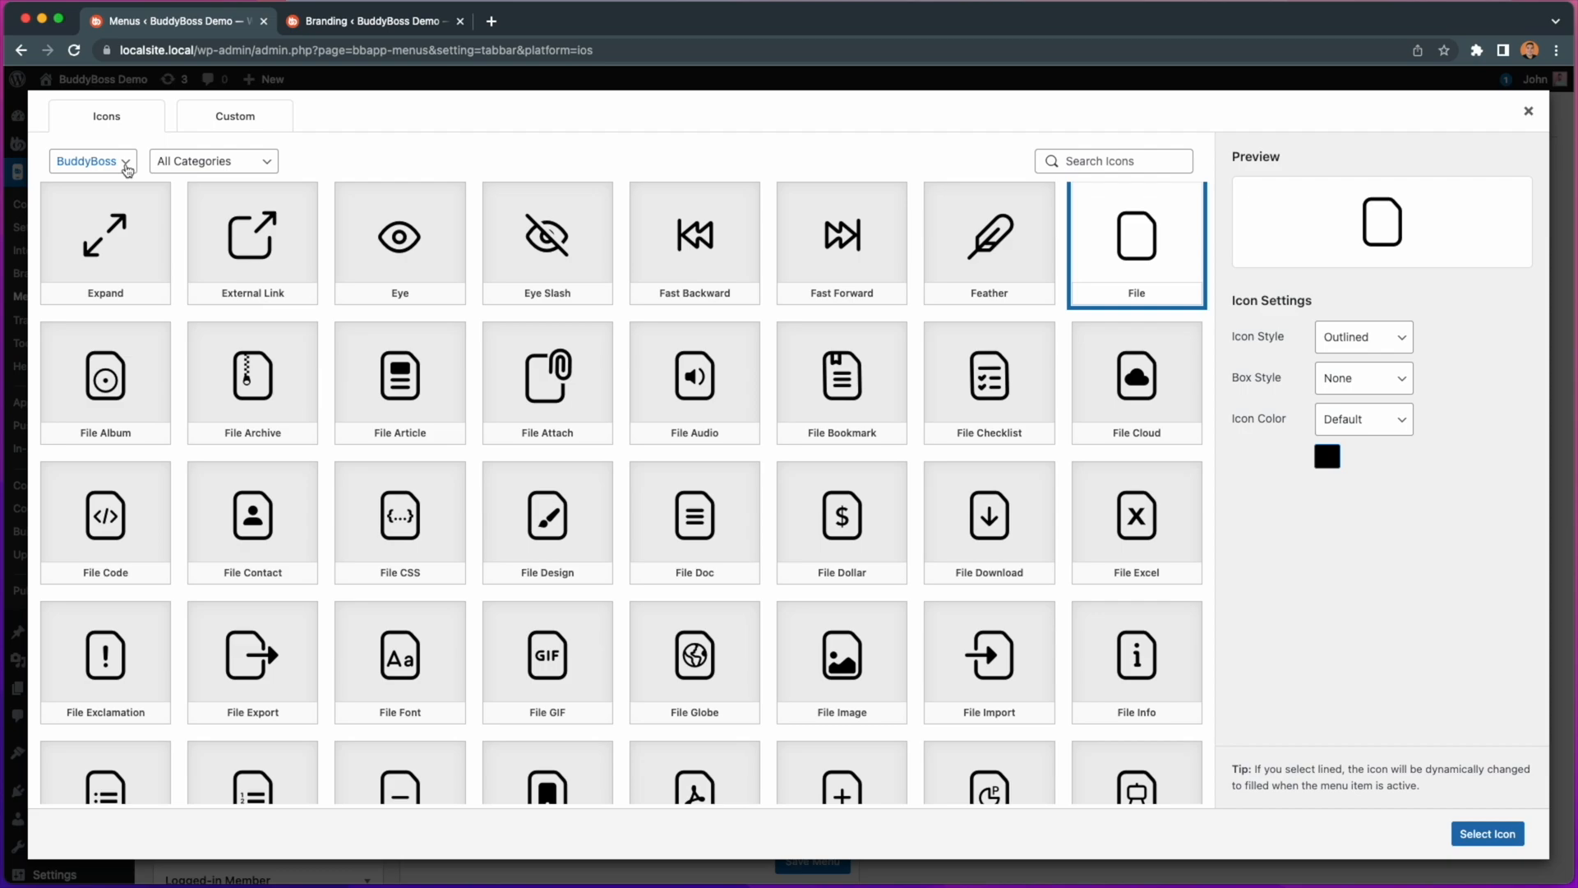
Step: Filter icons by Accessibility and Interfaces, try the Legacy set, then scroll the full grid to the Home row
{"action": "left_click", "coordinate": [212, 161]}
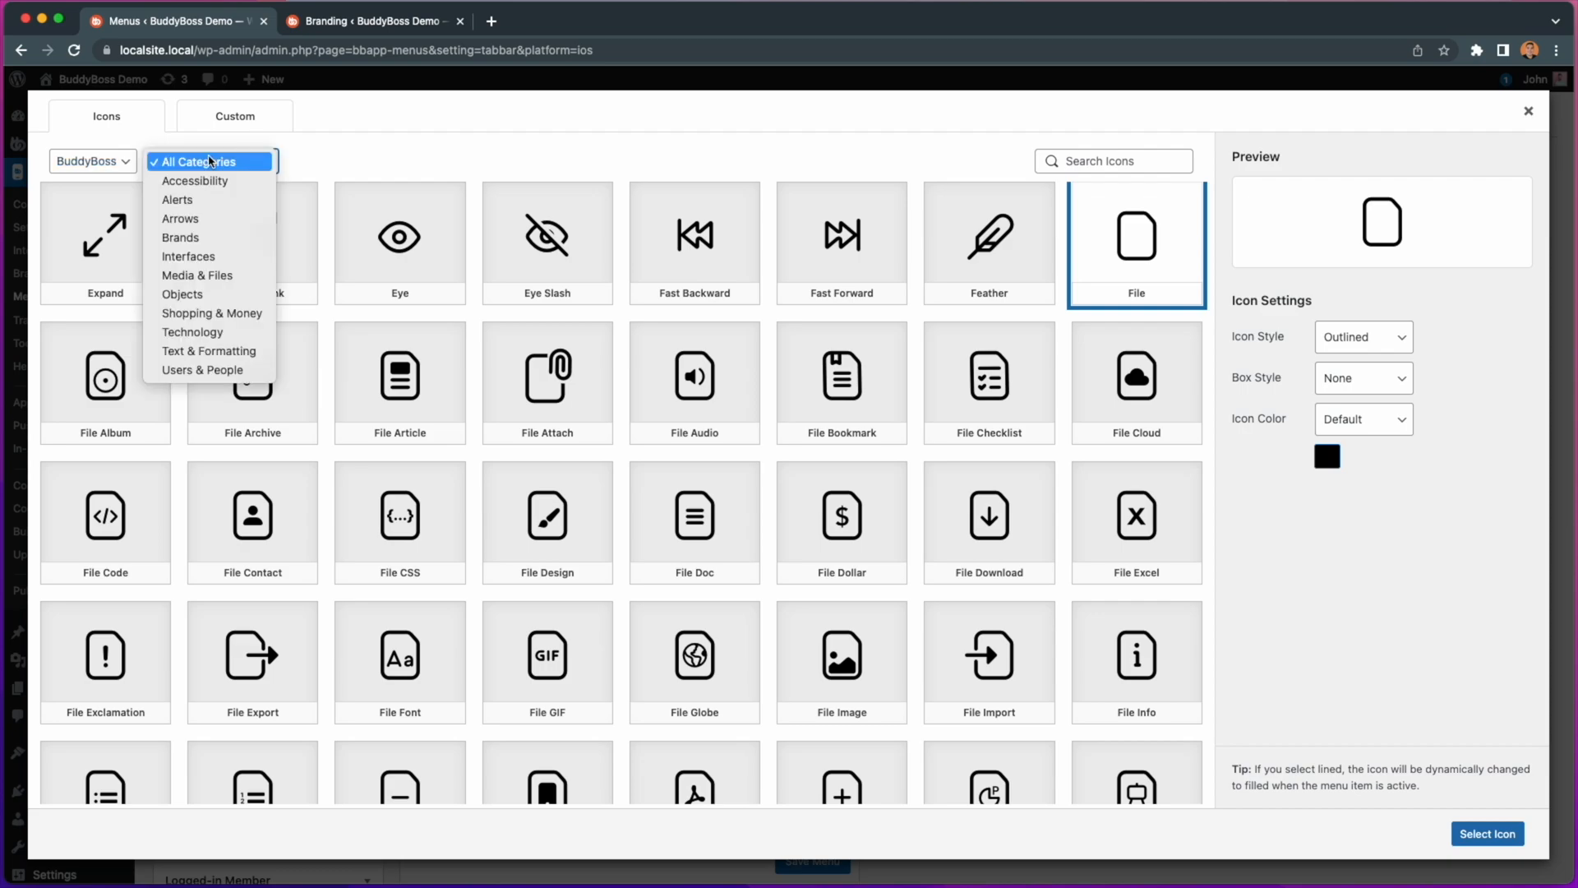
{"action": "left_click", "coordinate": [196, 181]}
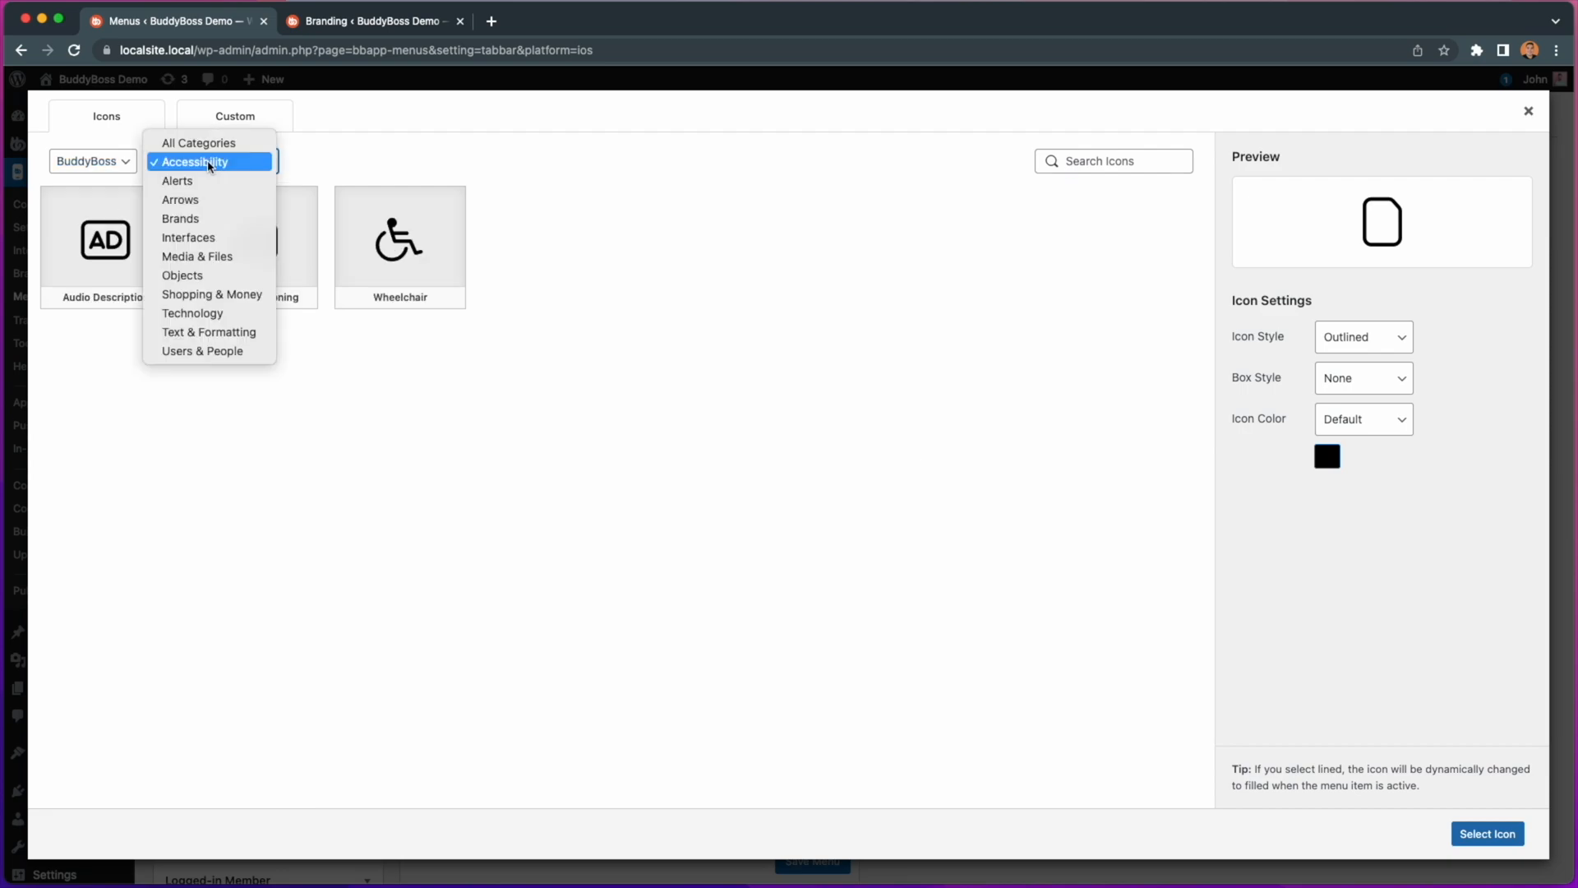
{"action": "mouse_move", "coordinate": [181, 219]}
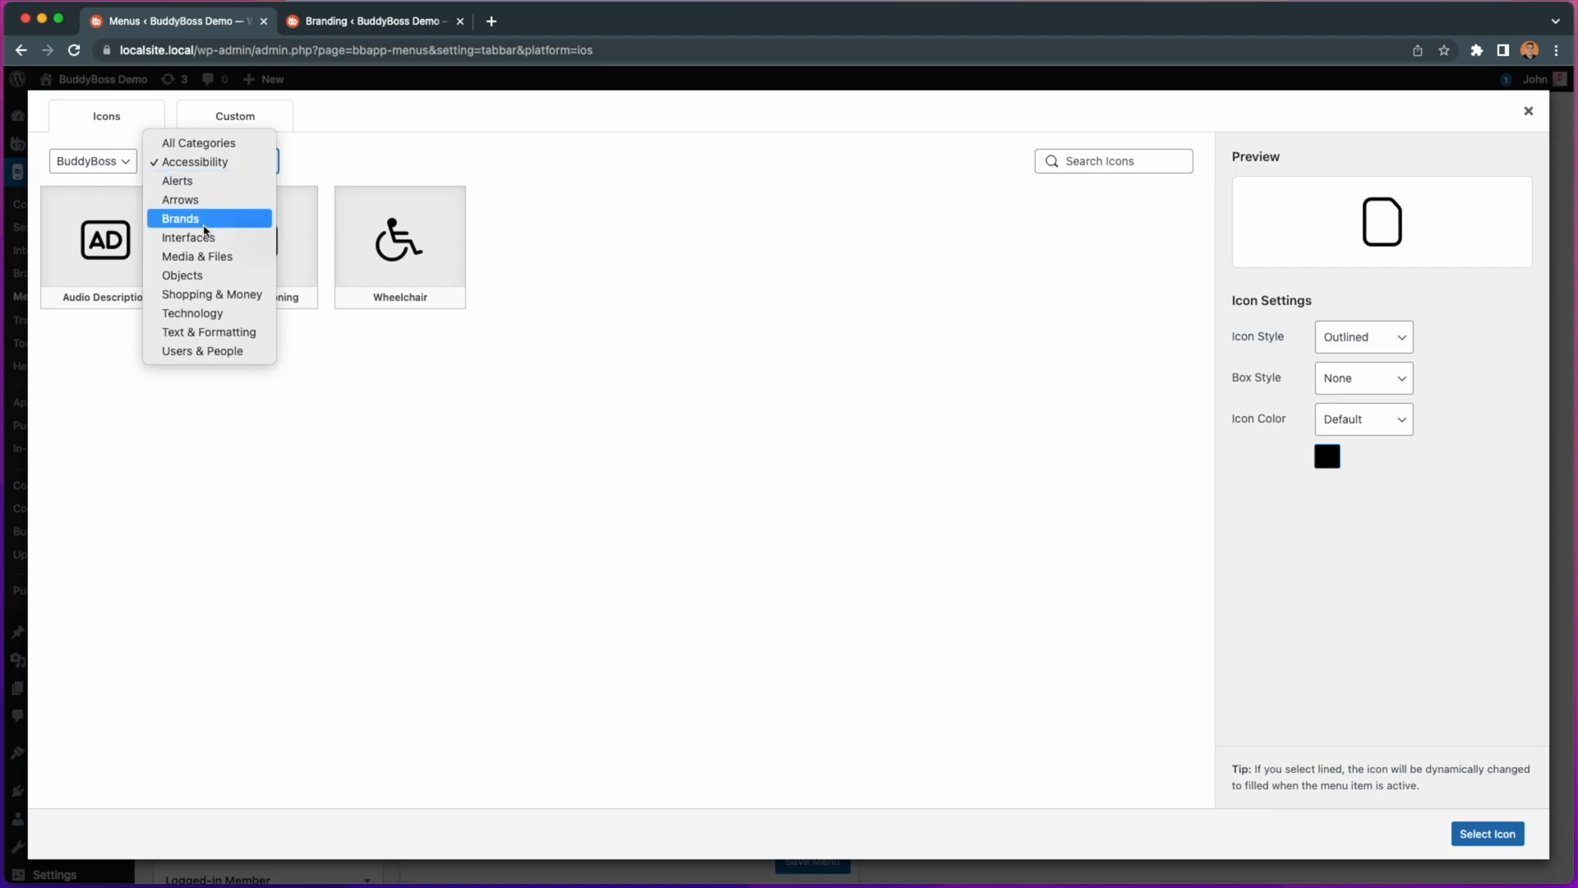
{"action": "left_click", "coordinate": [188, 237]}
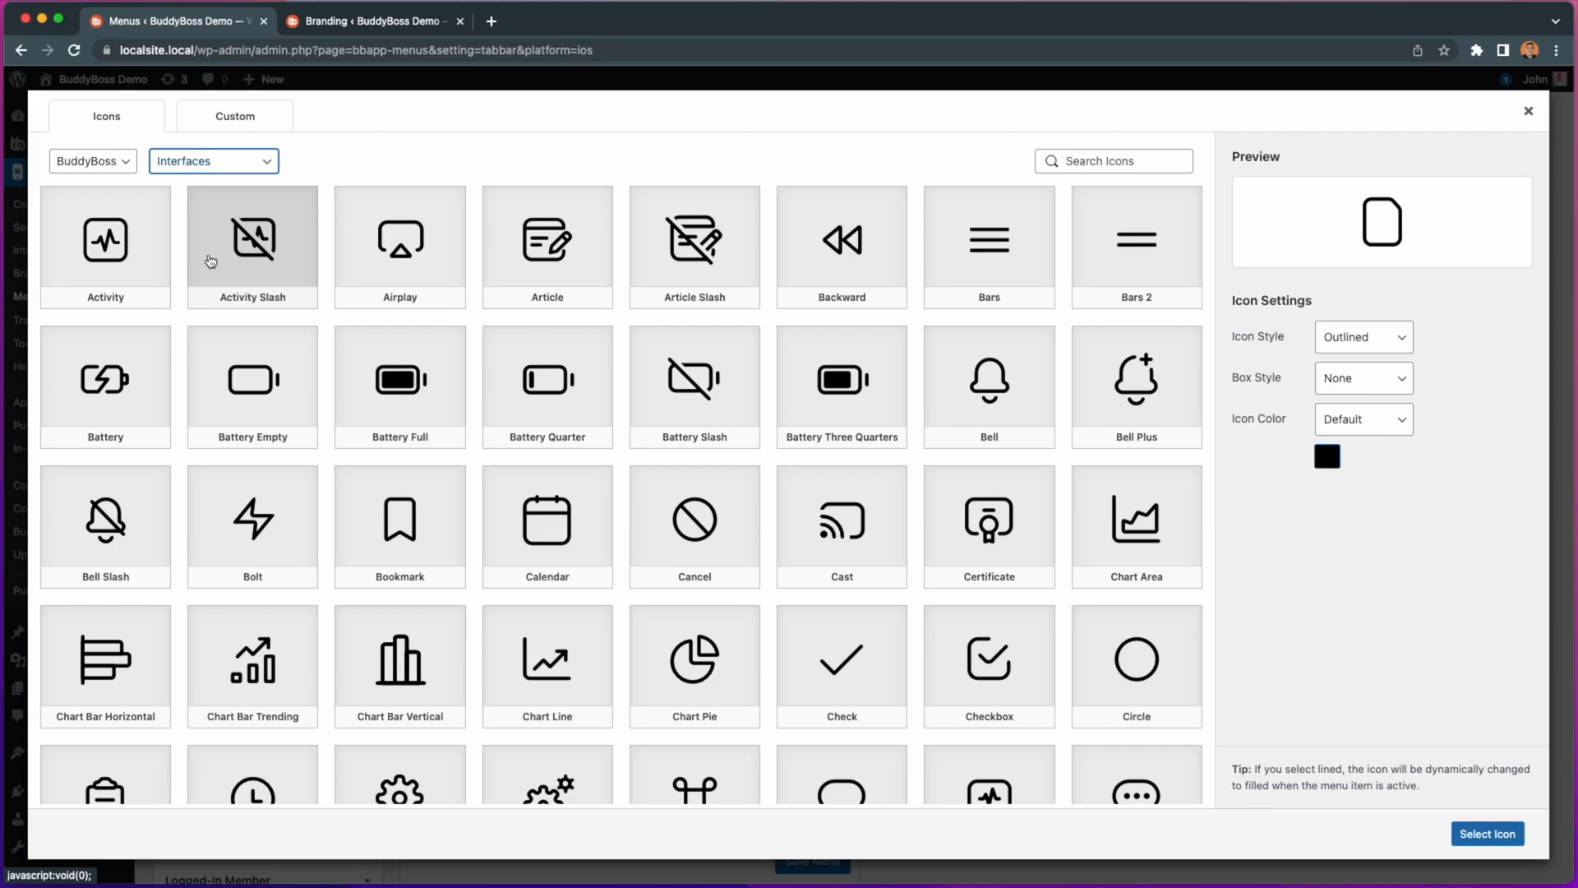
{"action": "left_click", "coordinate": [91, 161]}
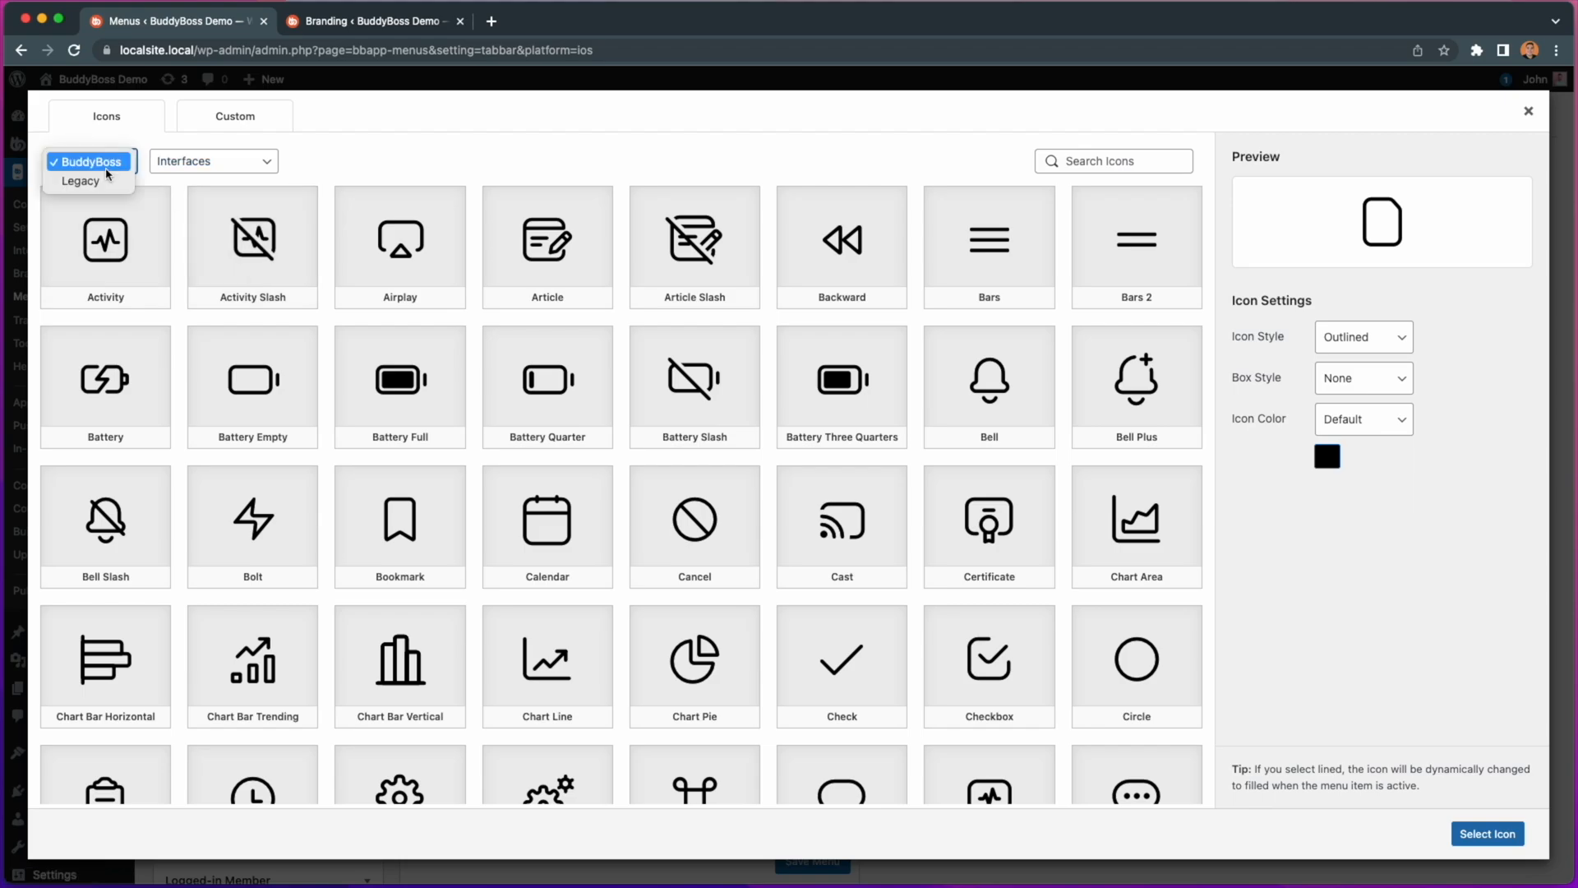
{"action": "left_click", "coordinate": [81, 180]}
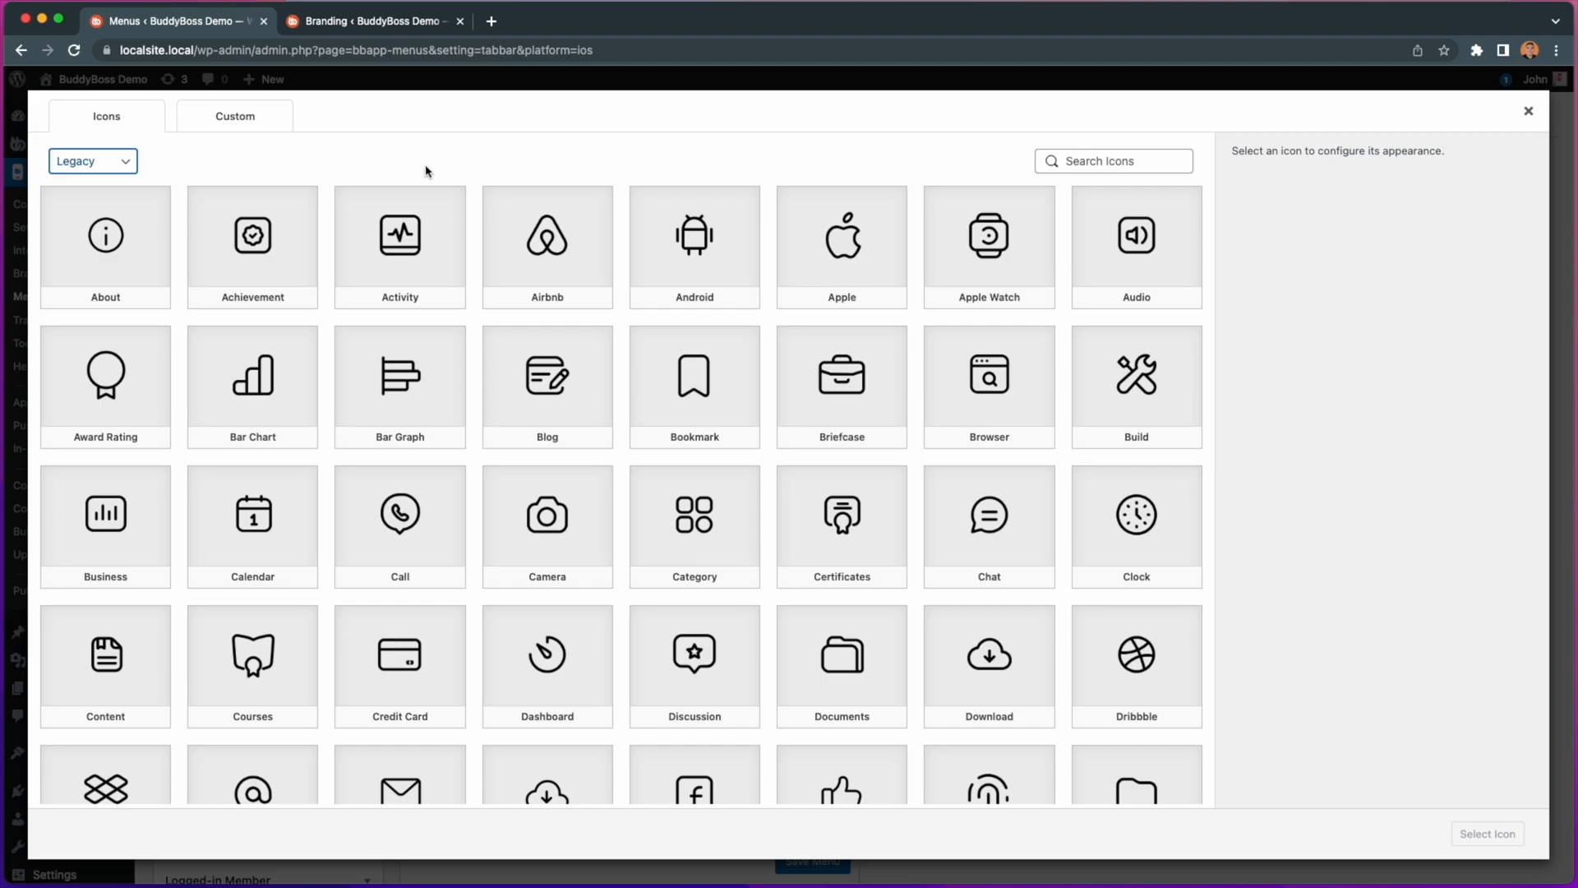
{"action": "left_click", "coordinate": [92, 161]}
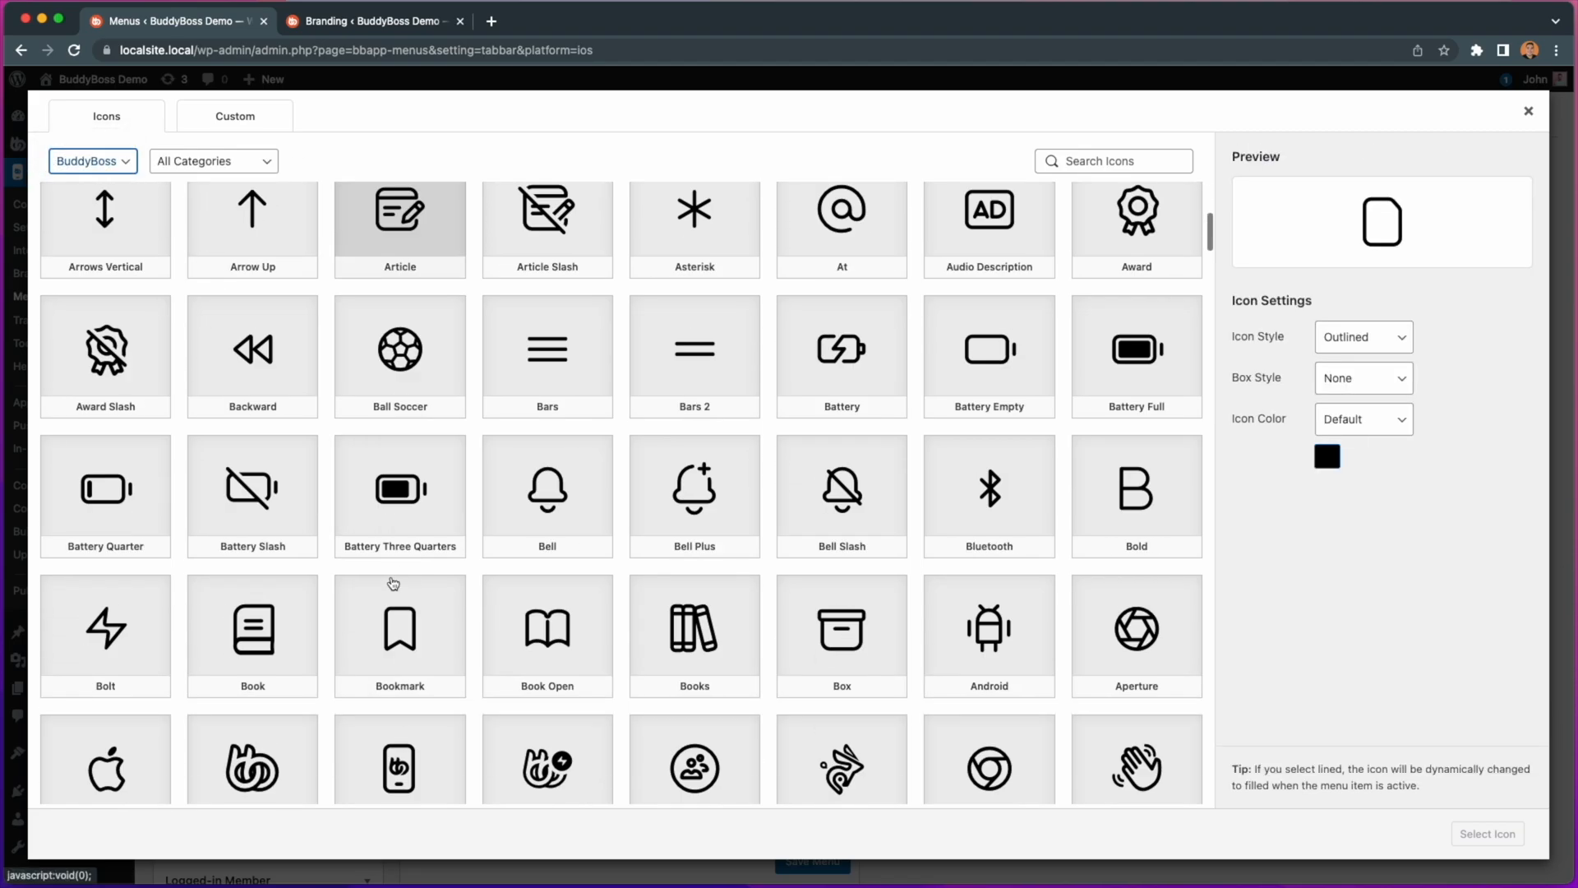
{"action": "scroll", "scroll_direction": "down", "scroll_amount": 3}
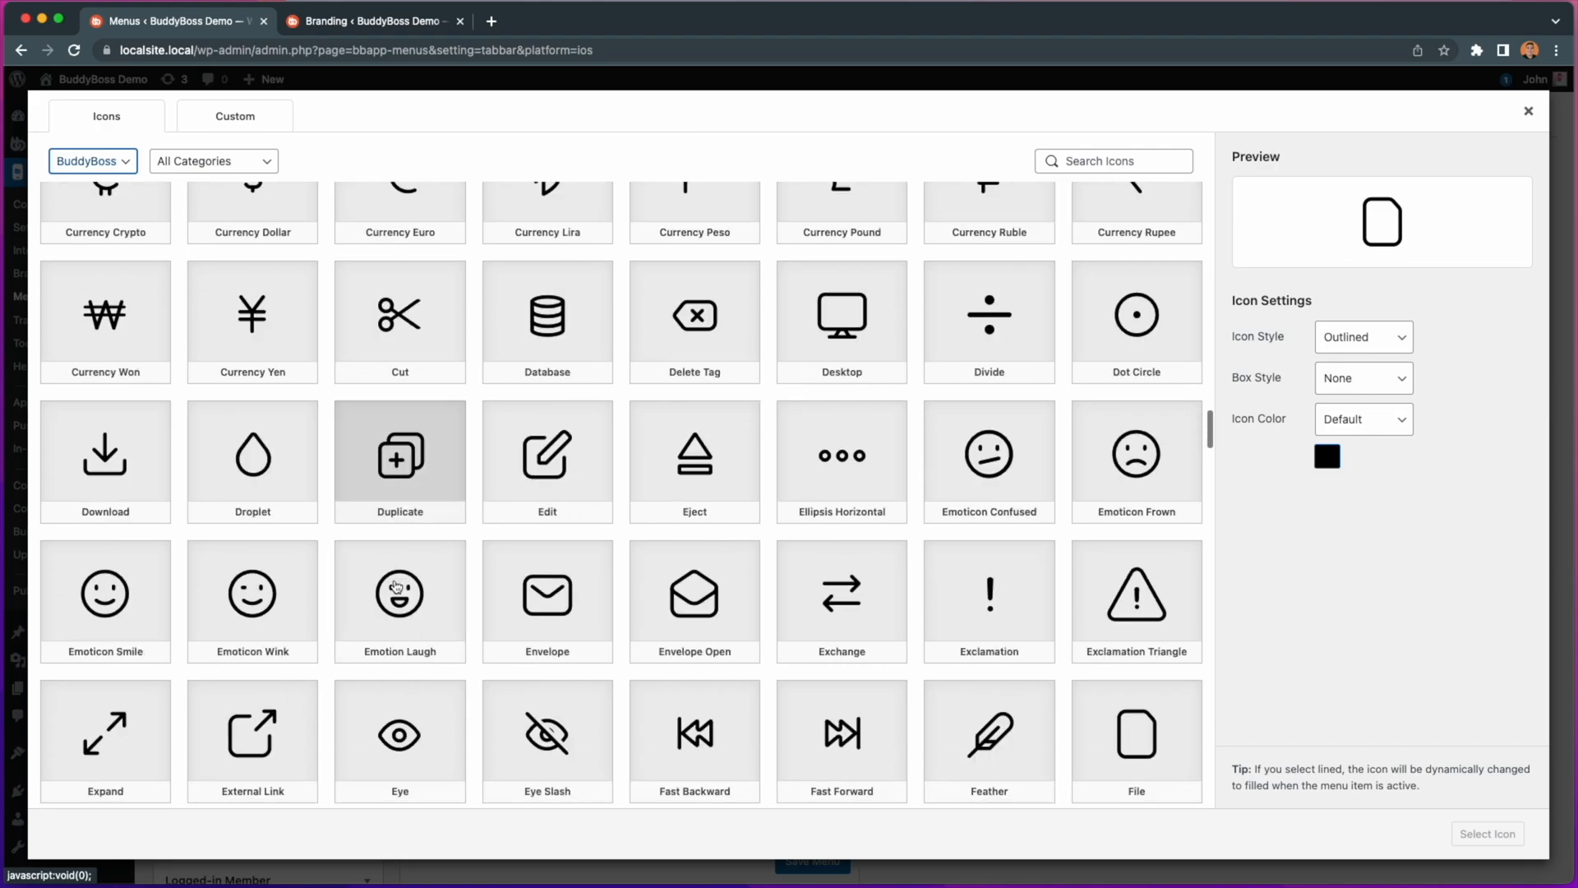
{"action": "scroll", "scroll_direction": "down", "scroll_amount": 3}
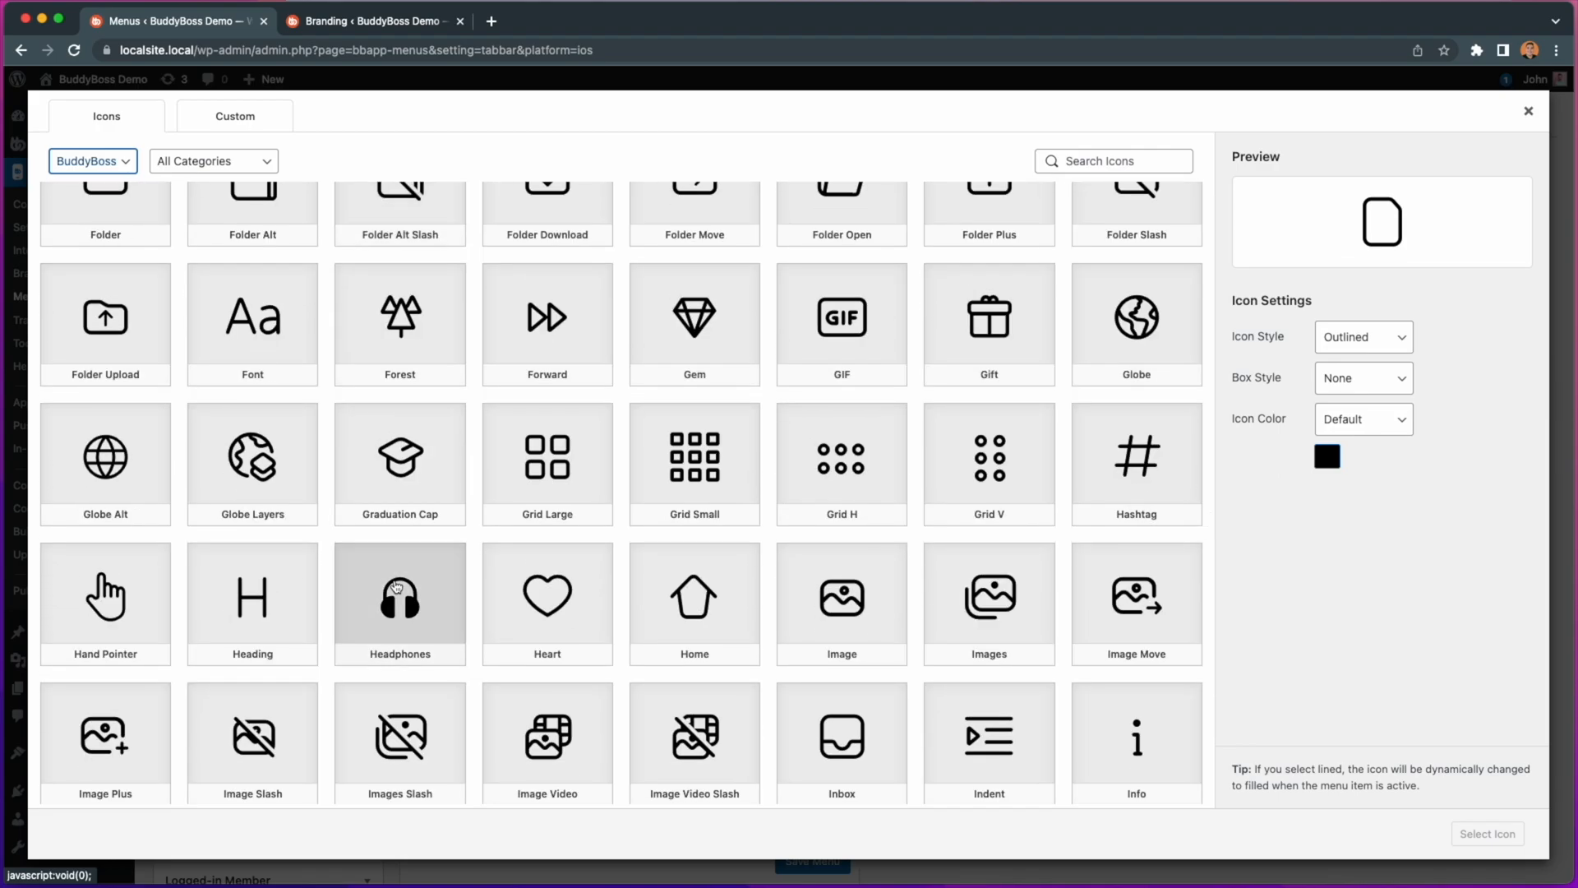
Step: Select the Home icon, keep the outlined and box styles, and set Icon Color to Custom with its colour picker
{"action": "left_click", "coordinate": [694, 595]}
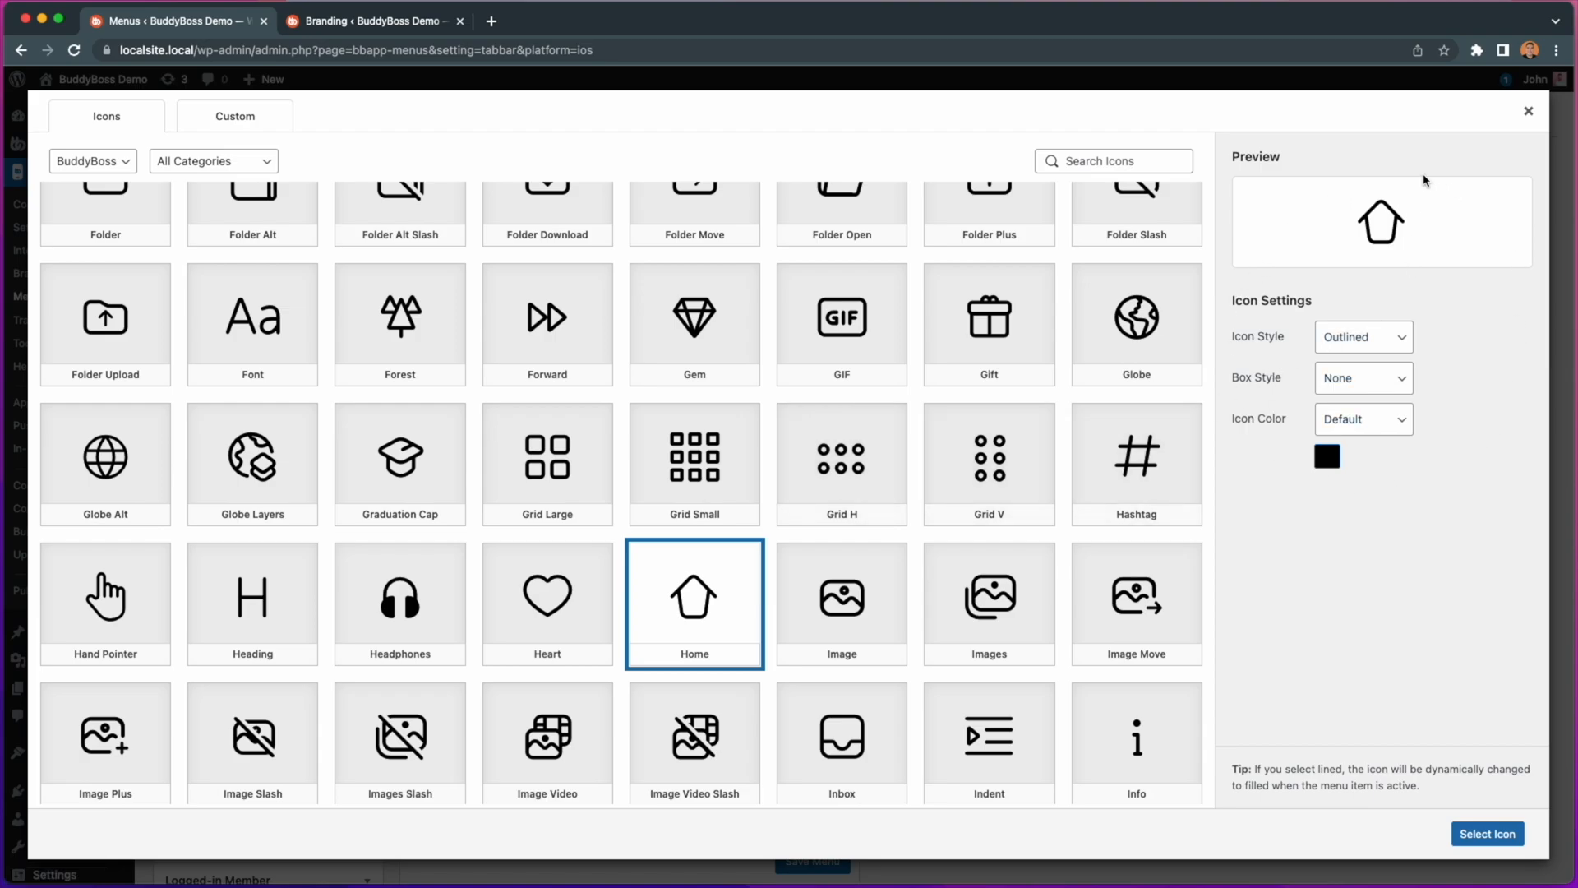
{"action": "mouse_move", "coordinate": [1276, 352]}
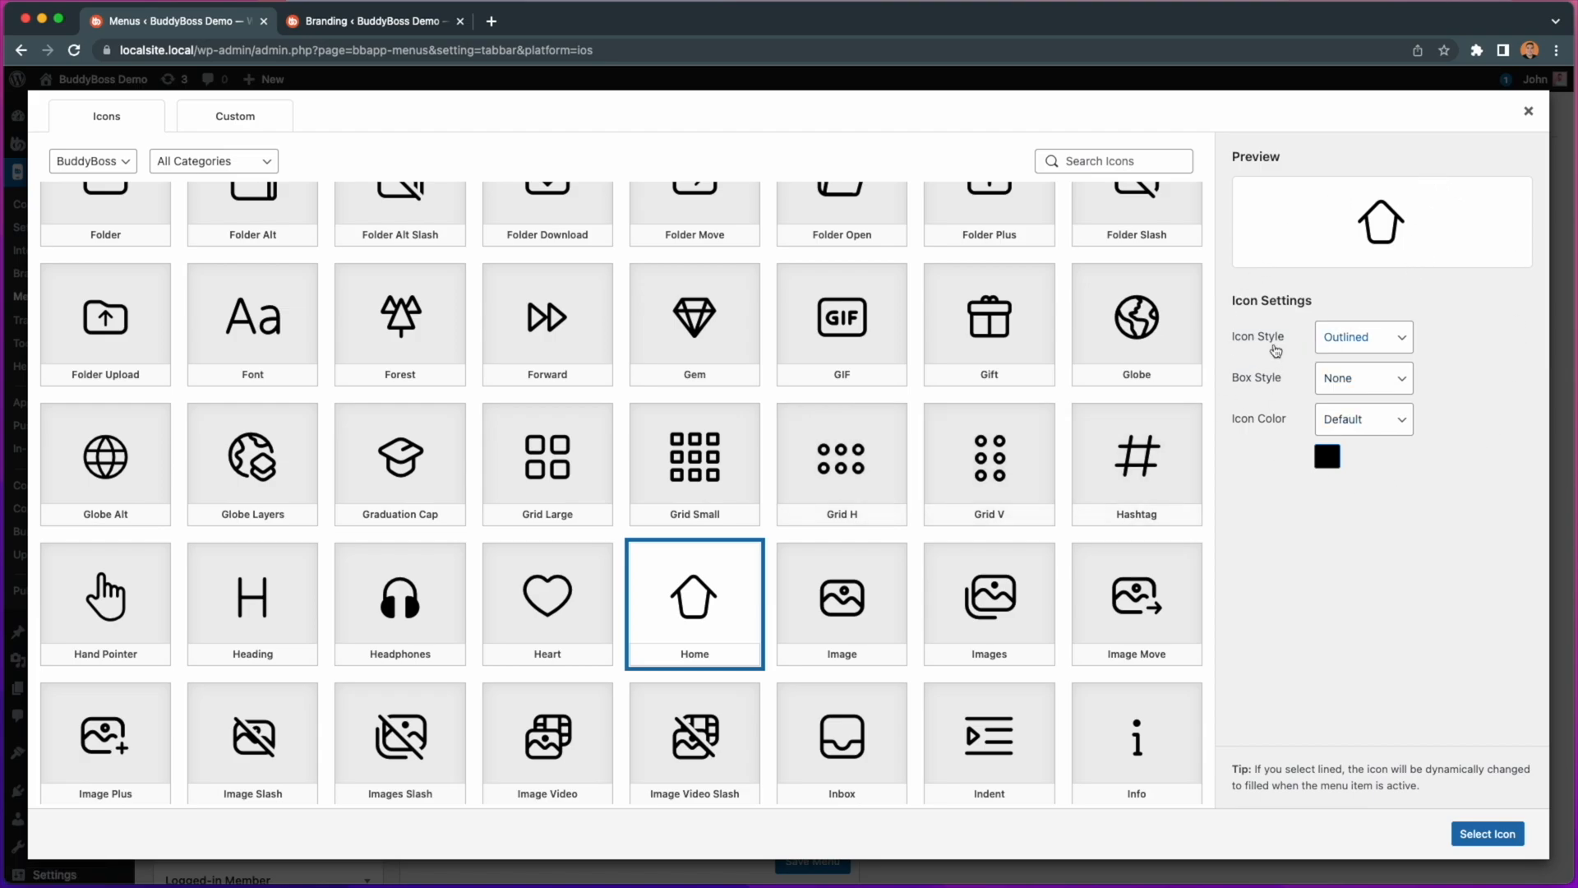
{"action": "left_click", "coordinate": [1361, 337]}
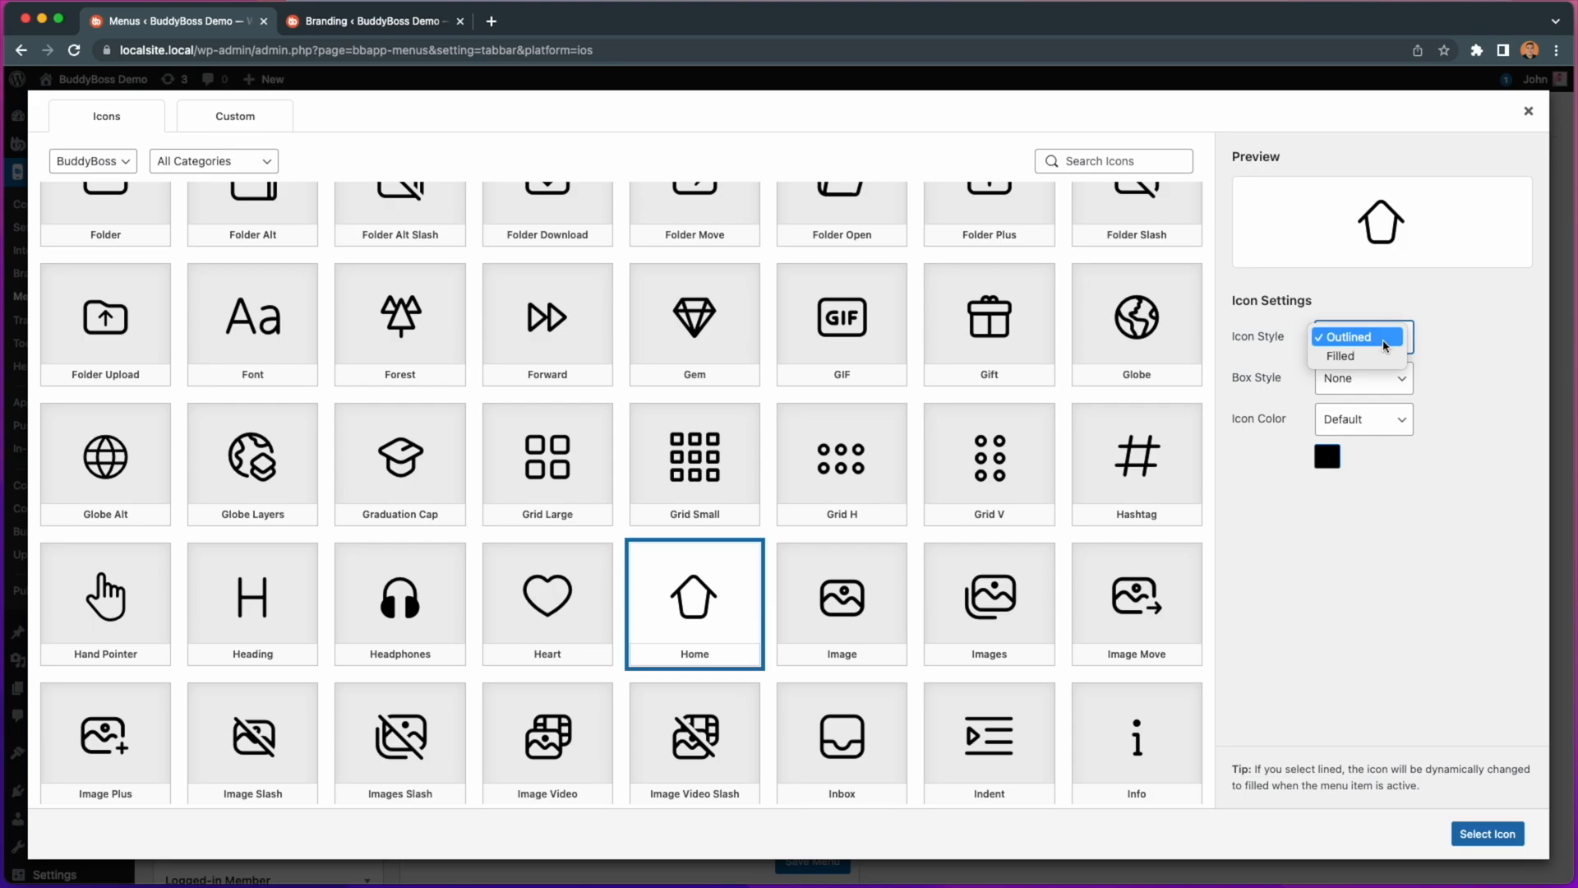
{"action": "mouse_move", "coordinate": [1286, 339]}
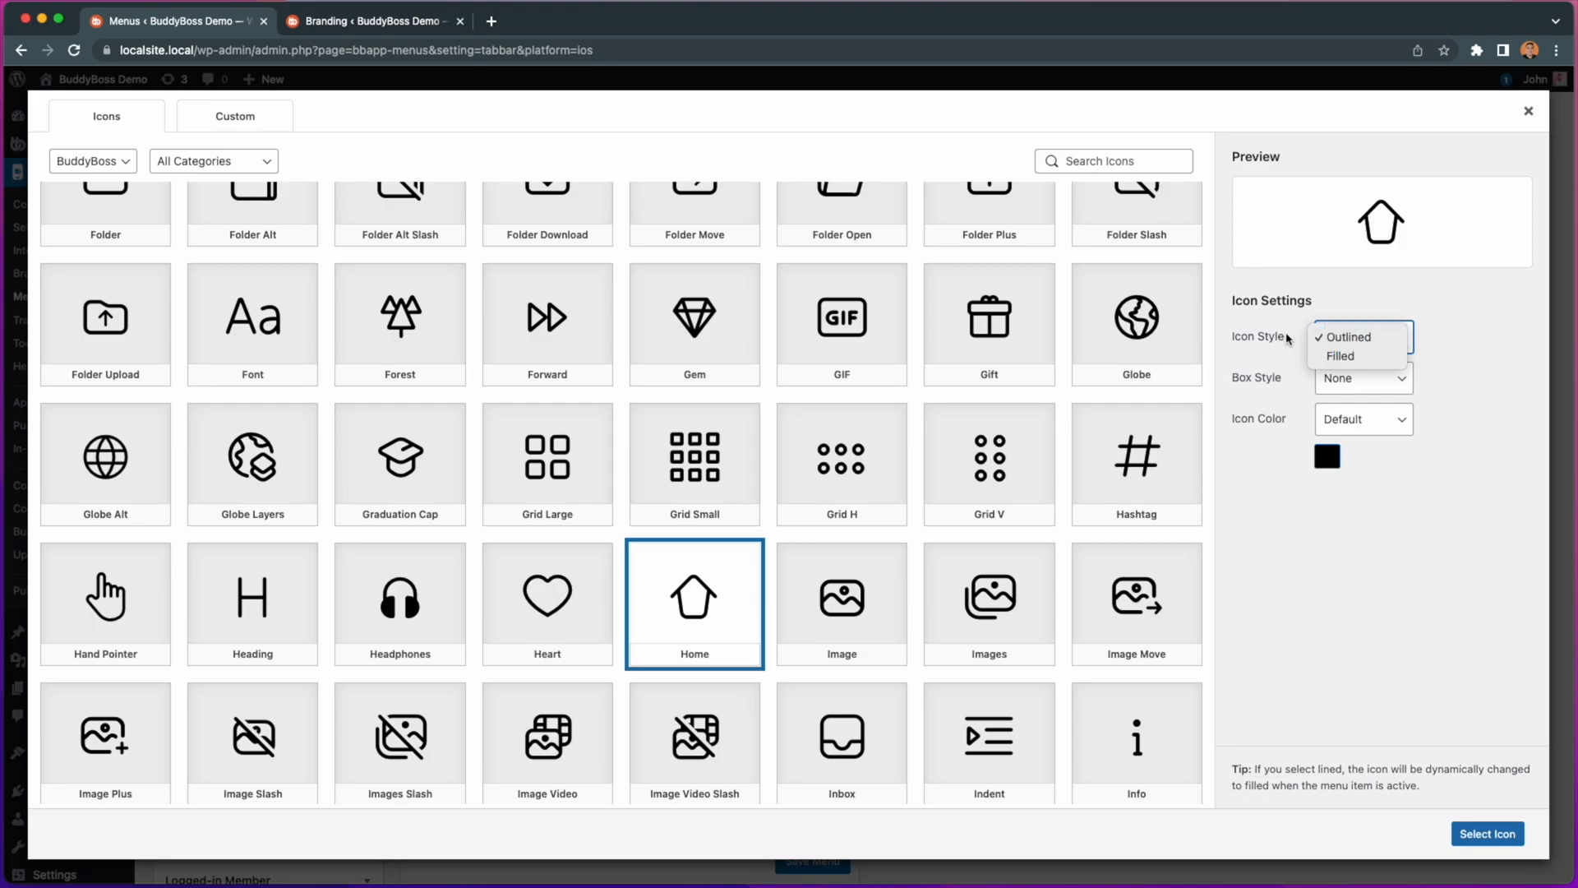
{"action": "left_click", "coordinate": [1347, 336]}
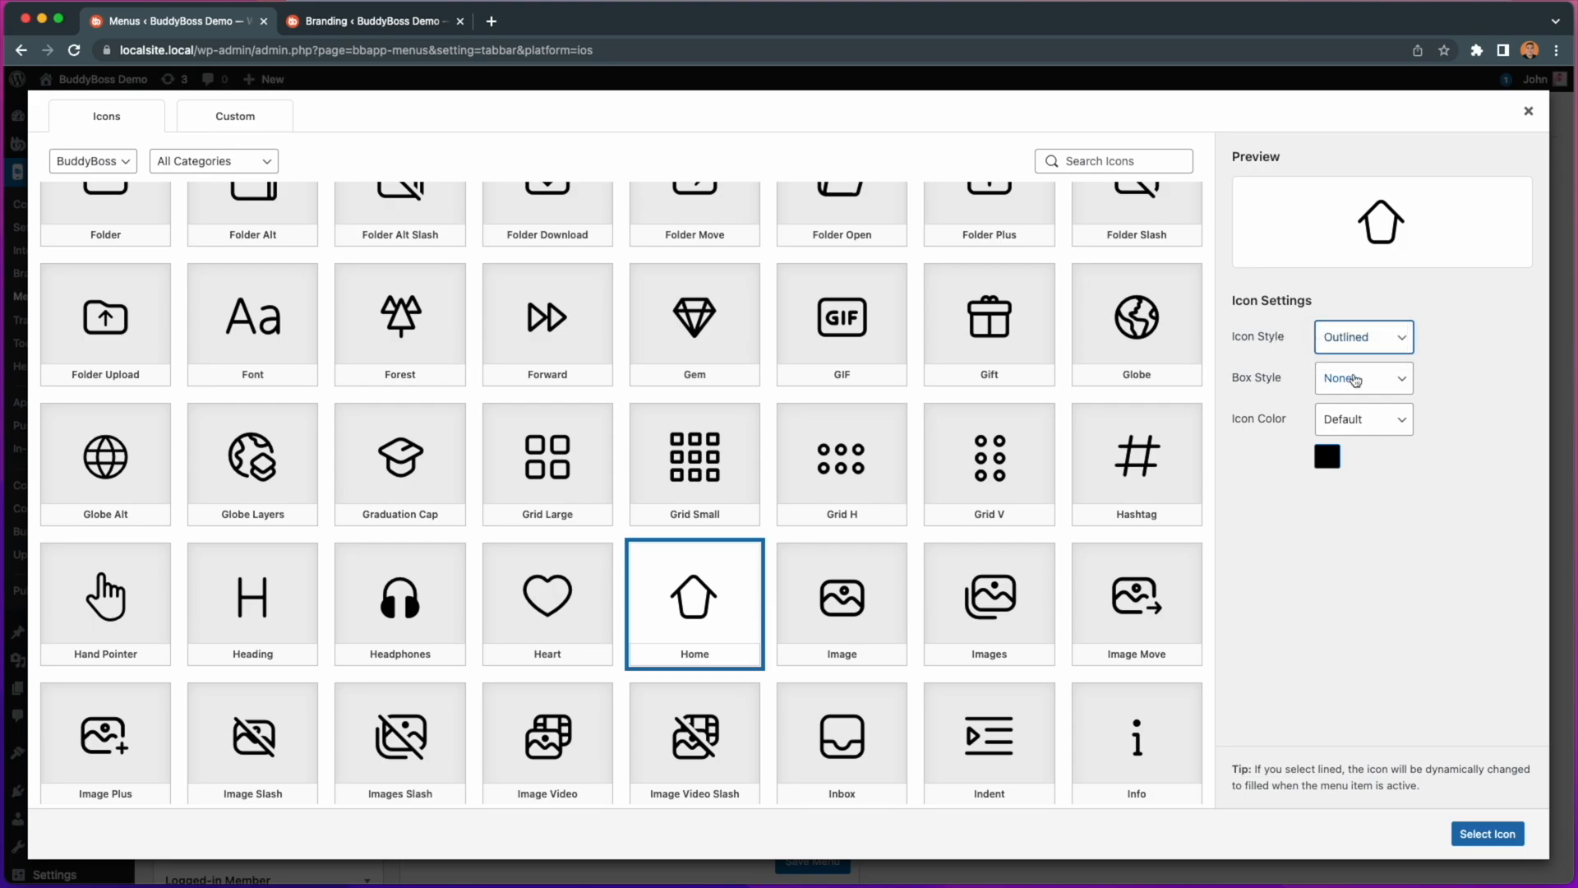
{"action": "left_click", "coordinate": [1361, 378]}
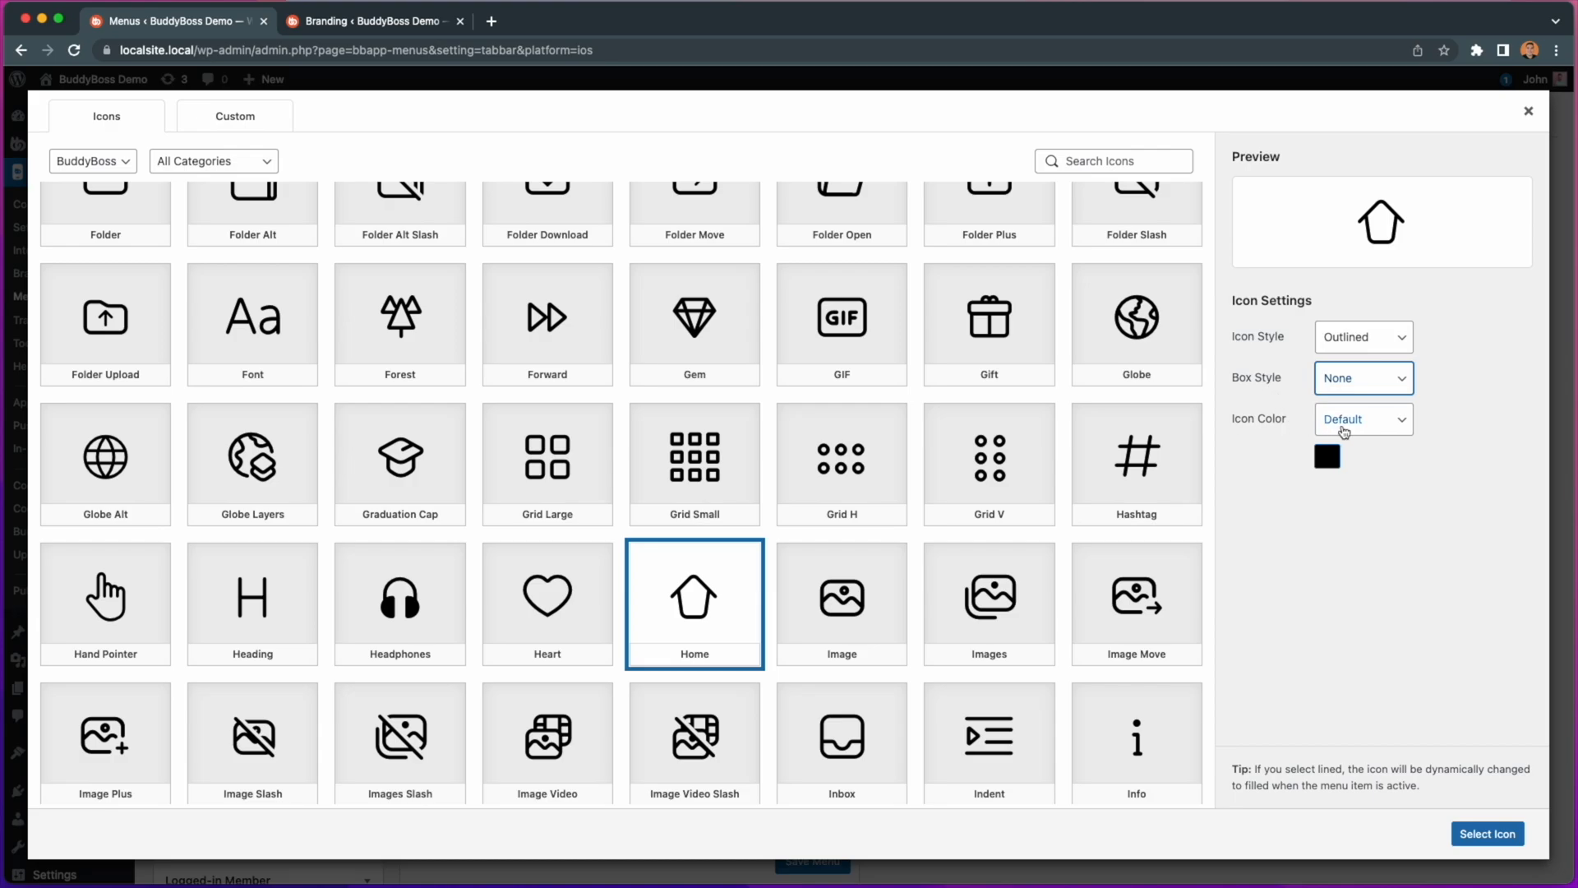
{"action": "left_click", "coordinate": [1361, 420]}
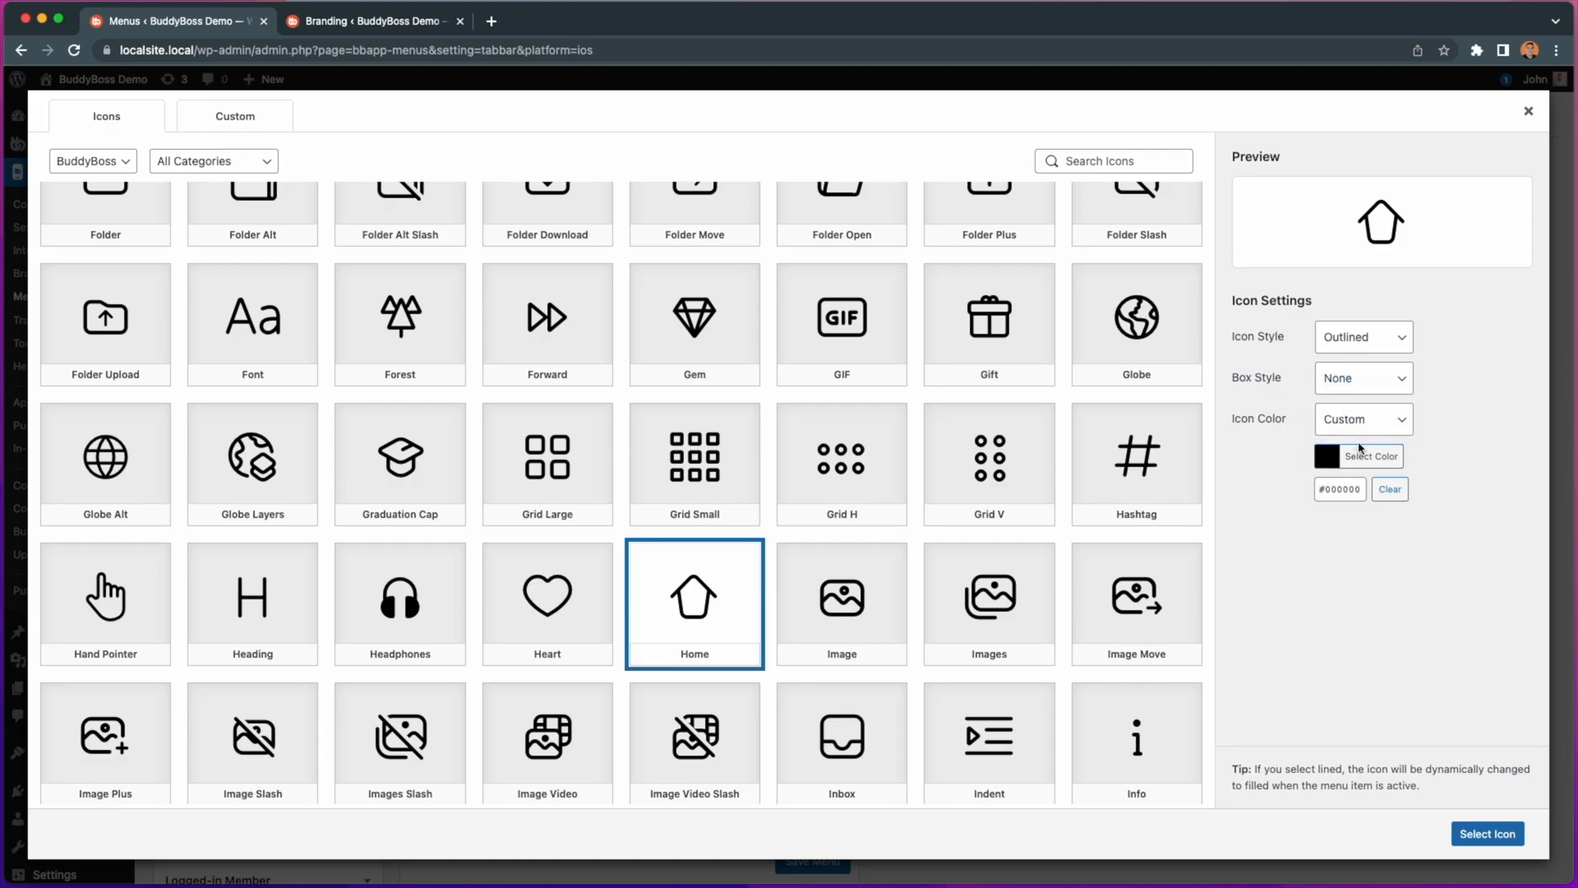
{"action": "left_click", "coordinate": [1327, 456]}
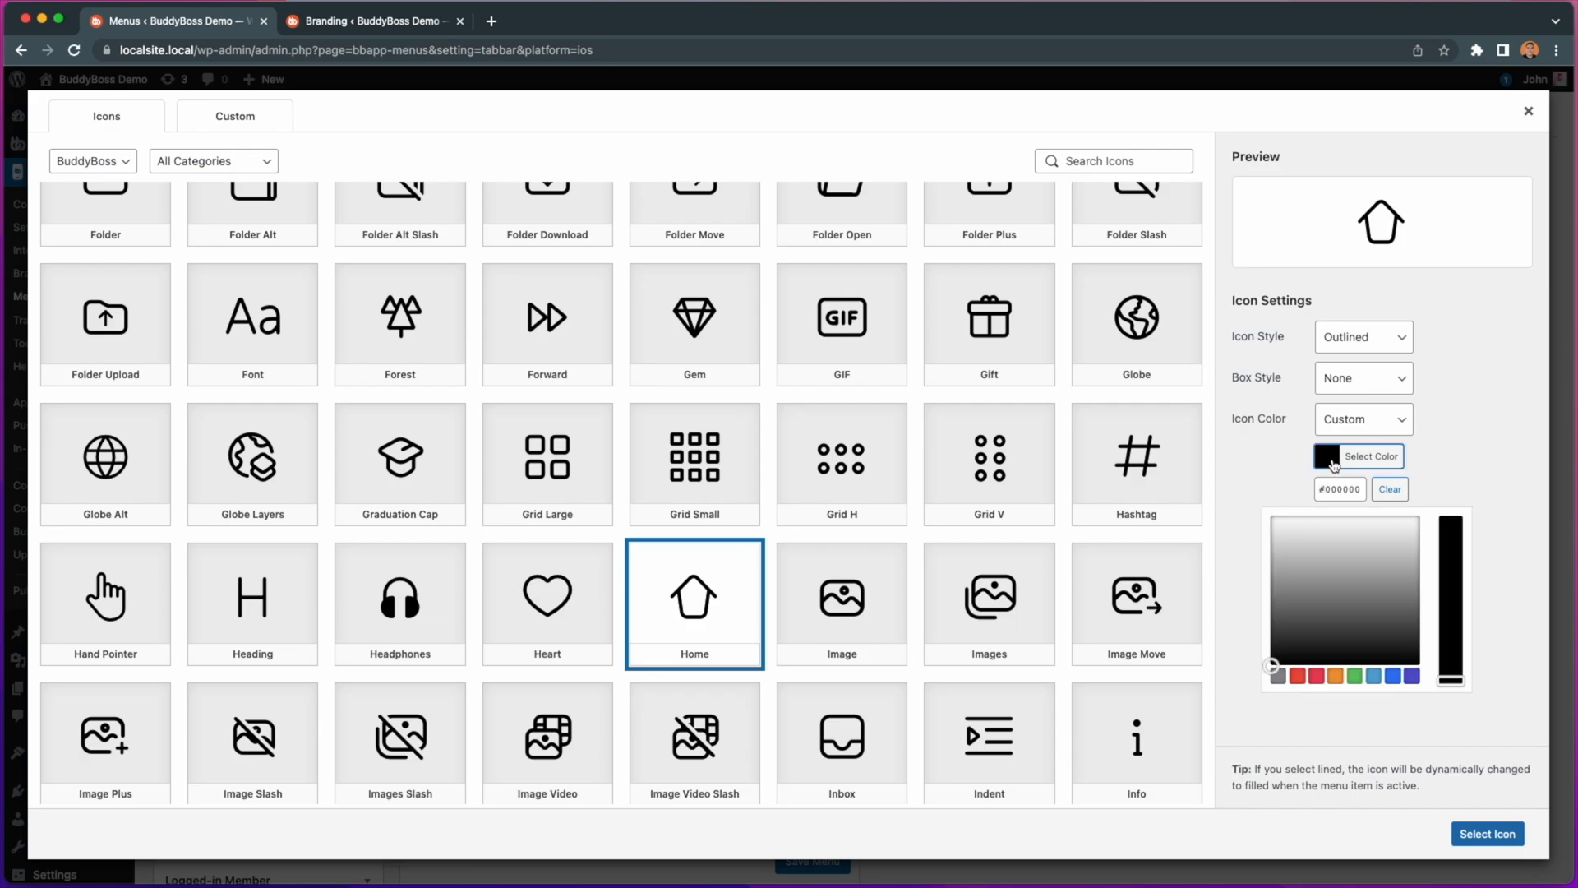
{"action": "mouse_move", "coordinate": [1397, 506]}
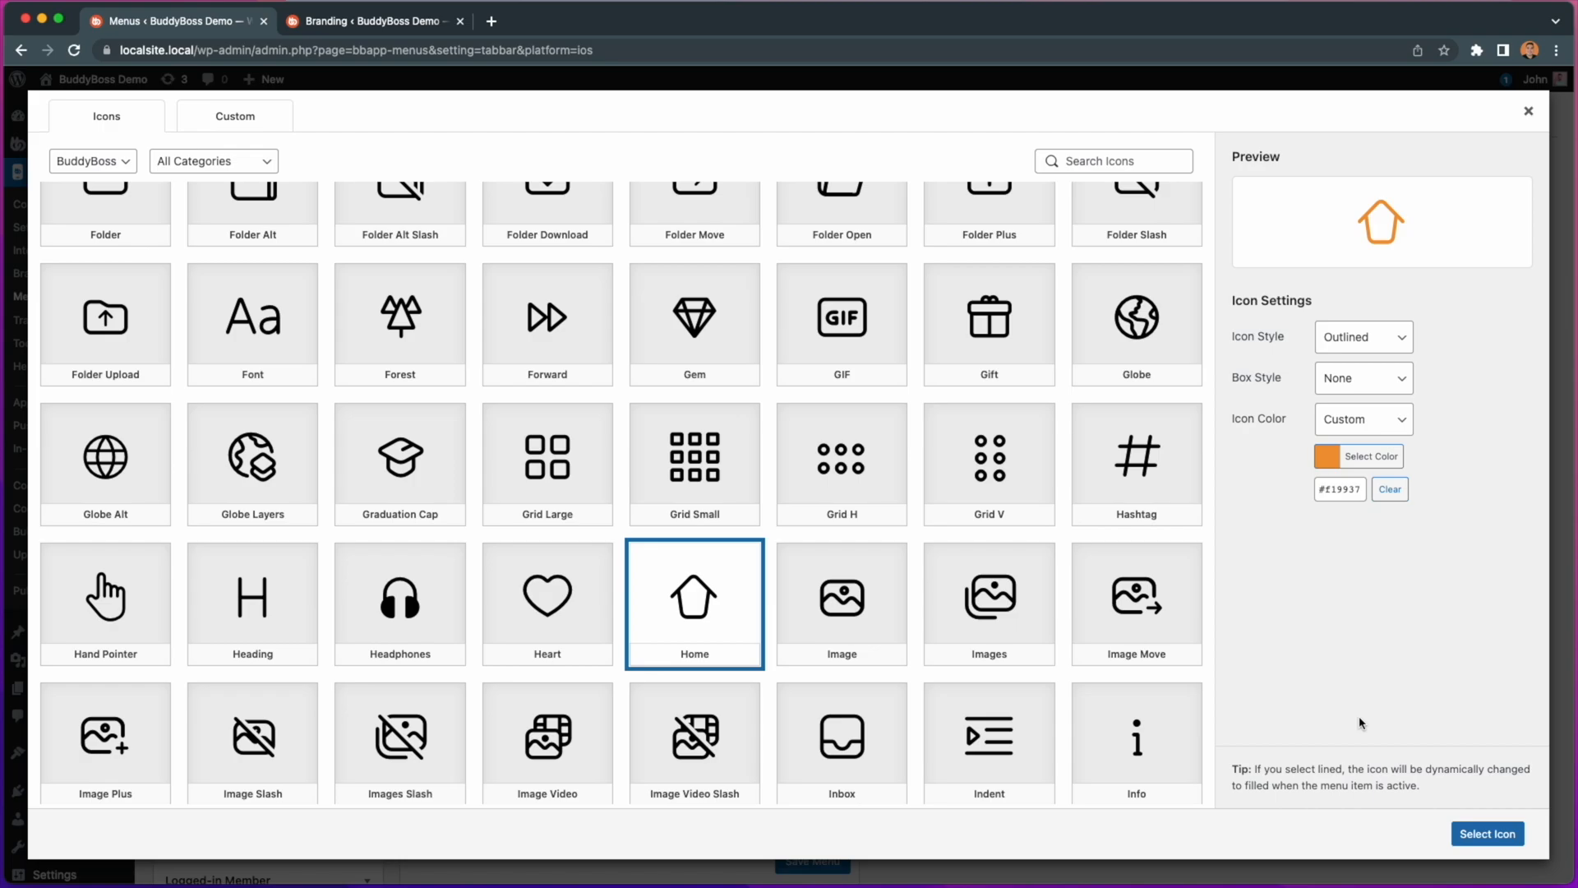
{"action": "left_click", "coordinate": [374, 19]}
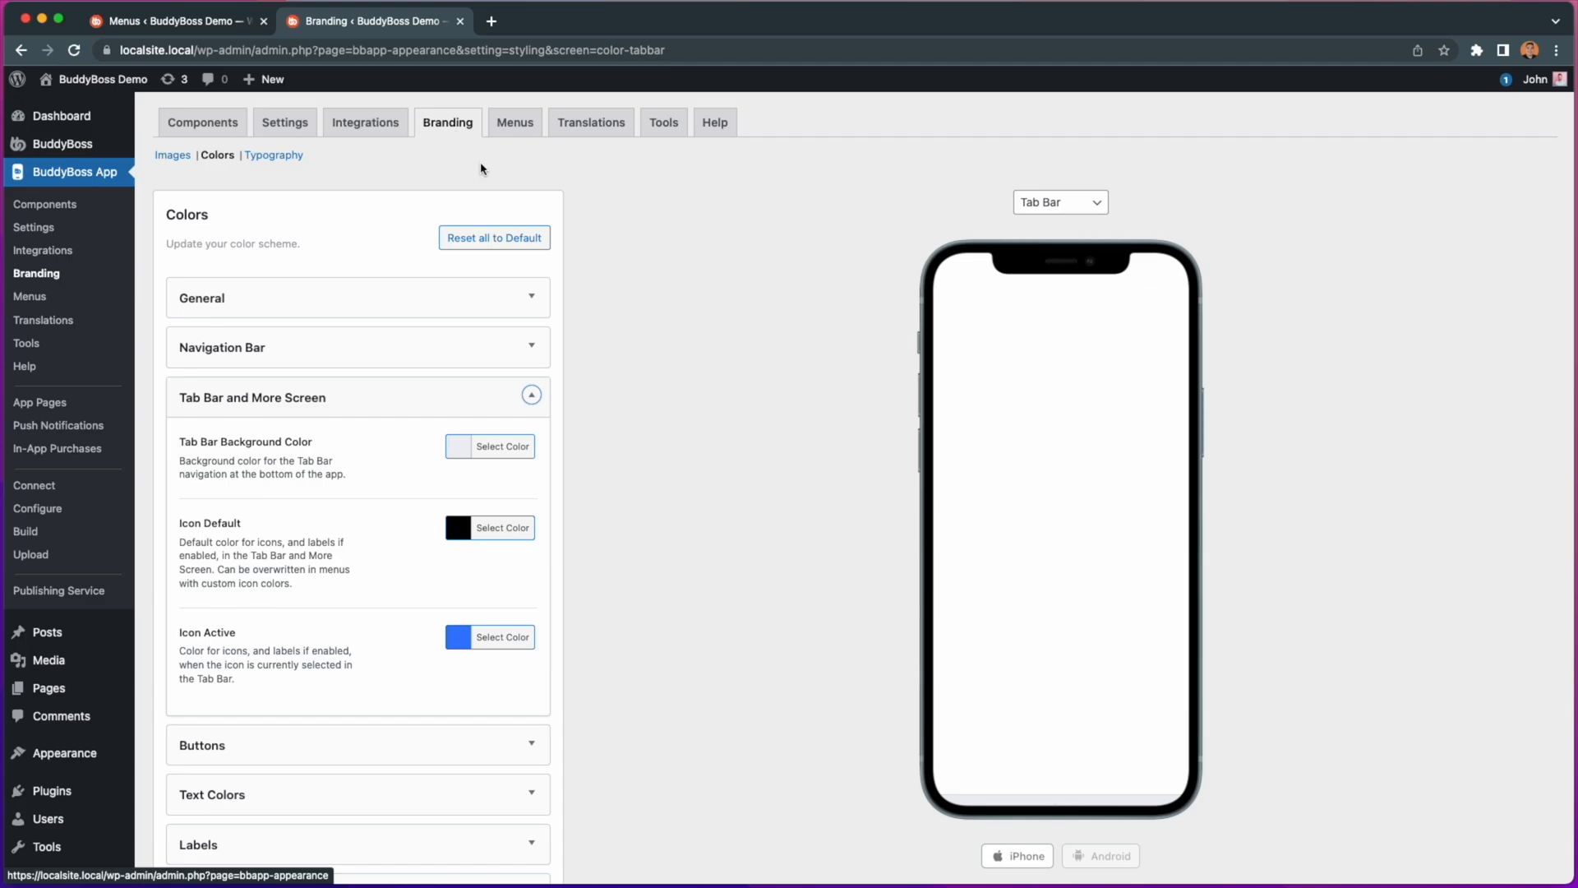
{"action": "mouse_move", "coordinate": [169, 638]}
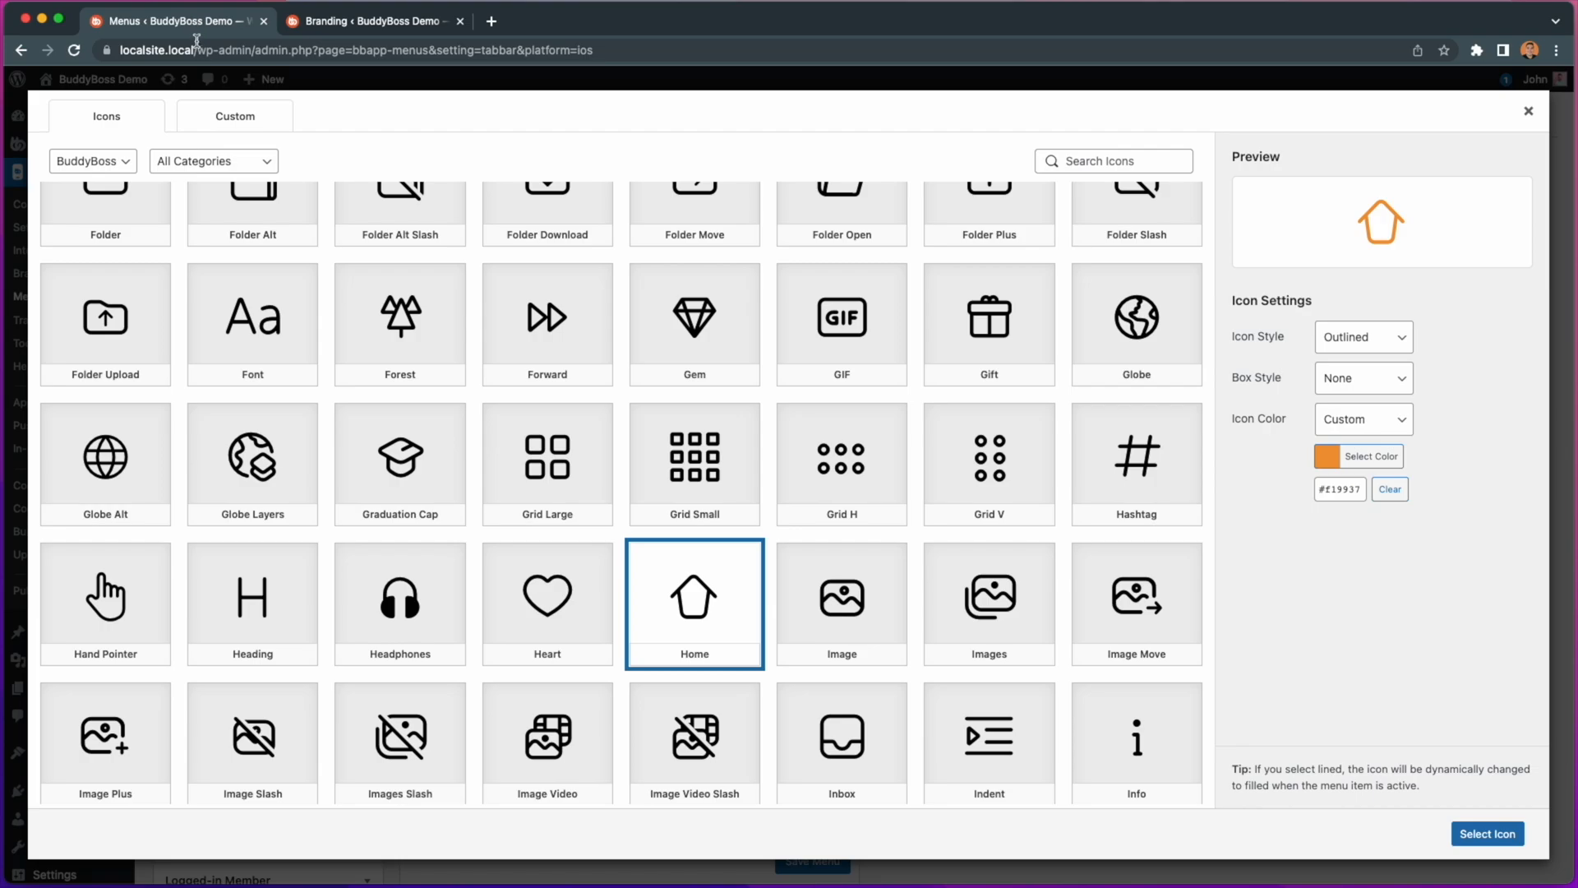
Step: Upload icons8-calendar-50.png from Downloads as a custom icon, then return to the built-in icons
{"action": "left_click", "coordinate": [235, 115]}
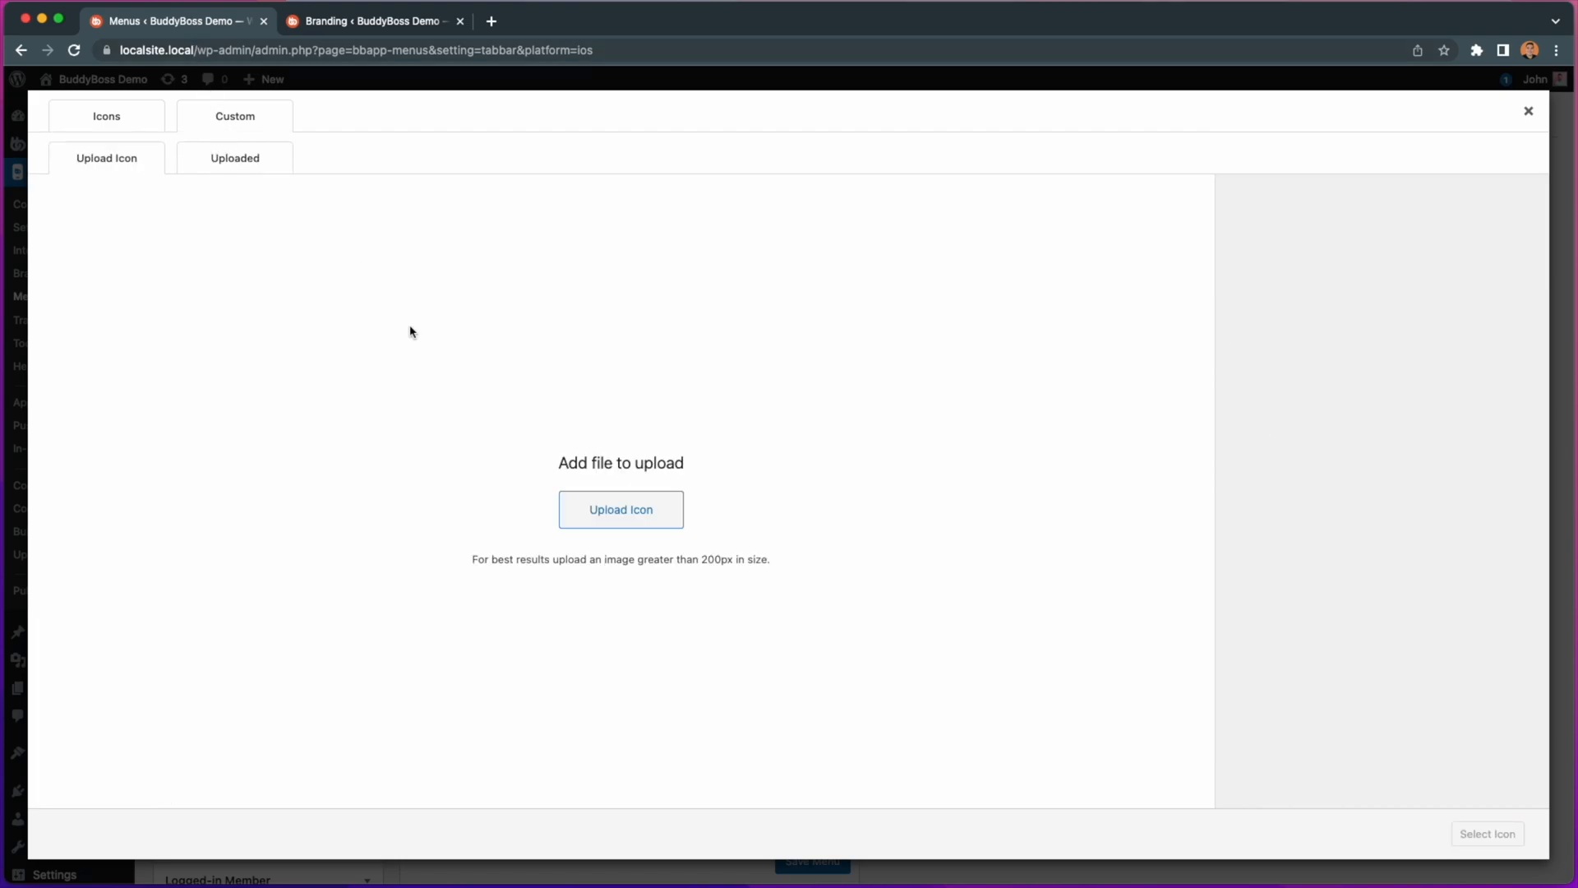
{"action": "left_click", "coordinate": [619, 510]}
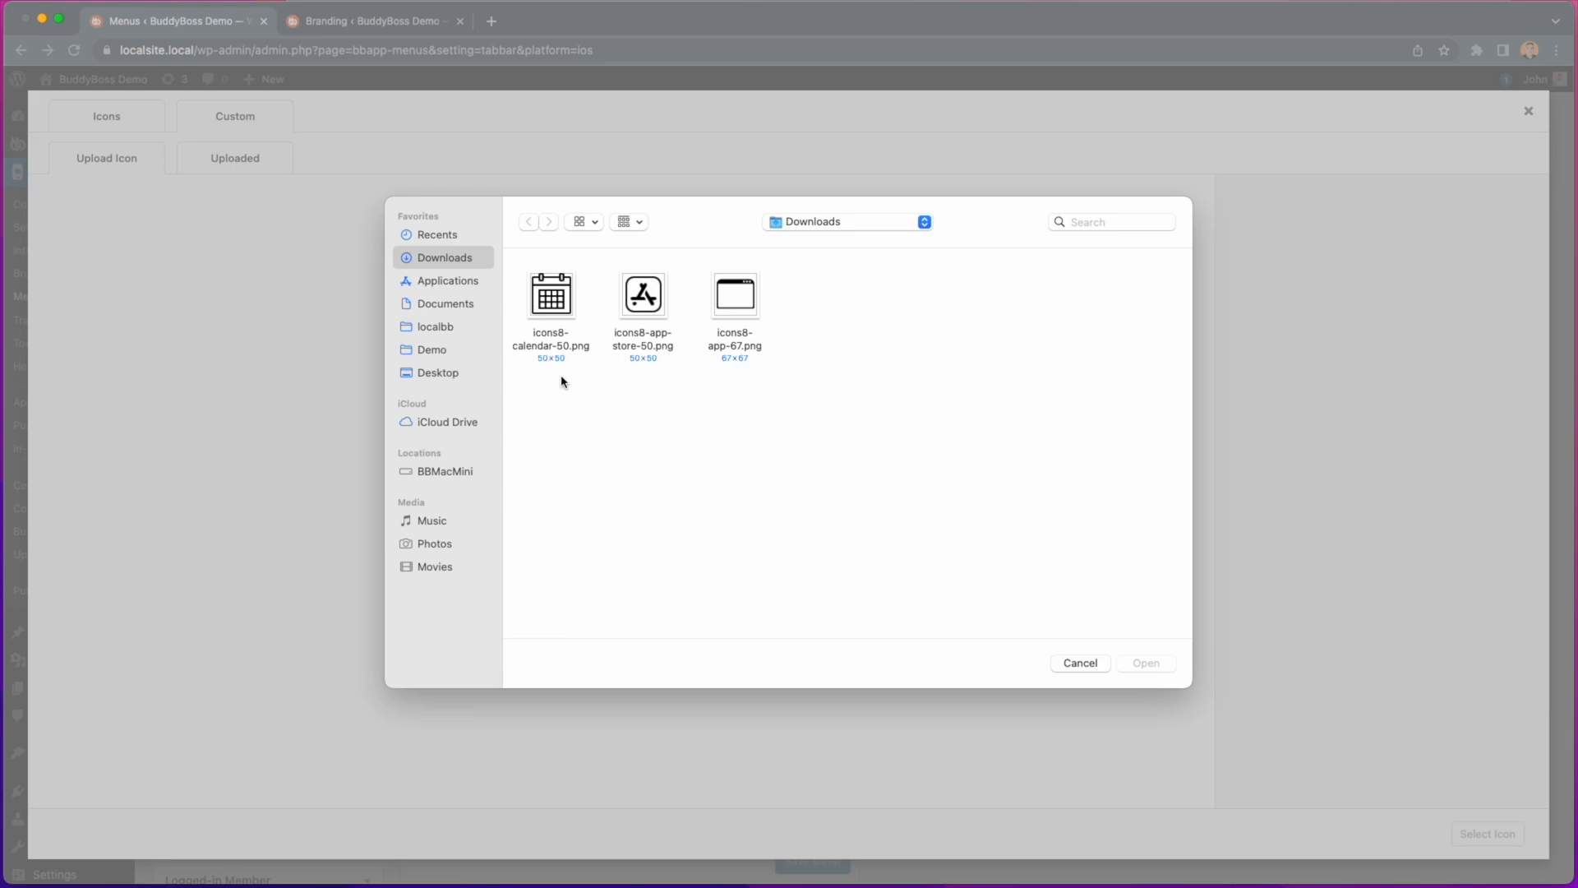
{"action": "left_click", "coordinate": [549, 292]}
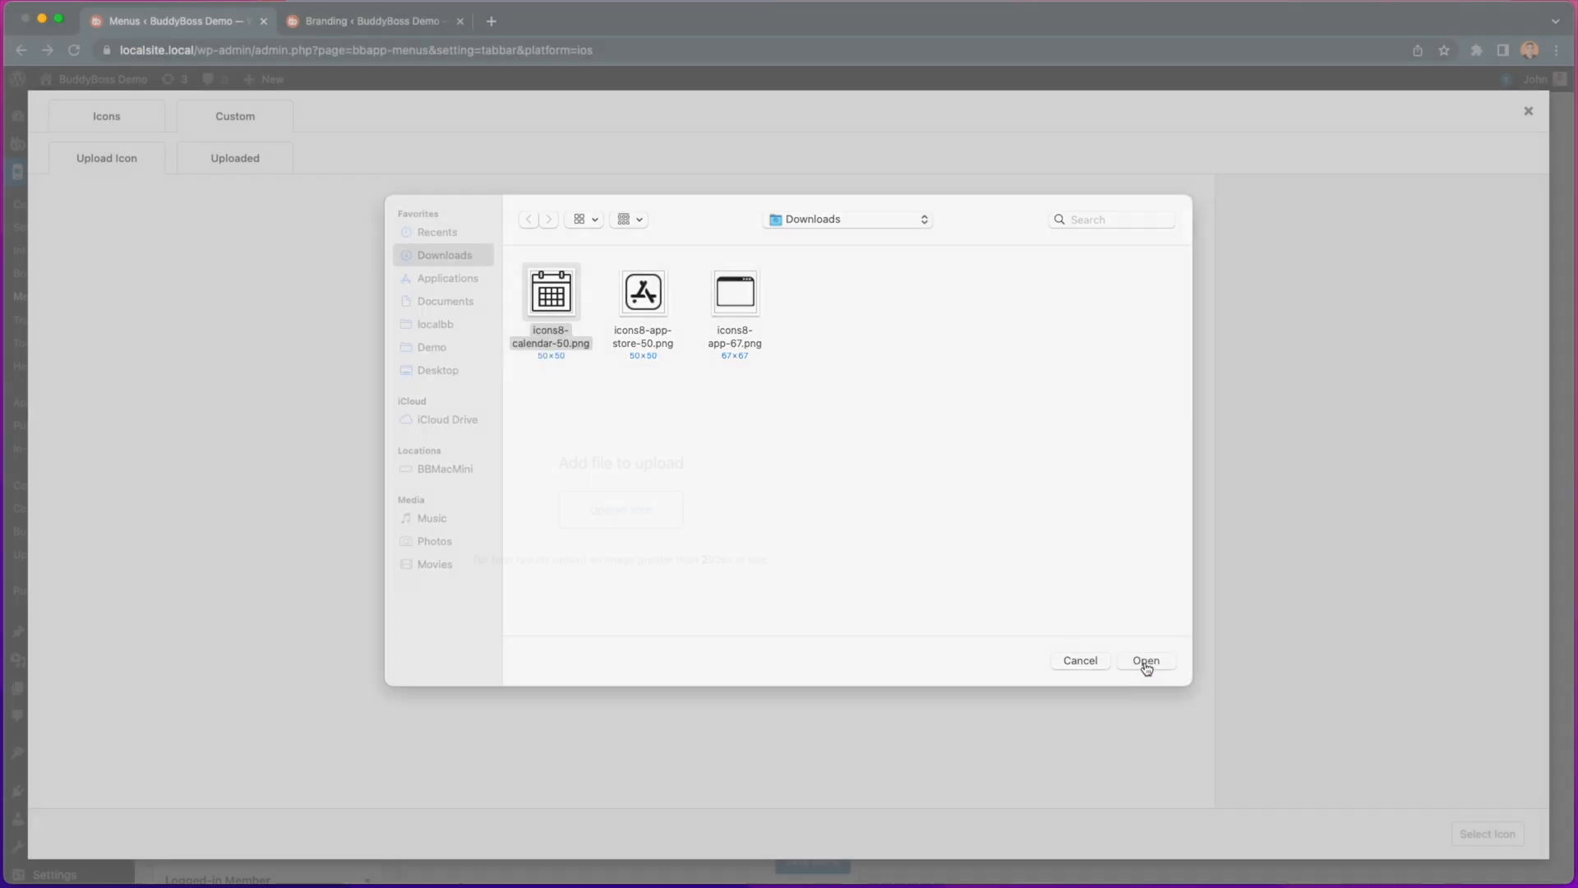
{"action": "left_click", "coordinate": [1144, 661]}
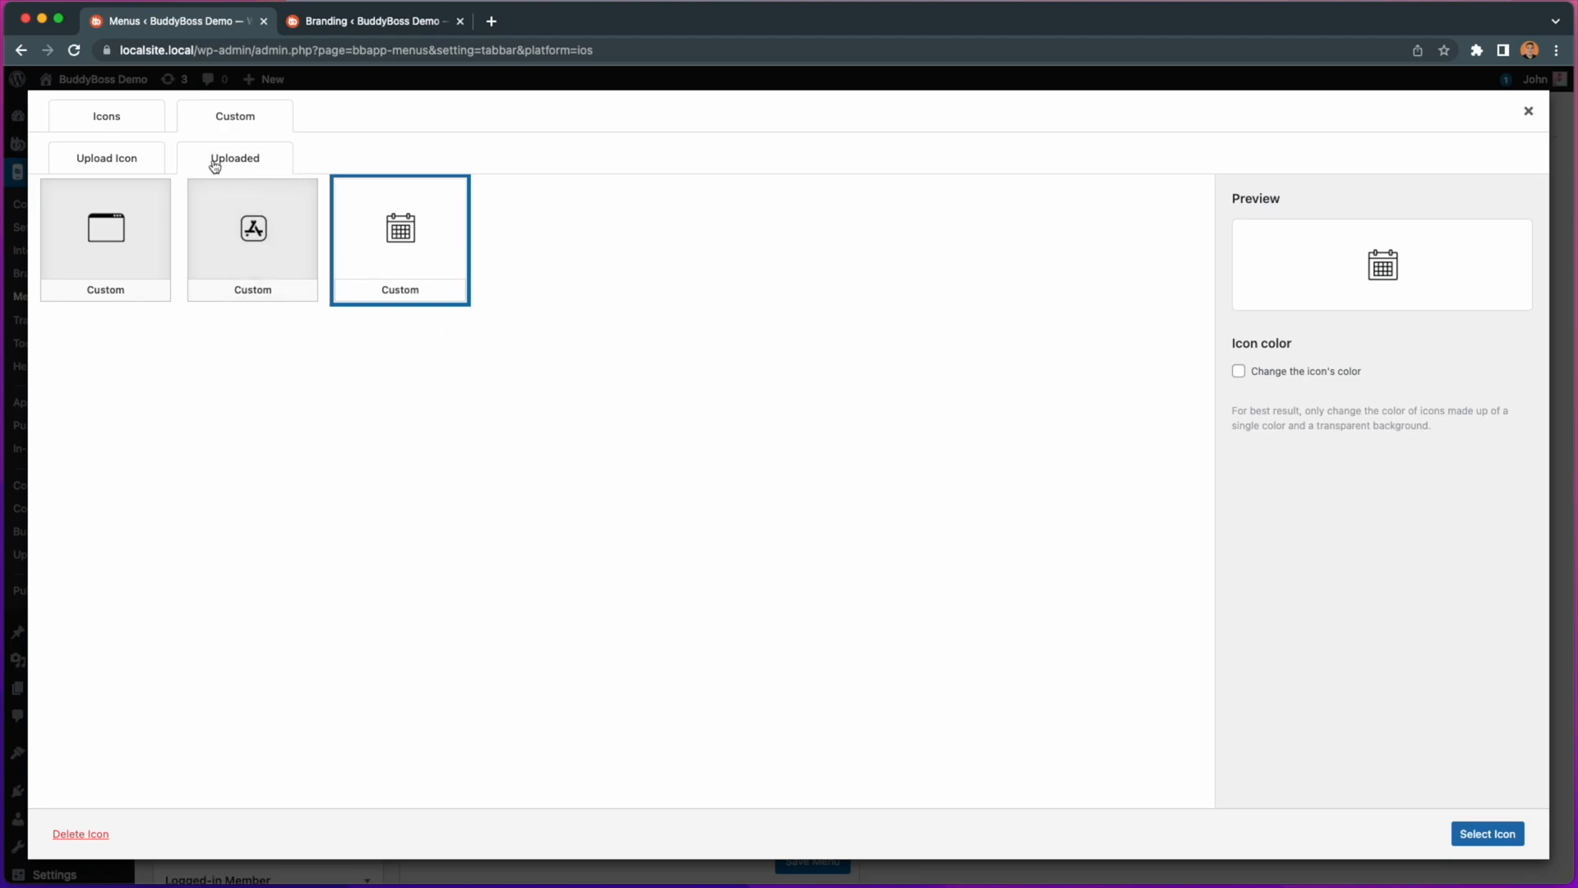
{"action": "mouse_move", "coordinate": [401, 152]}
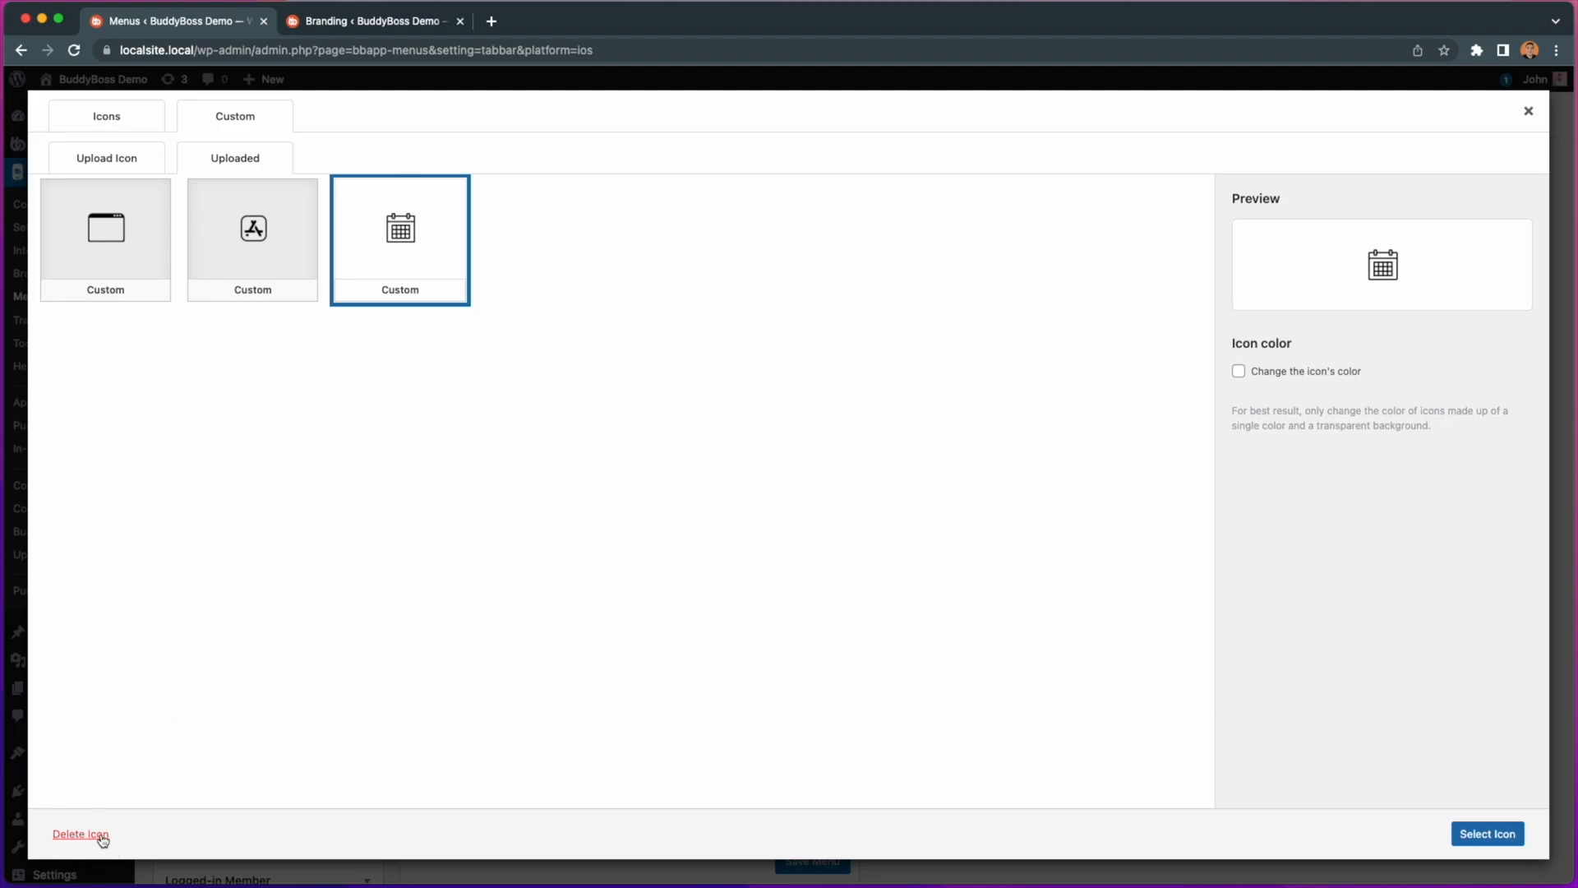
{"action": "left_click", "coordinate": [105, 115]}
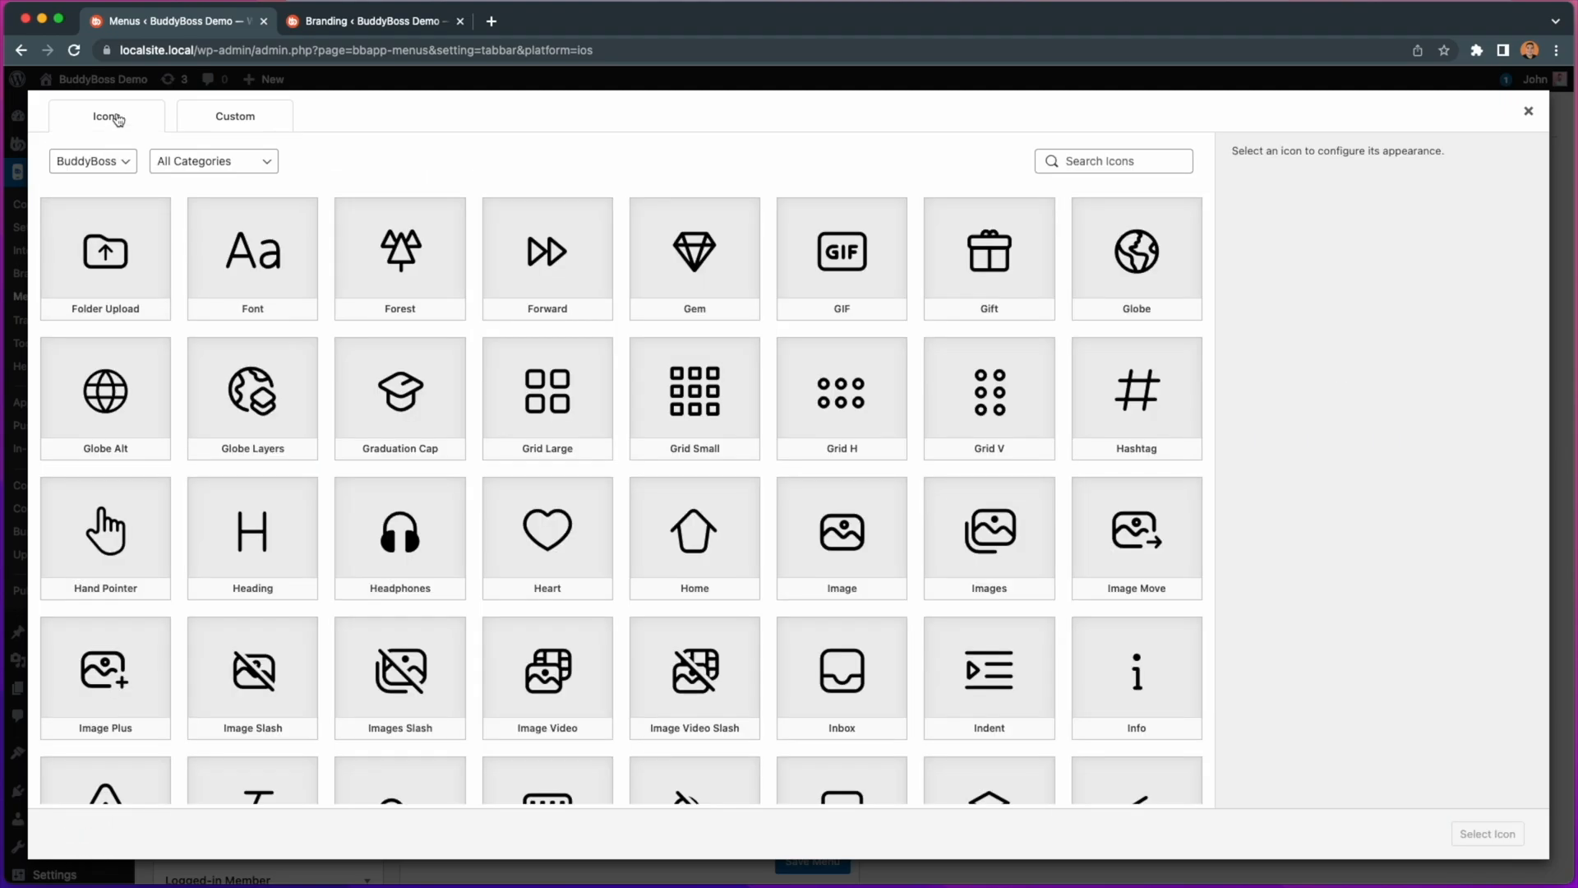
Step: Reselect the Home icon and colour it the custom orange #f19937
{"action": "left_click", "coordinate": [693, 531]}
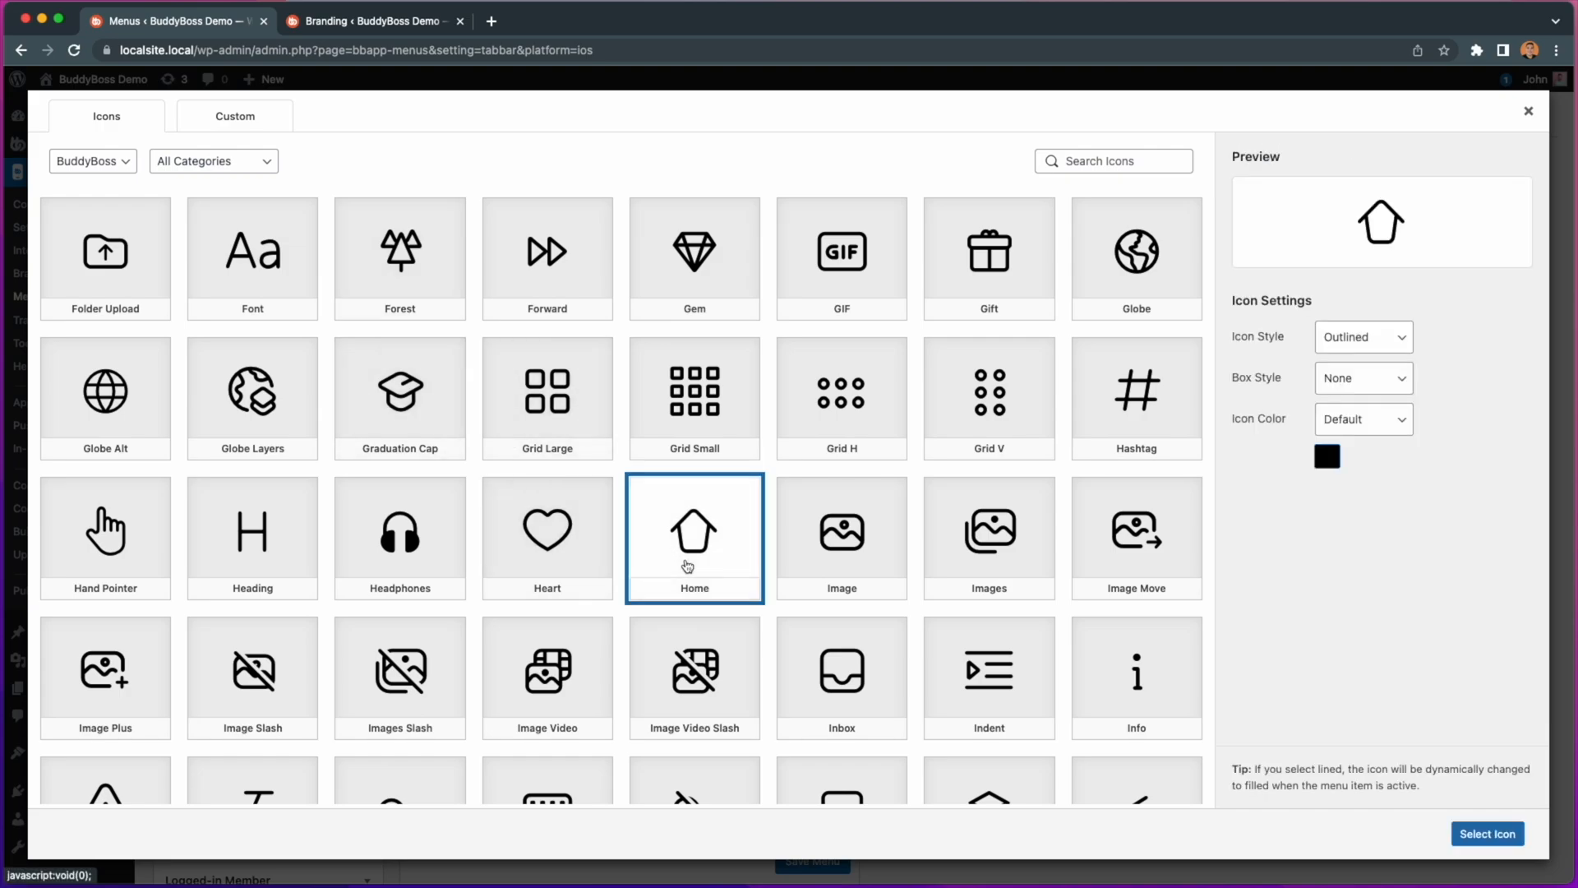
{"action": "left_click", "coordinate": [1362, 419]}
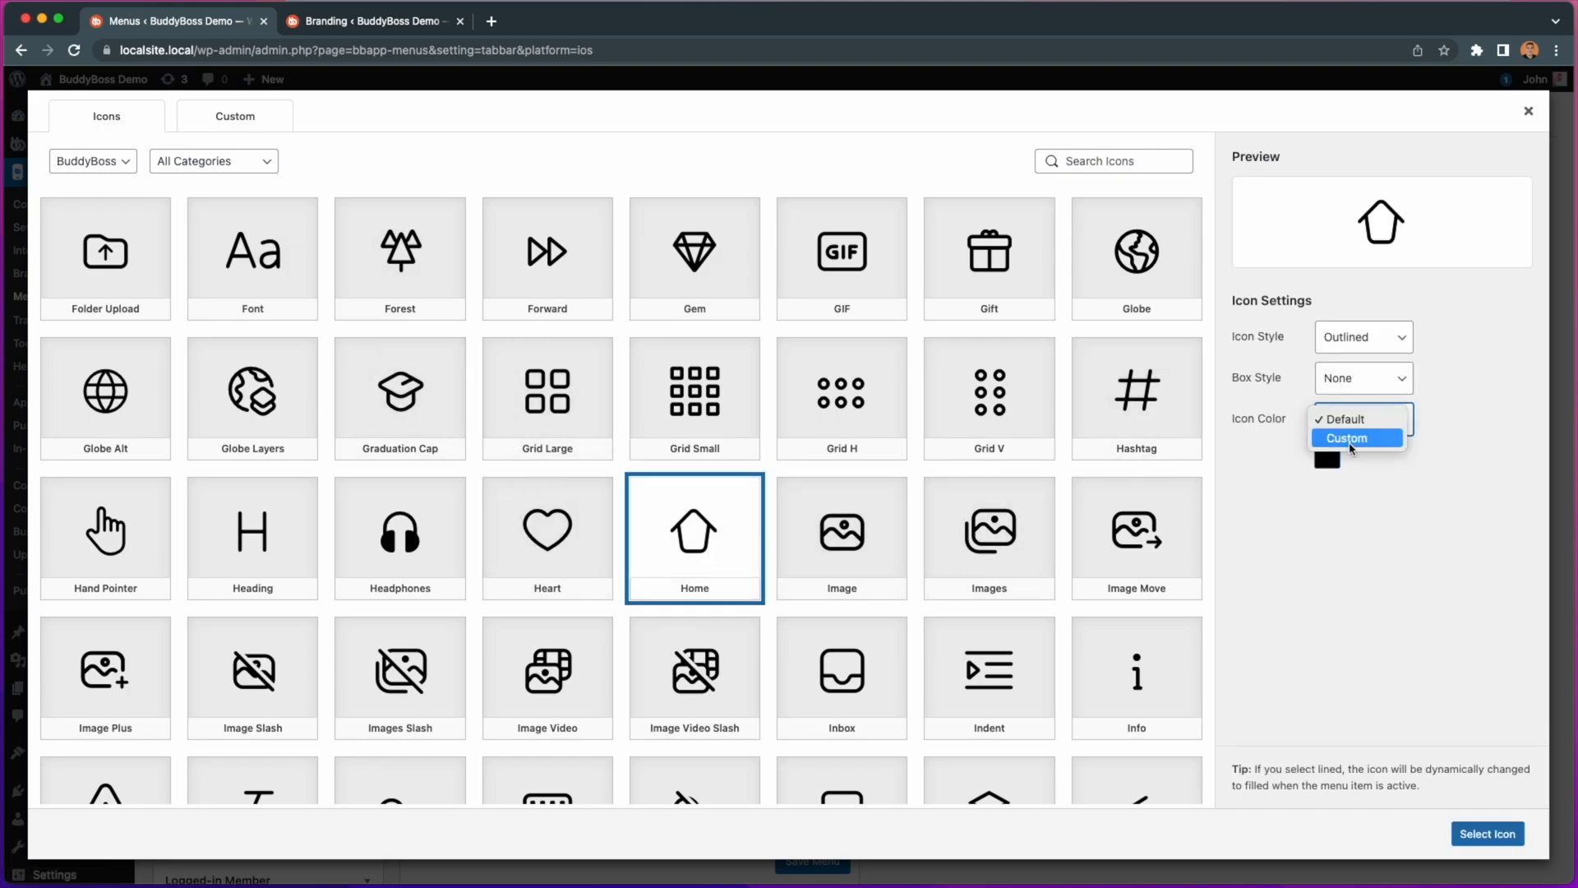
{"action": "left_click", "coordinate": [1347, 437]}
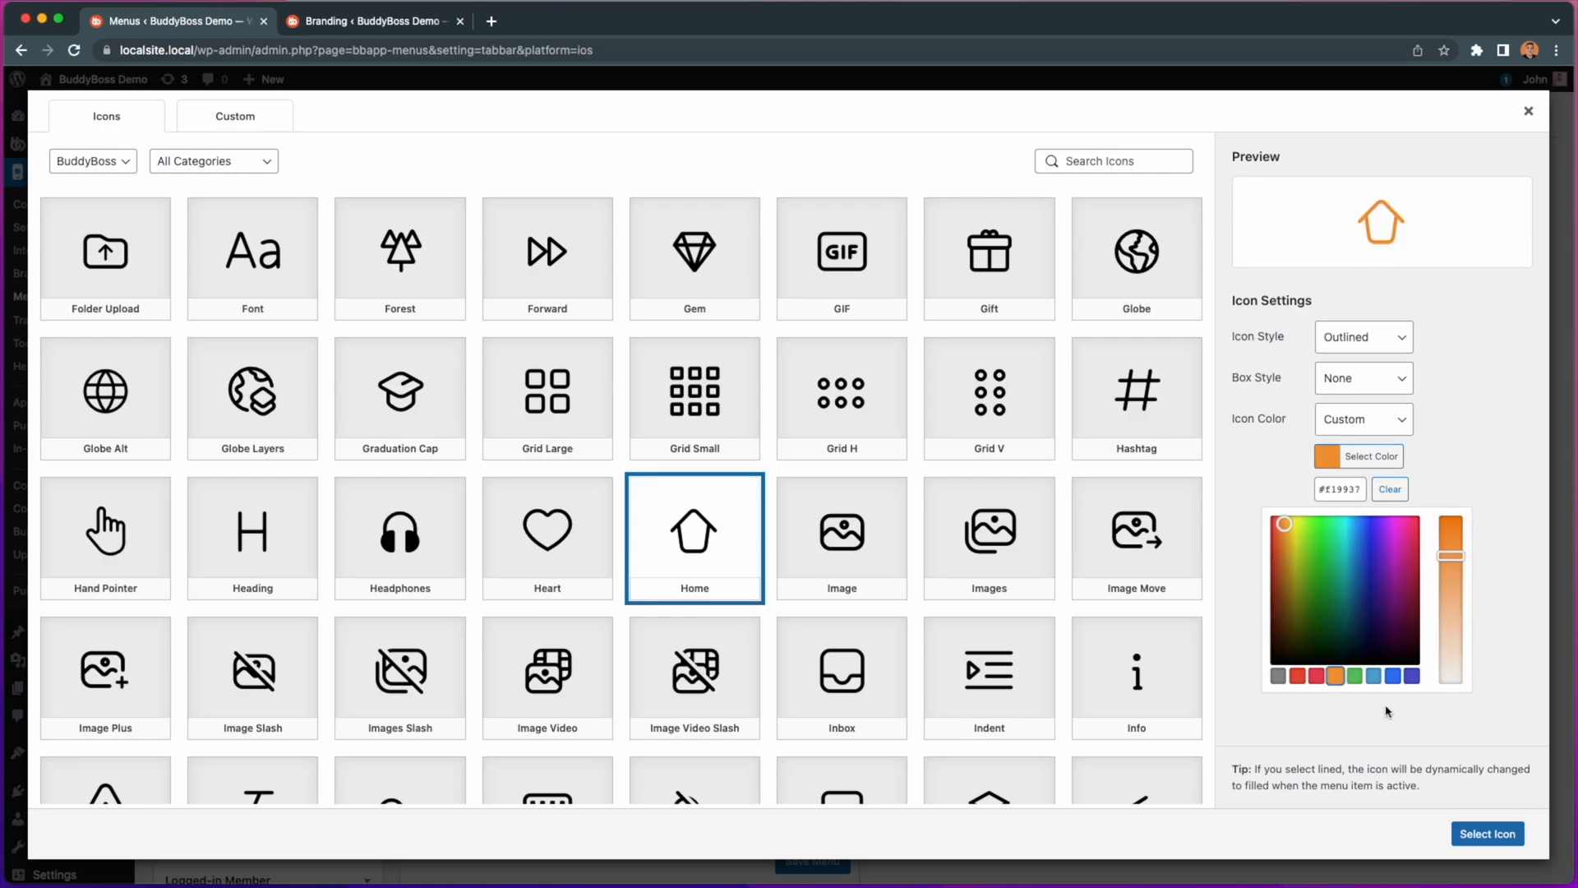
{"action": "left_click", "coordinate": [1488, 834]}
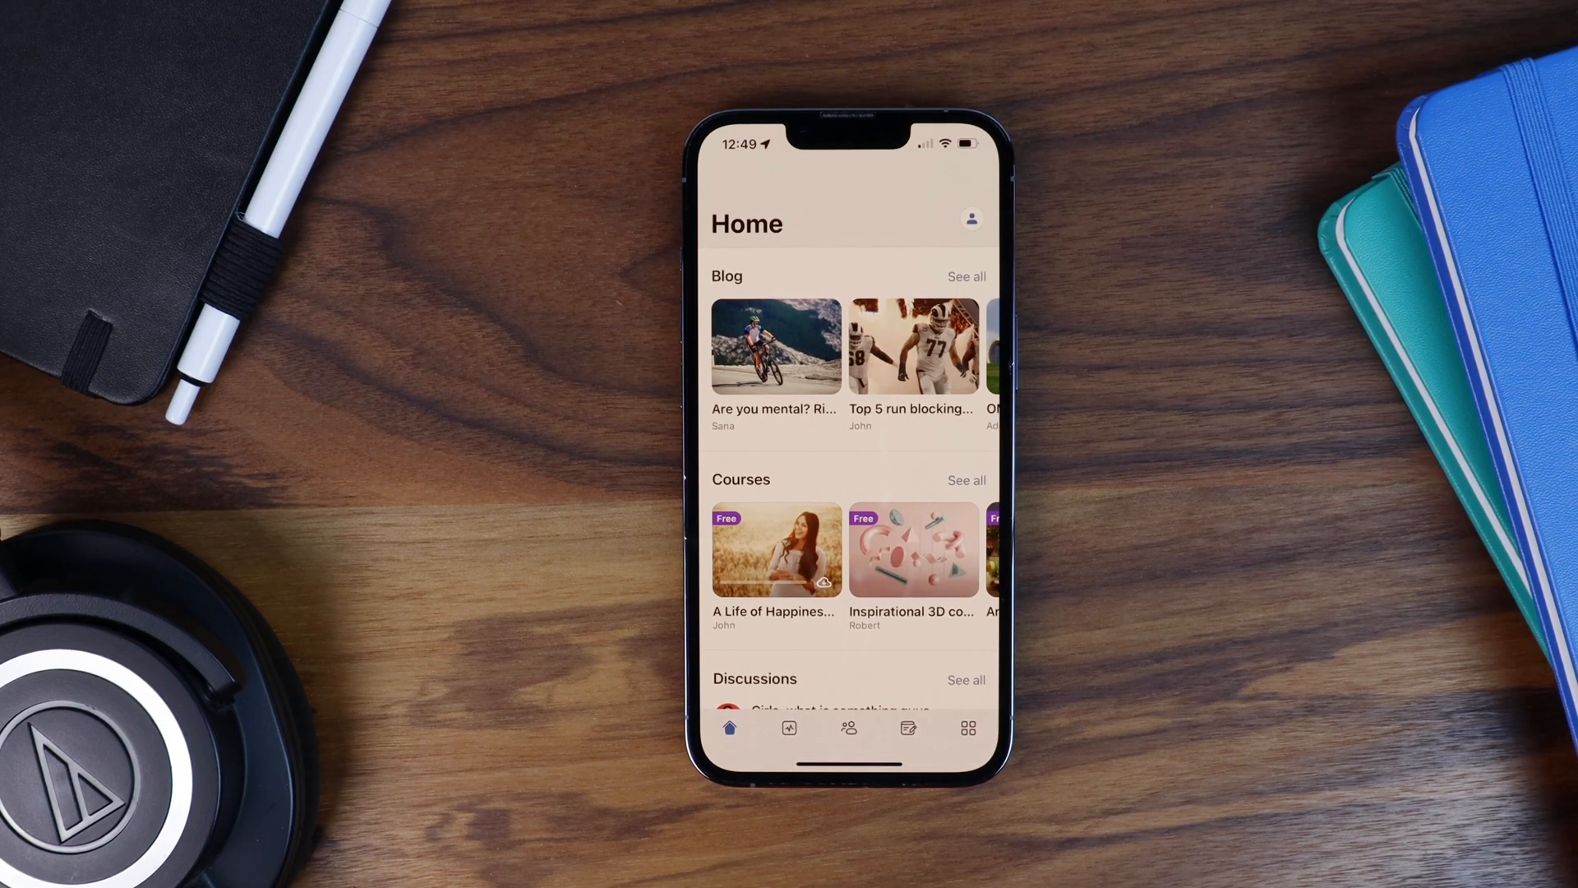
Step: Show the More screen in the iPhone app and scroll its Blog, Photos and community page list
{"action": "left_click", "coordinate": [966, 726]}
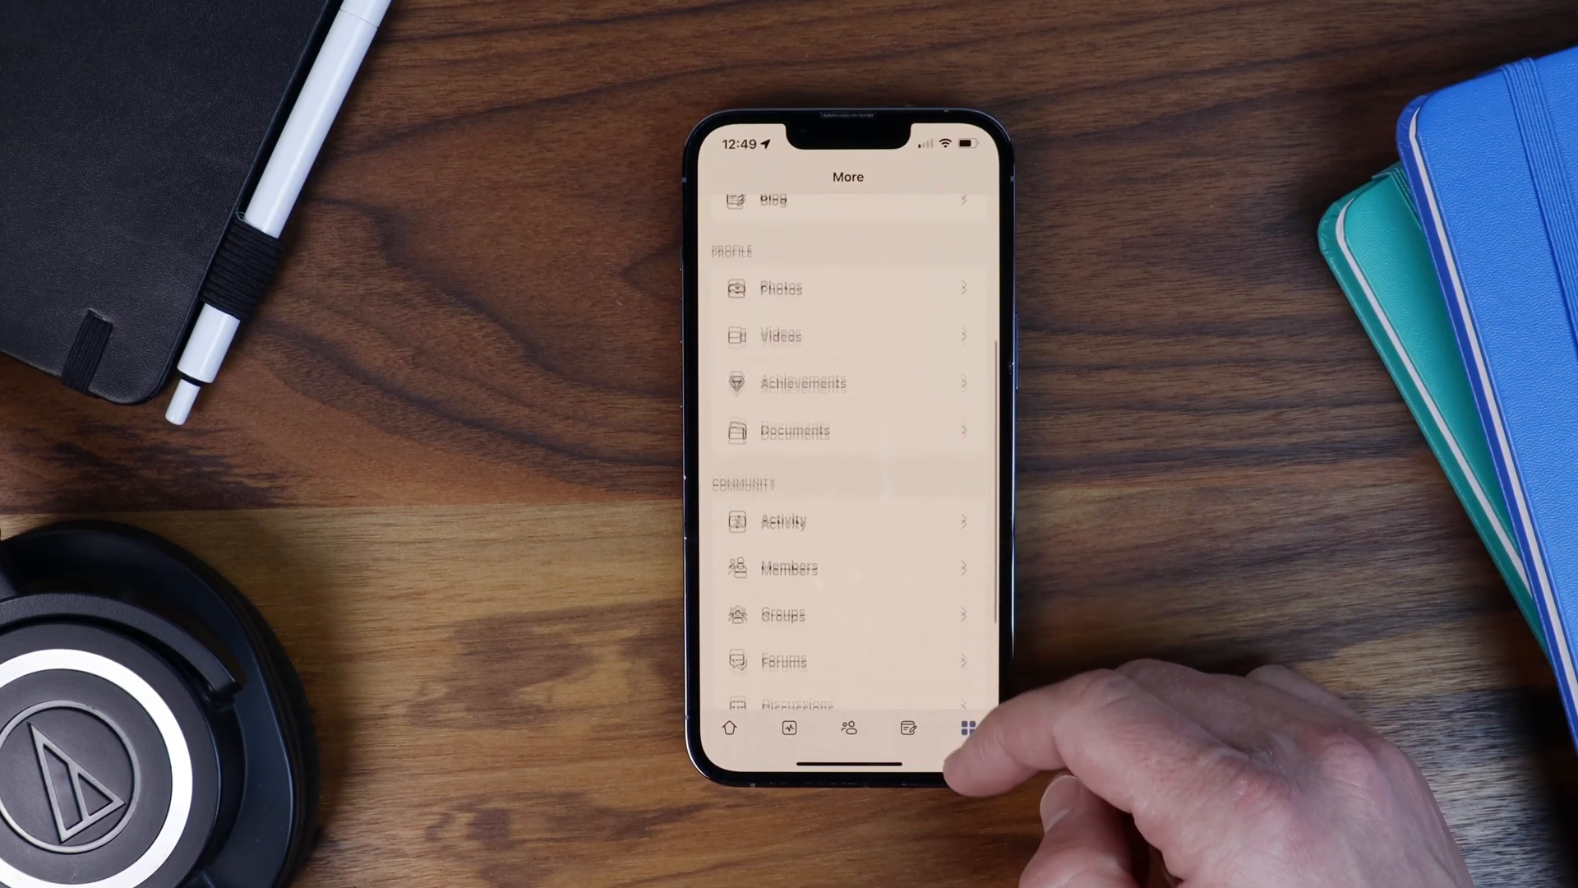
{"action": "scroll", "scroll_direction": "down", "scroll_amount": 3}
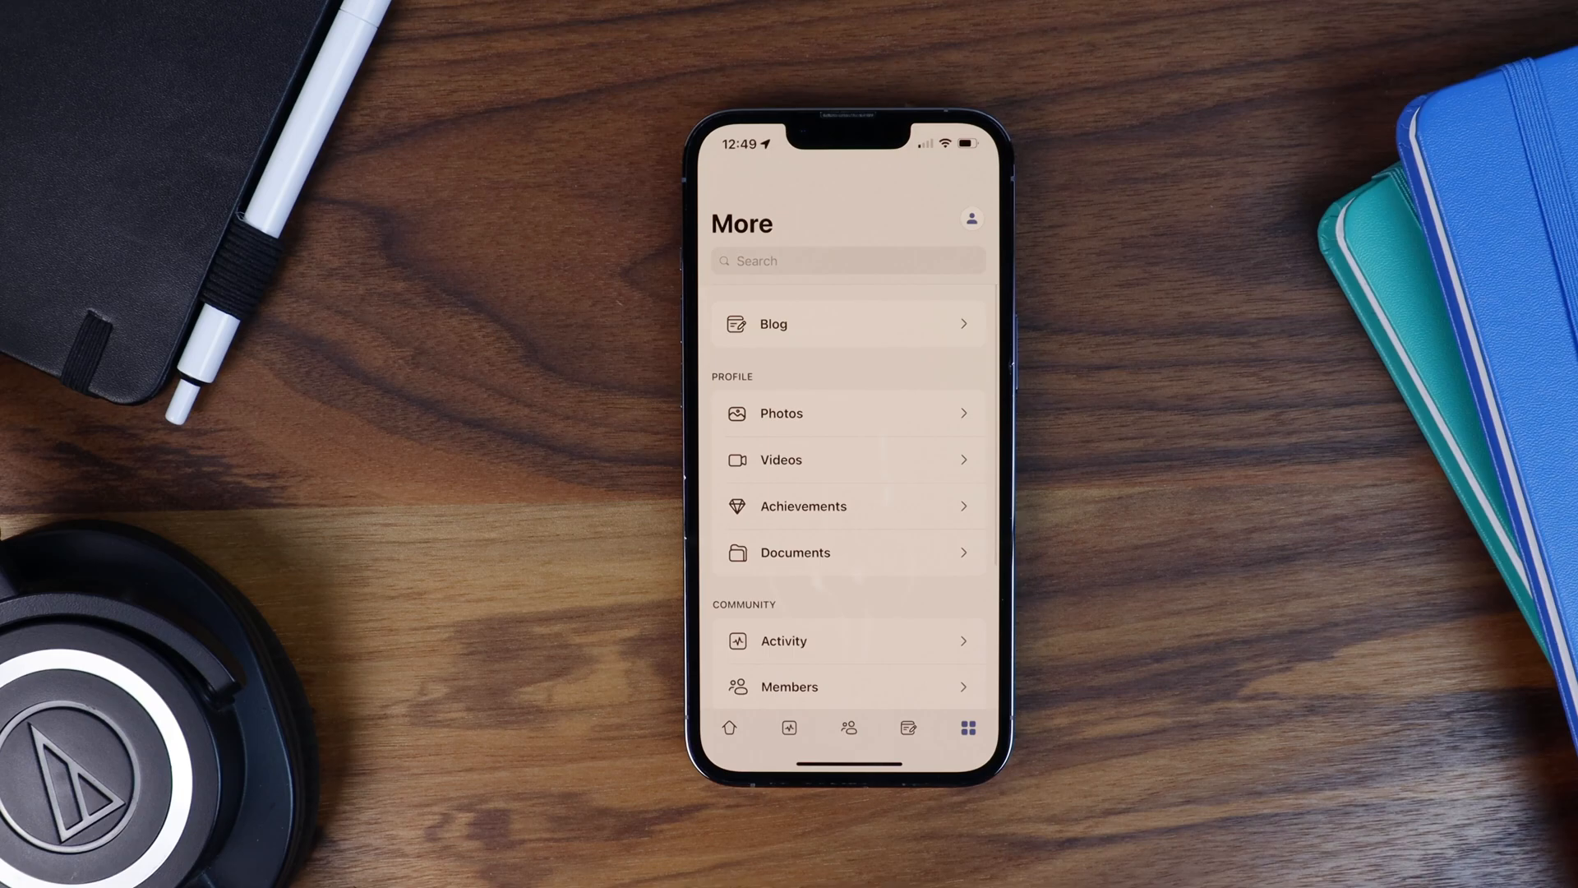